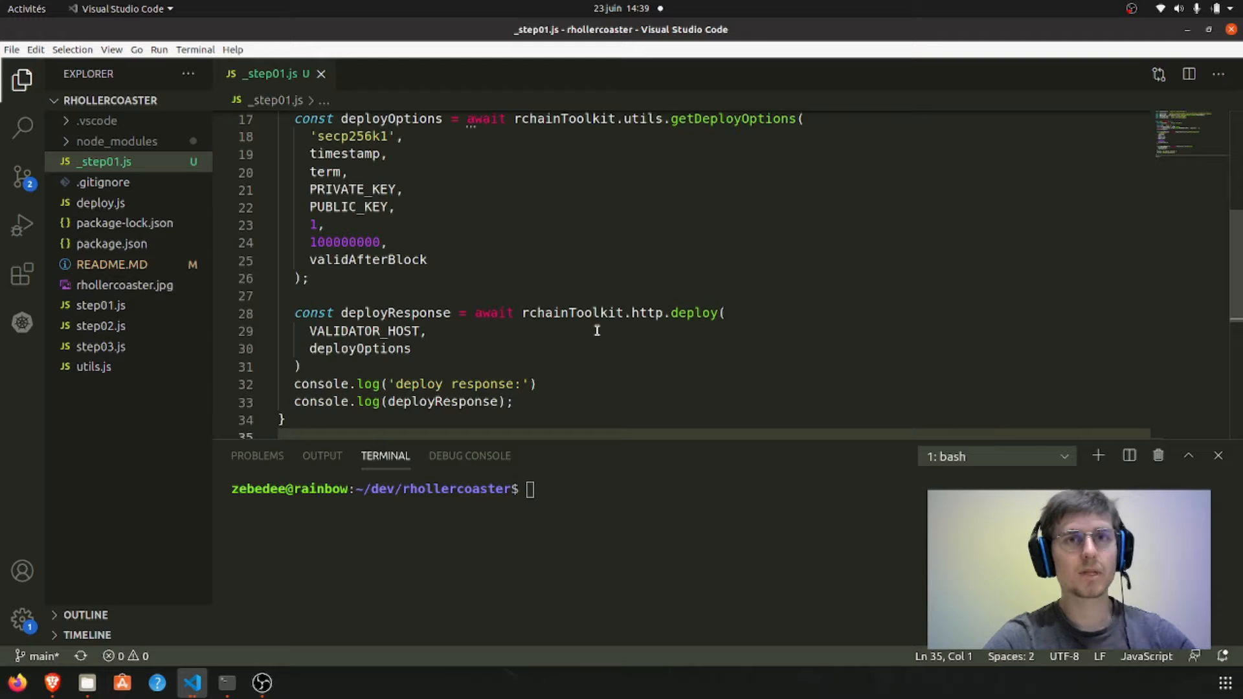
Review the fabcotech/rhollercoaster README step list in Brave, then return to _step01.js
{"action": "scroll", "scroll_direction": "up", "scroll_amount": 3}
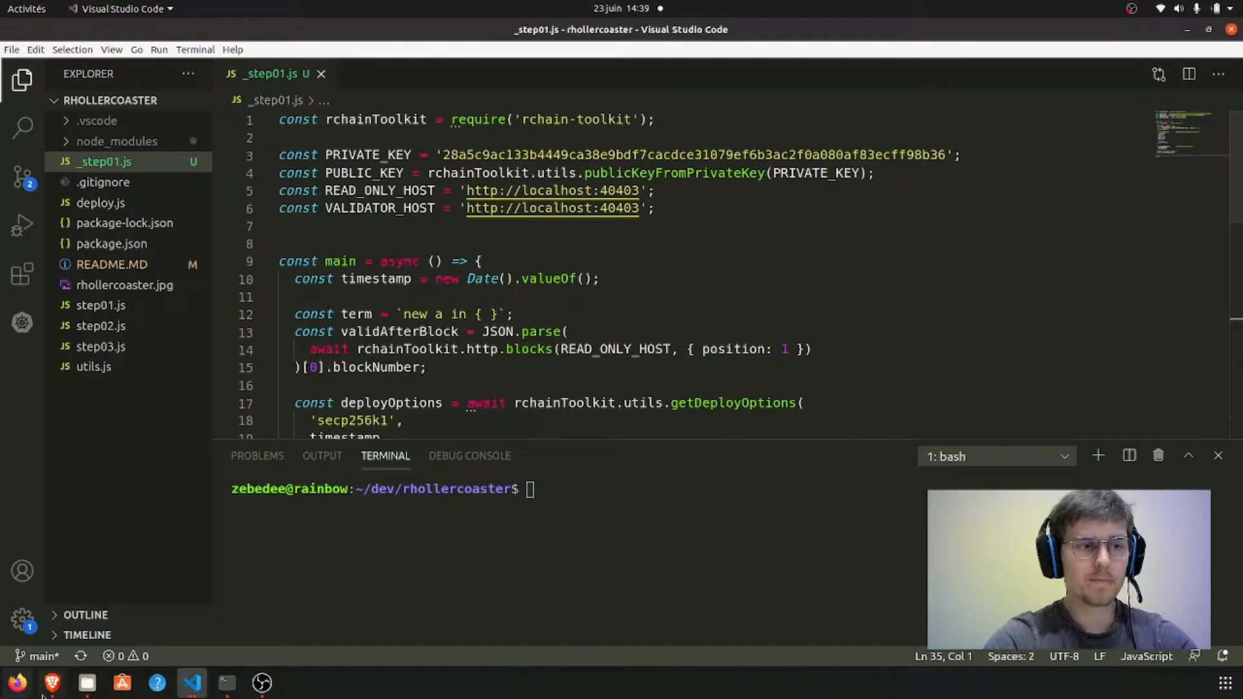
{"action": "left_click", "coordinate": [52, 683]}
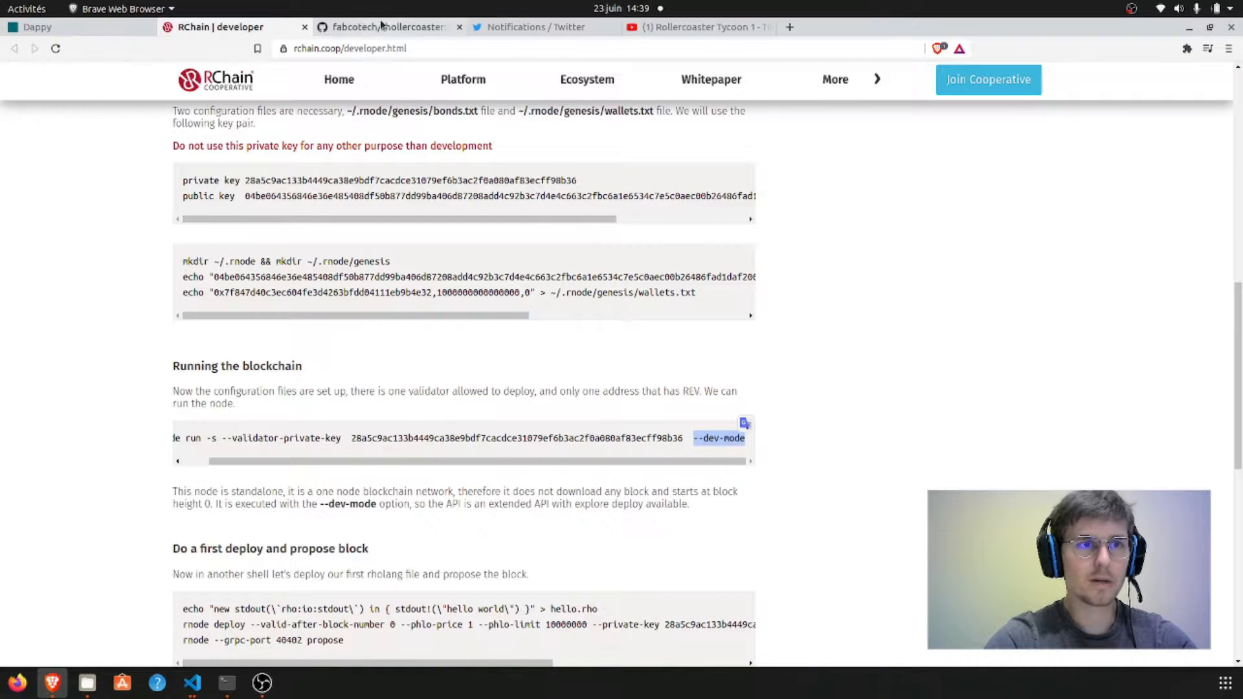
{"action": "left_click", "coordinate": [388, 26]}
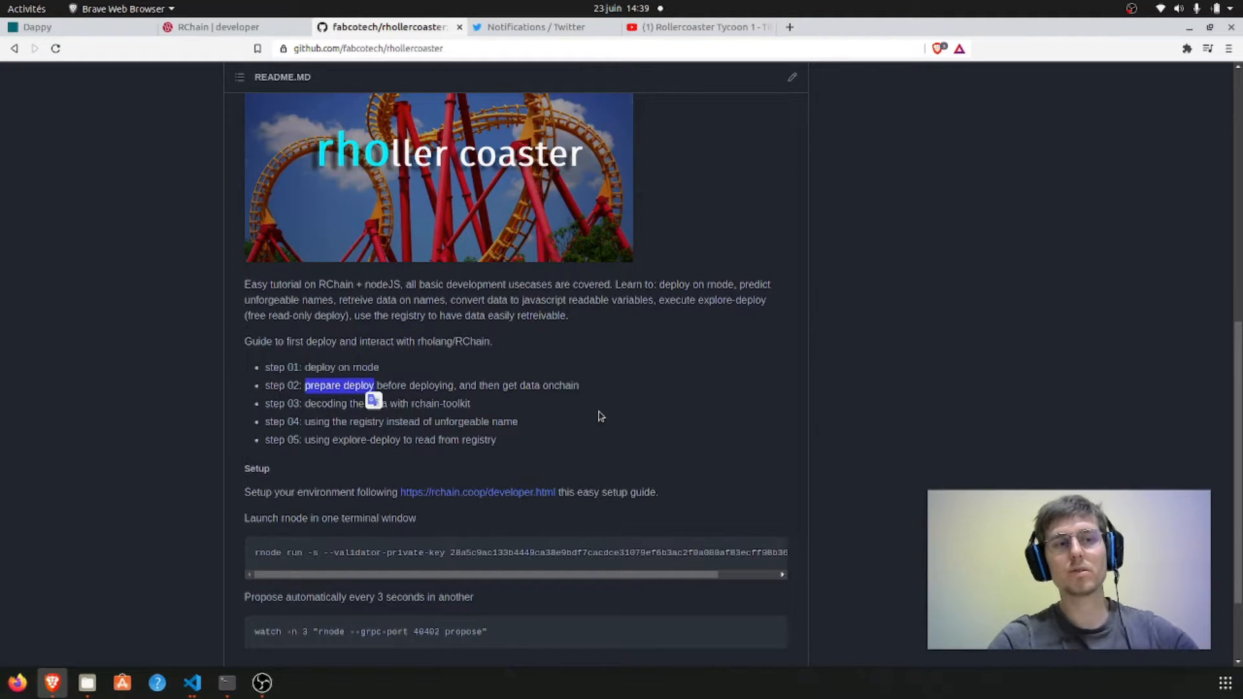
{"action": "left_click", "coordinate": [191, 683]}
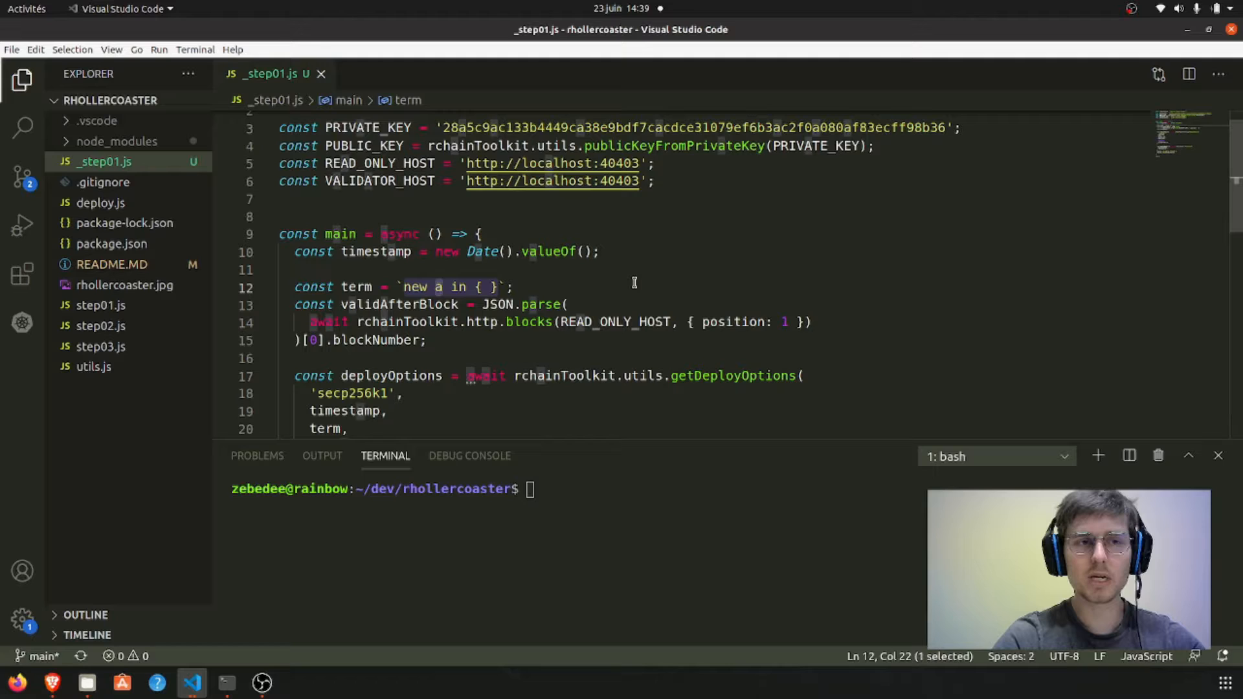
{"action": "mouse_move", "coordinate": [515, 277]}
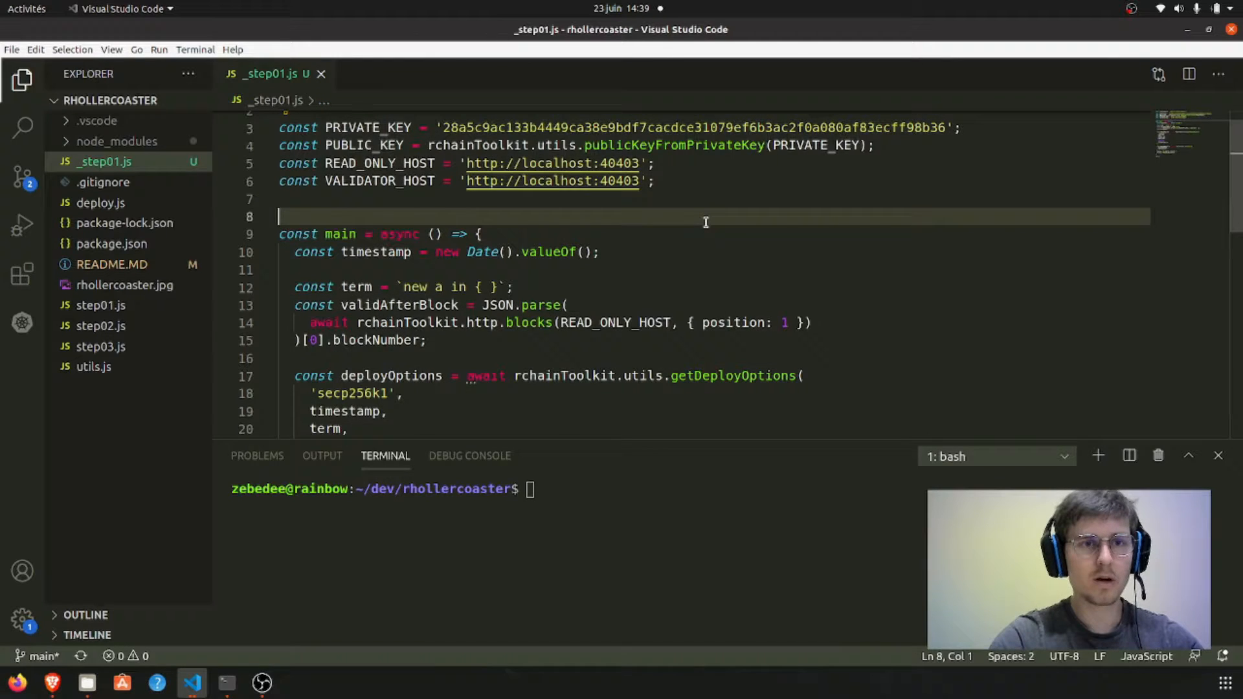
Save a copy of the _step01.js deploy script as _step02.js in the project
{"action": "key", "text": "ctrl+shift+s"}
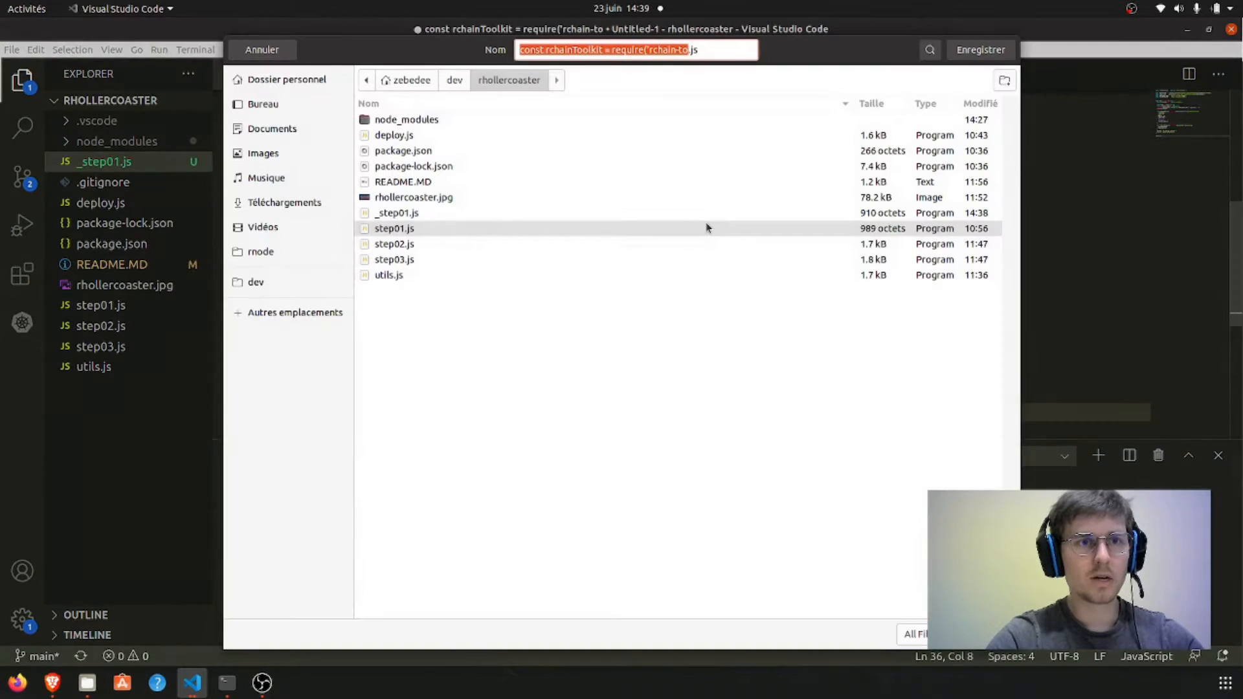
{"action": "left_click", "coordinate": [396, 212]}
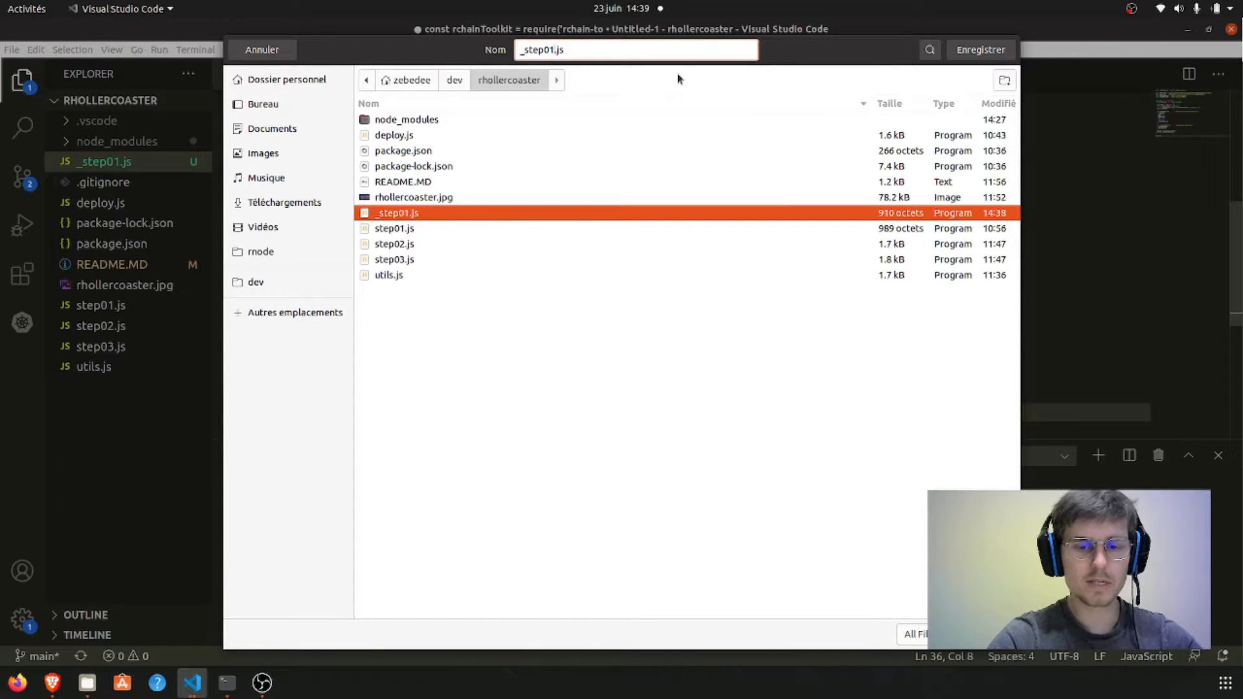
{"action": "left_click", "coordinate": [981, 49]}
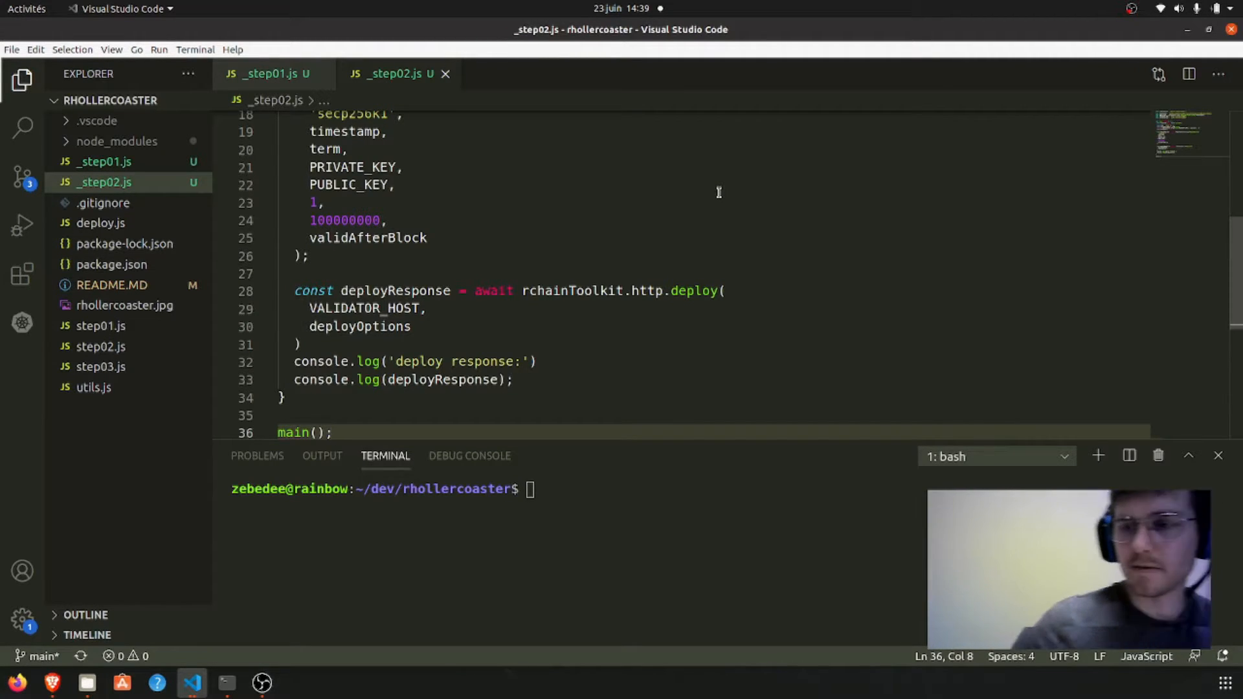
Set the indentation width of _step02.js to 2 spaces from the status bar
{"action": "scroll", "scroll_direction": "up", "scroll_amount": 3}
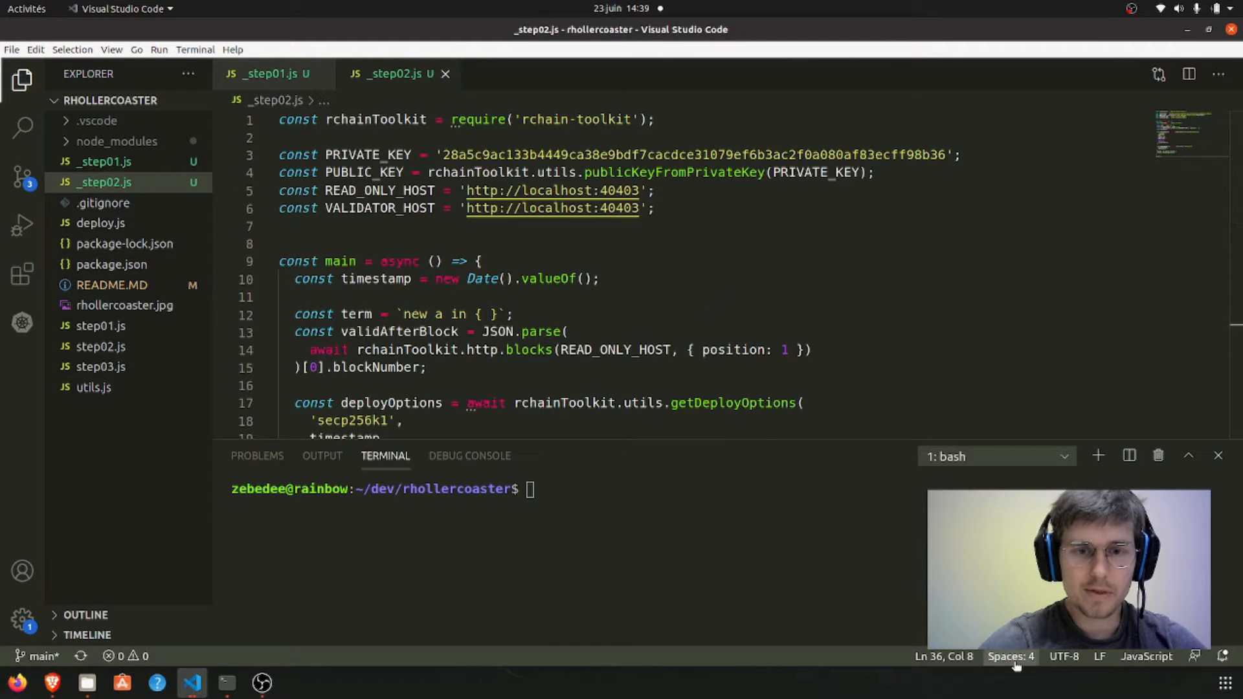
{"action": "left_click", "coordinate": [1010, 656]}
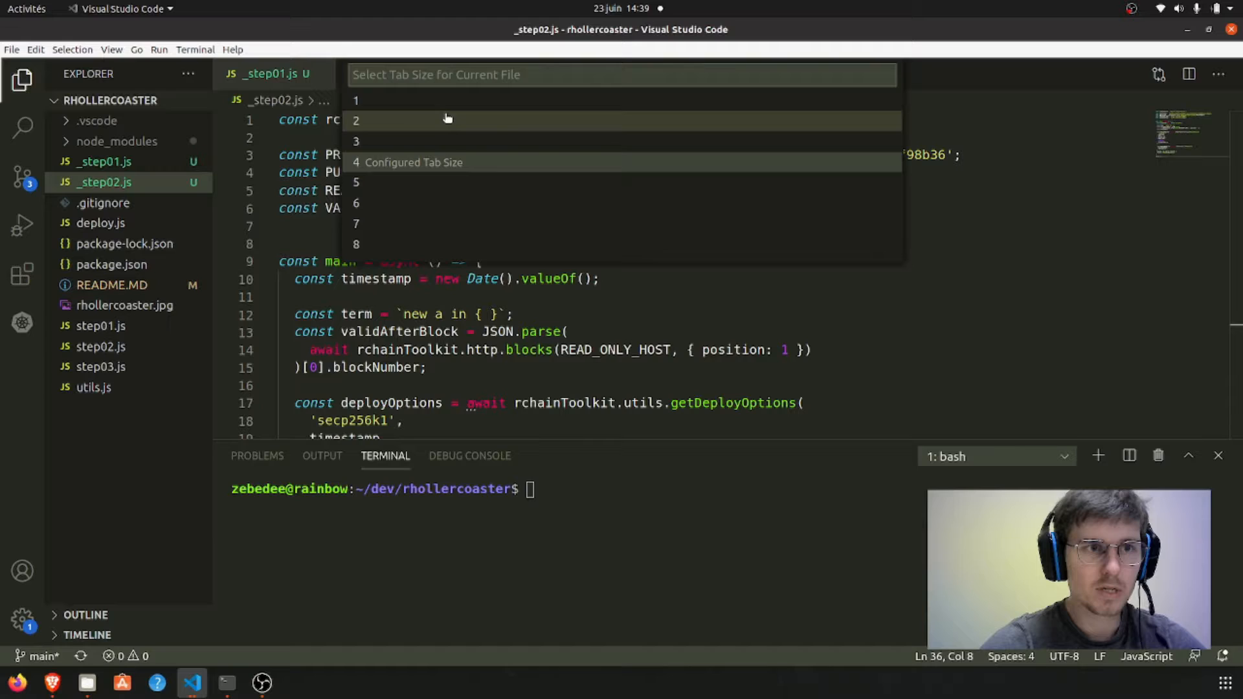
{"action": "left_click", "coordinate": [357, 120]}
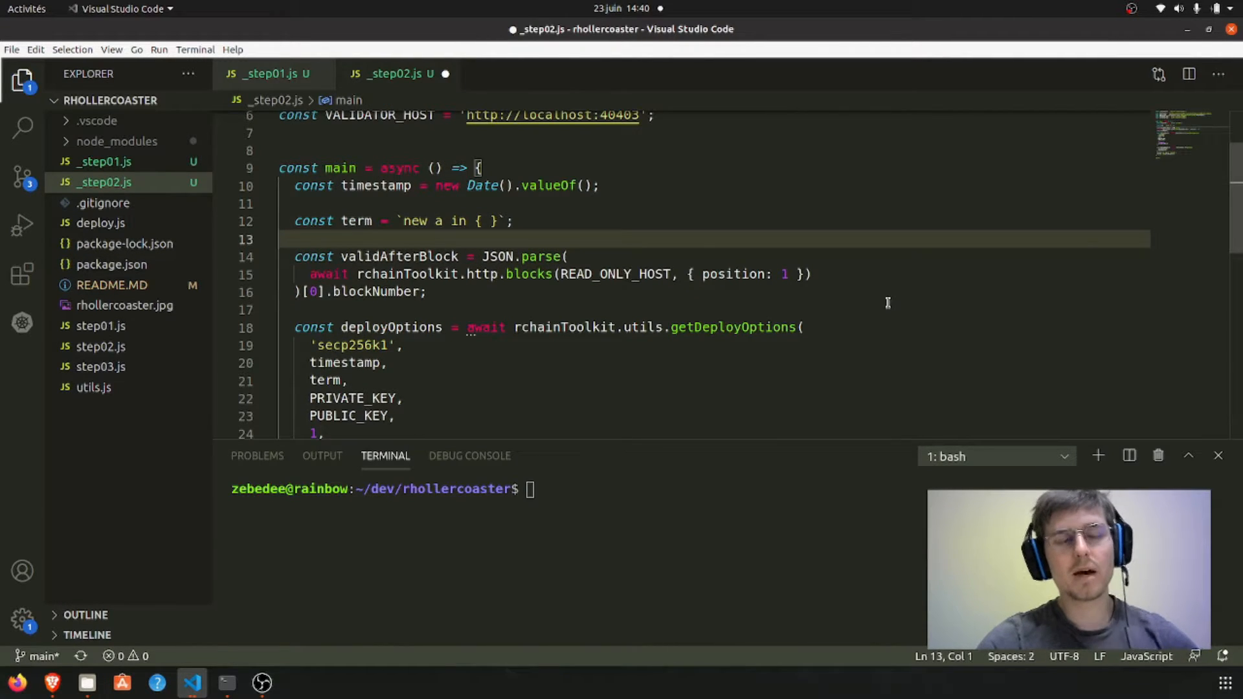
{"action": "mouse_move", "coordinate": [456, 206]}
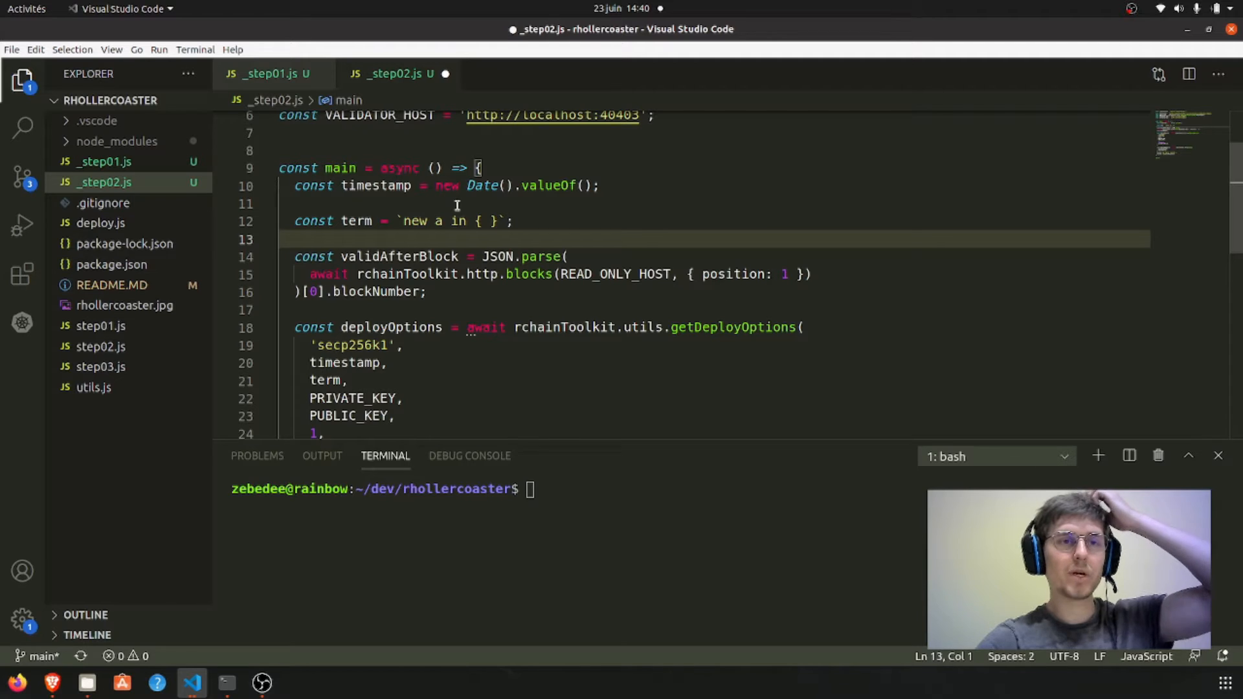
Write the term as the Rholang snippet new a in { a!("hello world") }
{"action": "left_click", "coordinate": [490, 220]}
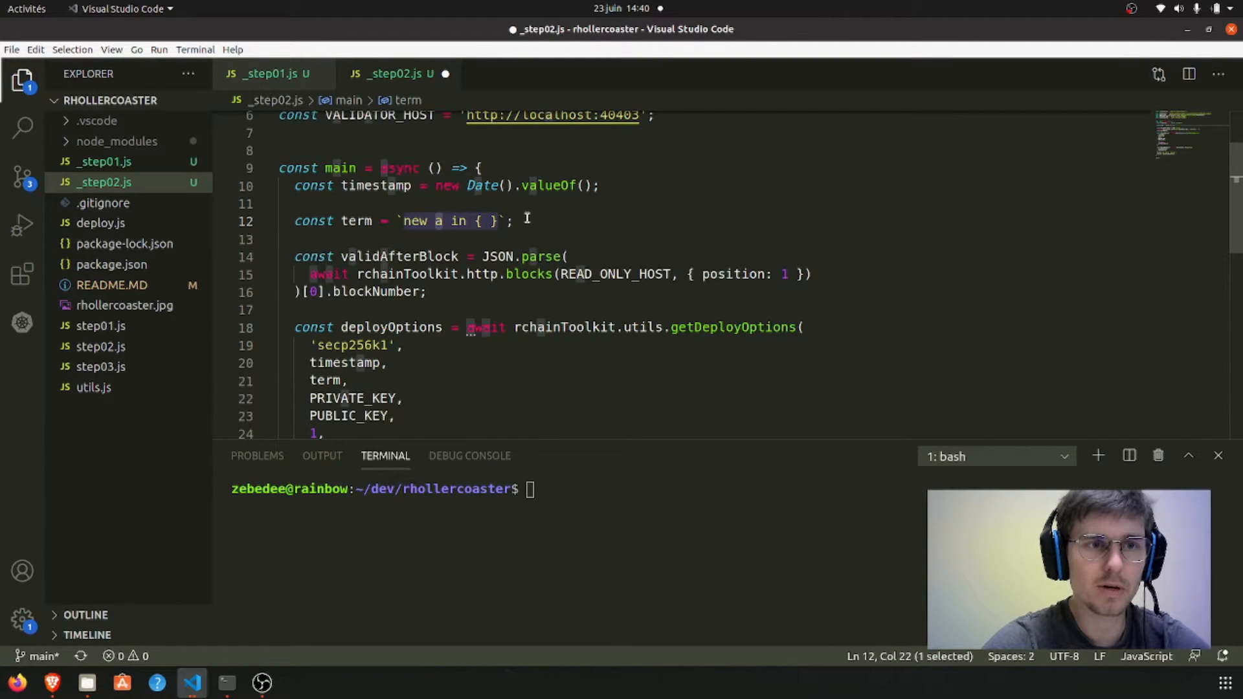
{"action": "type", "text": "a!(\""}
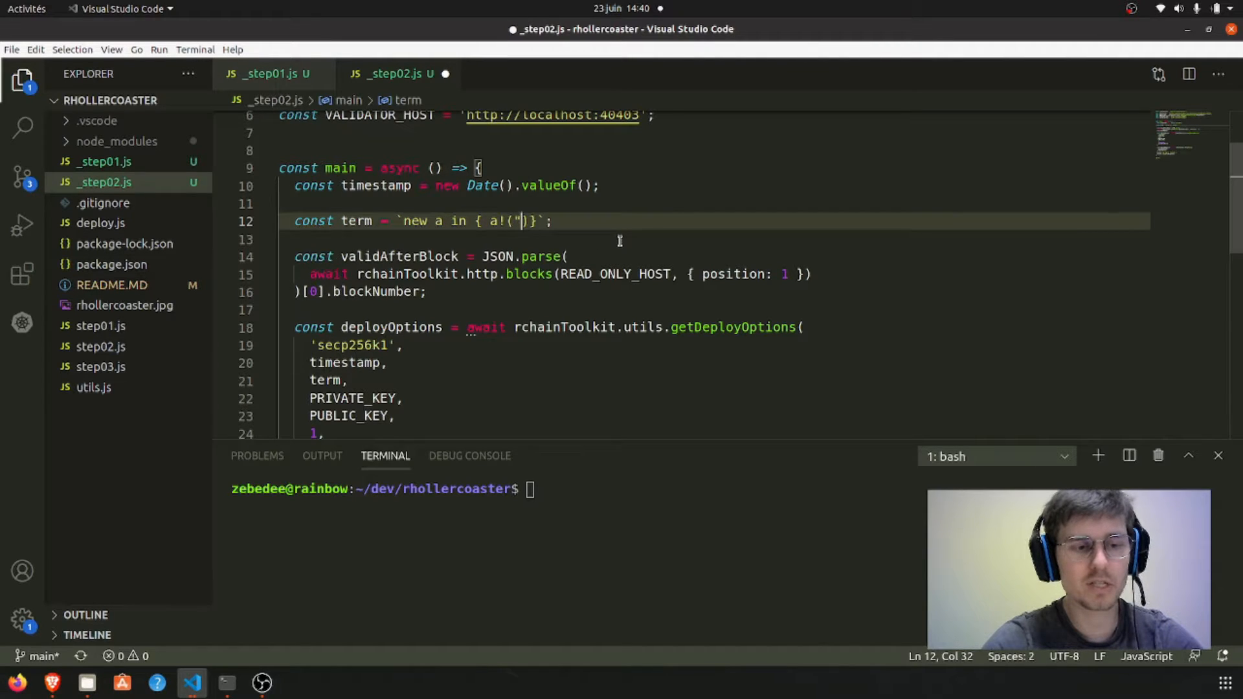
{"action": "type", "text": "hello worl"}
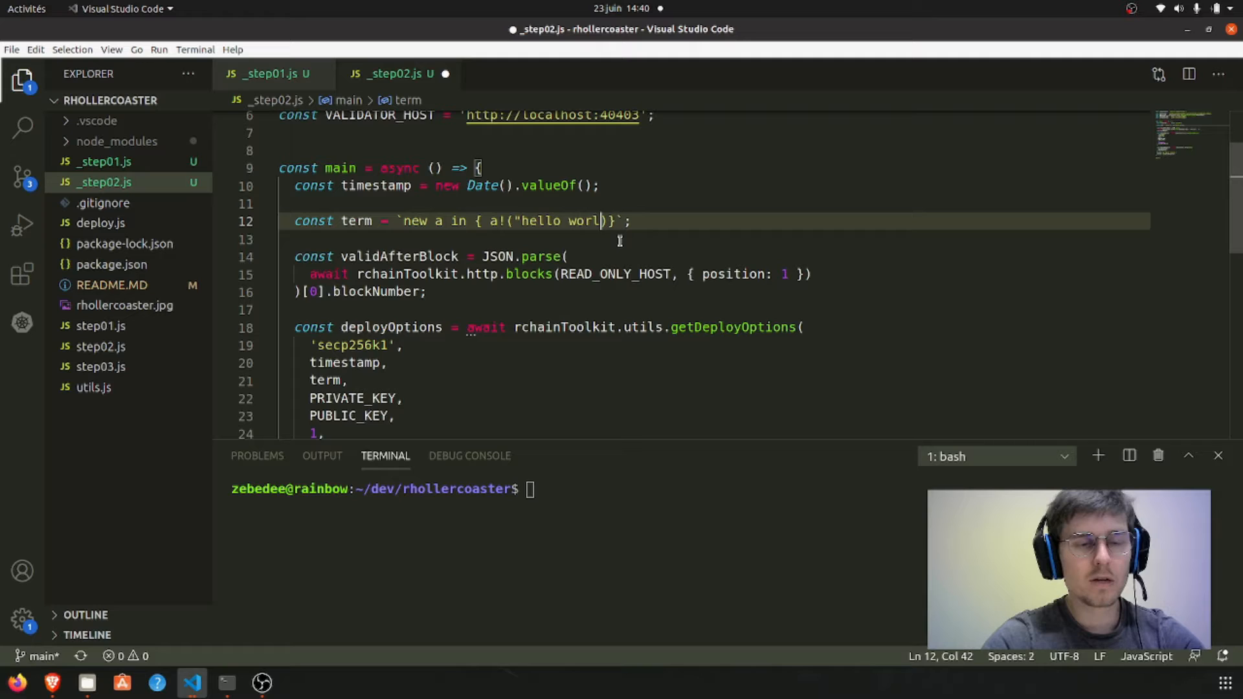
{"action": "type", "text": "d)"}
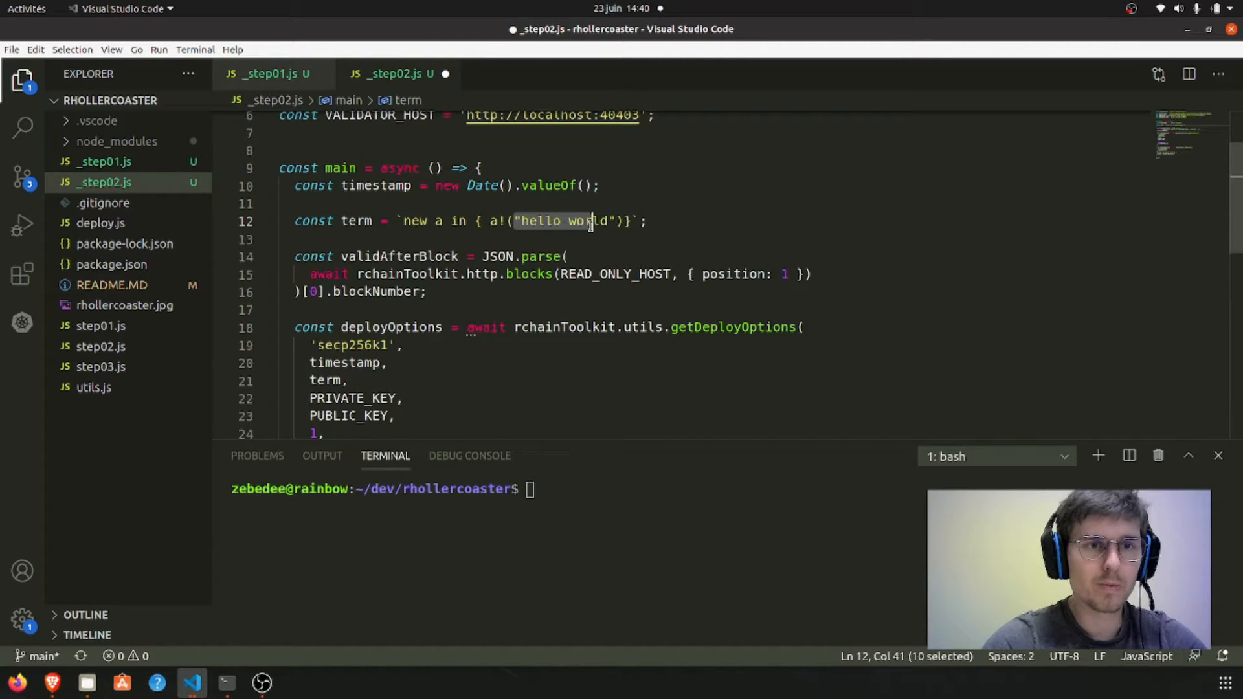
{"action": "left_click", "coordinate": [623, 220]}
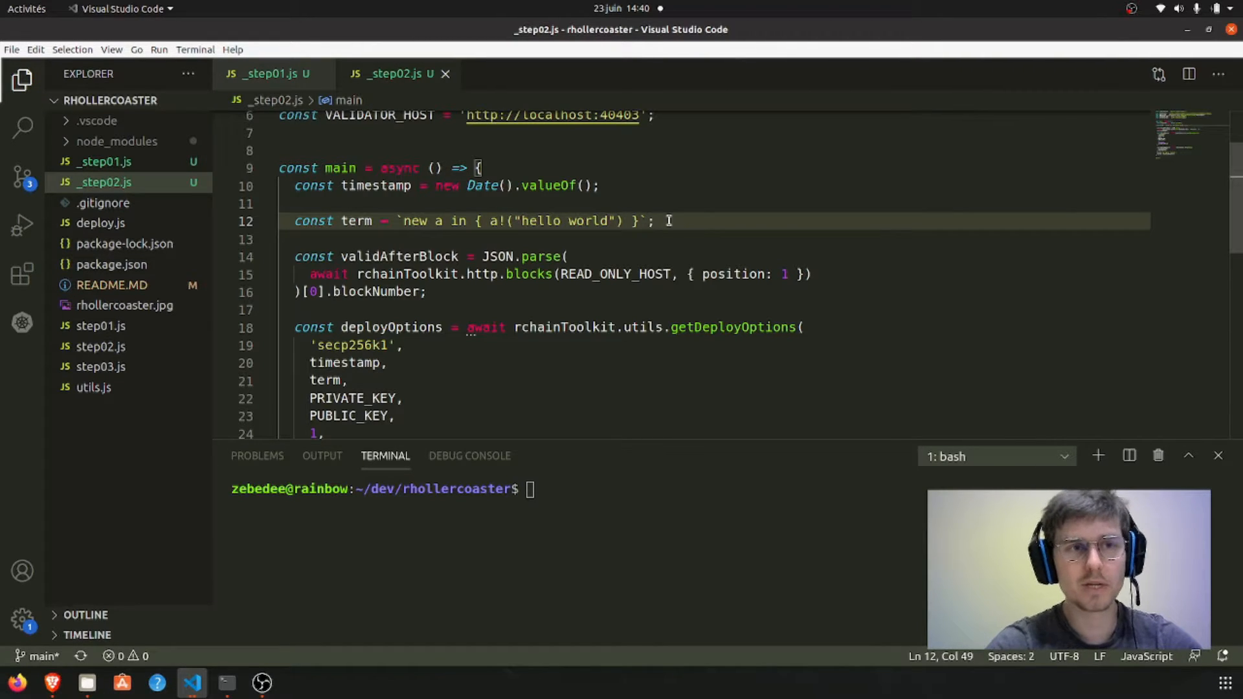
Experiment with a for (hw <- ...) receive and extra names b, c, then revert to the plain term
{"action": "double_click", "coordinate": [538, 220]}
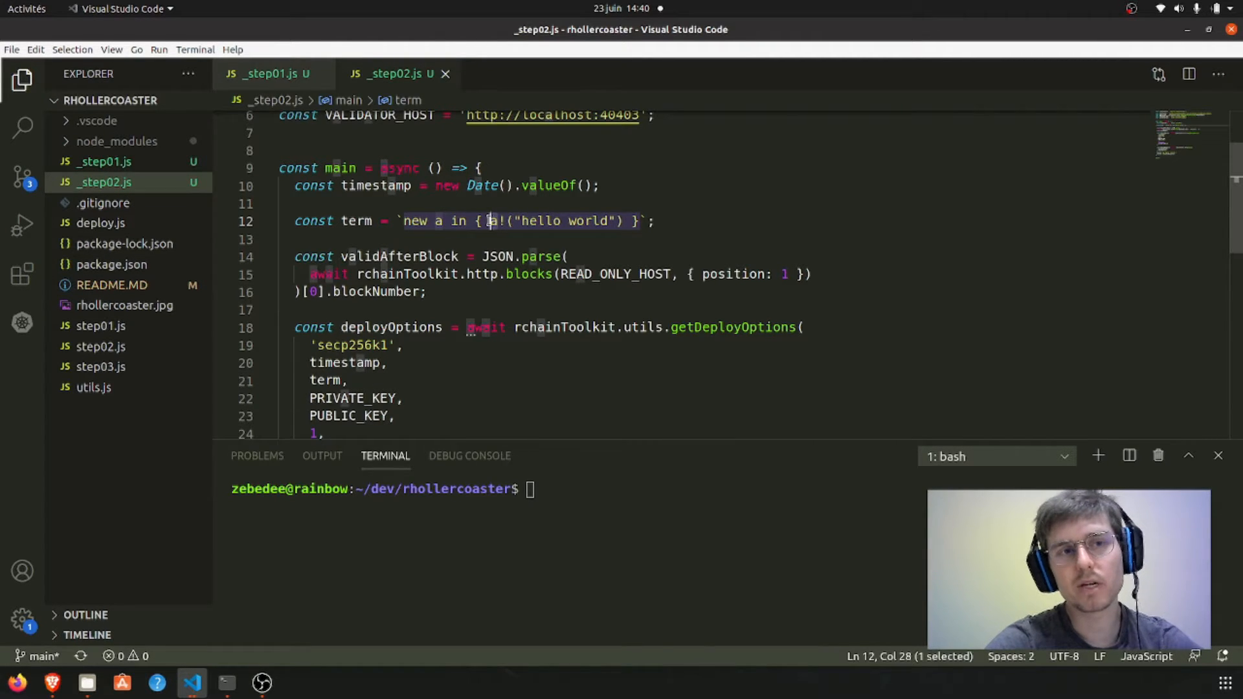
{"action": "left_click", "coordinate": [655, 220]}
{"action": "type", "text": "|  "}
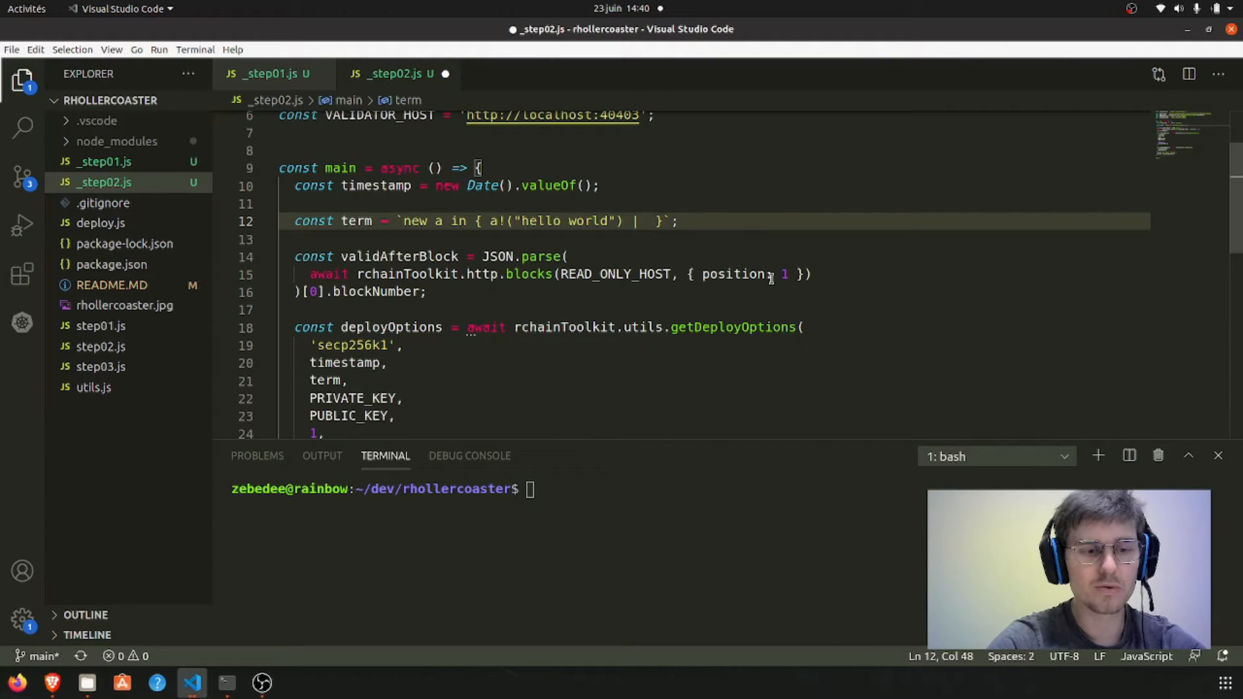
{"action": "type", "text": "for ()"}
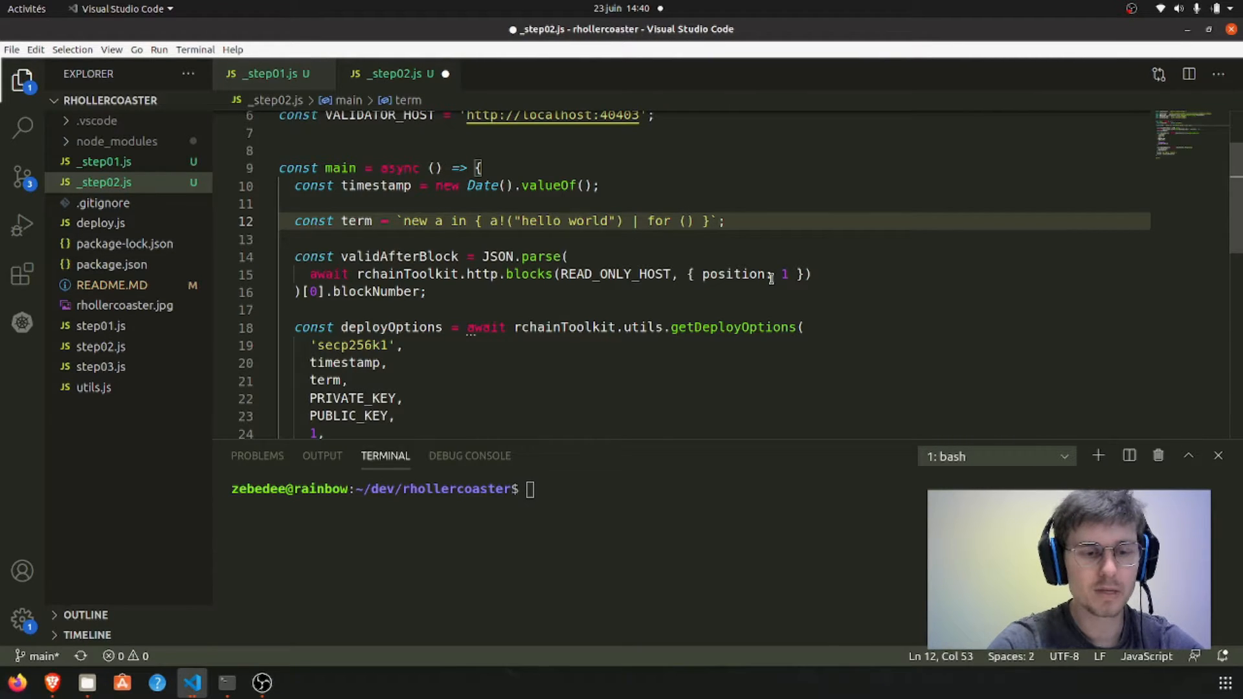
{"action": "type", "text": "hw <-"}
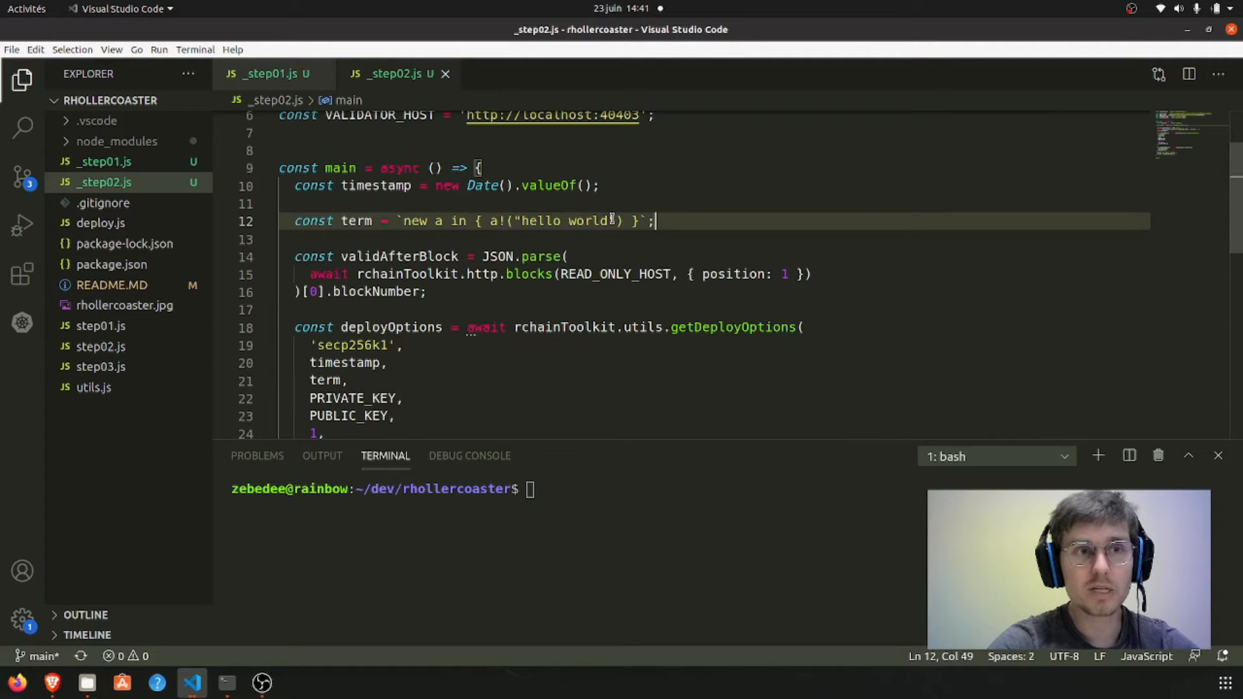
{"action": "left_click", "coordinate": [16, 683]}
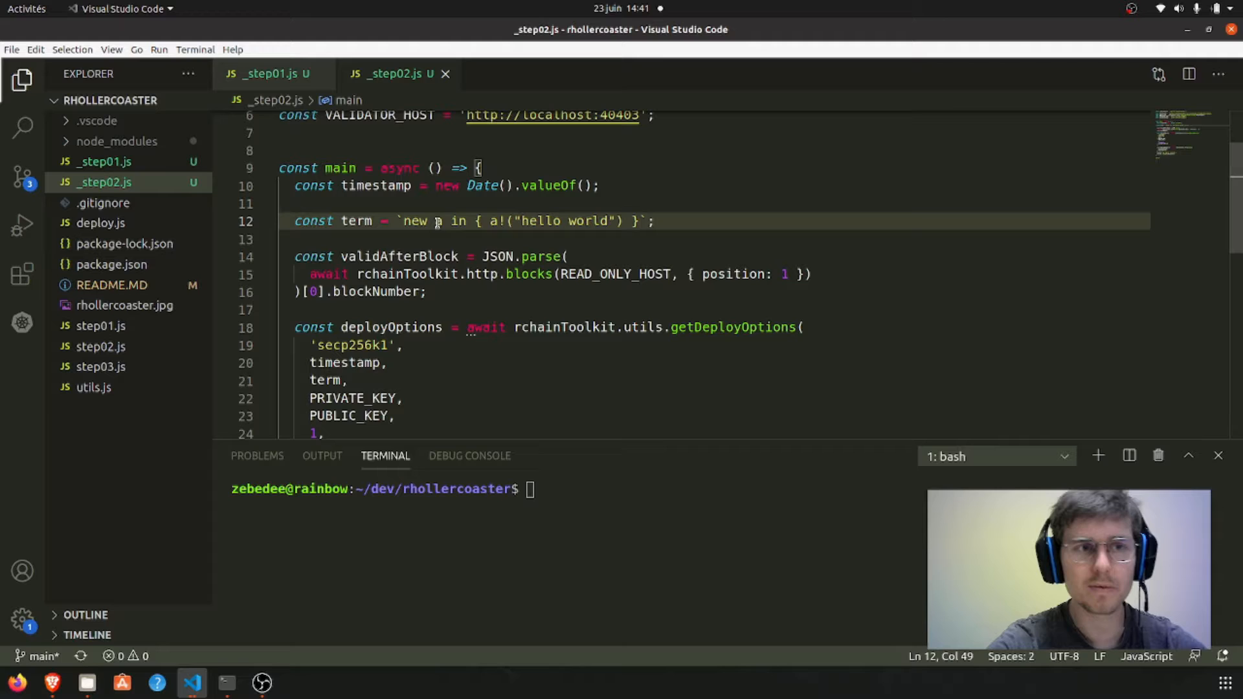
{"action": "type", "text": ", b, c"}
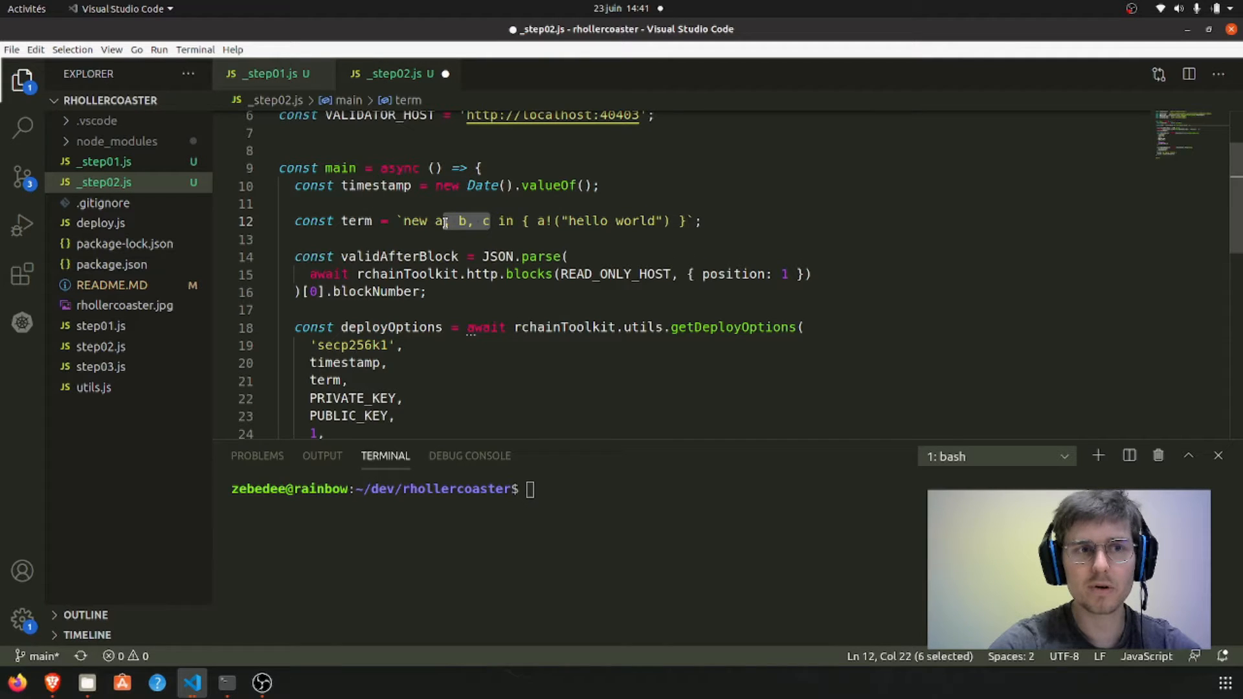
{"action": "key", "text": "Delete"}
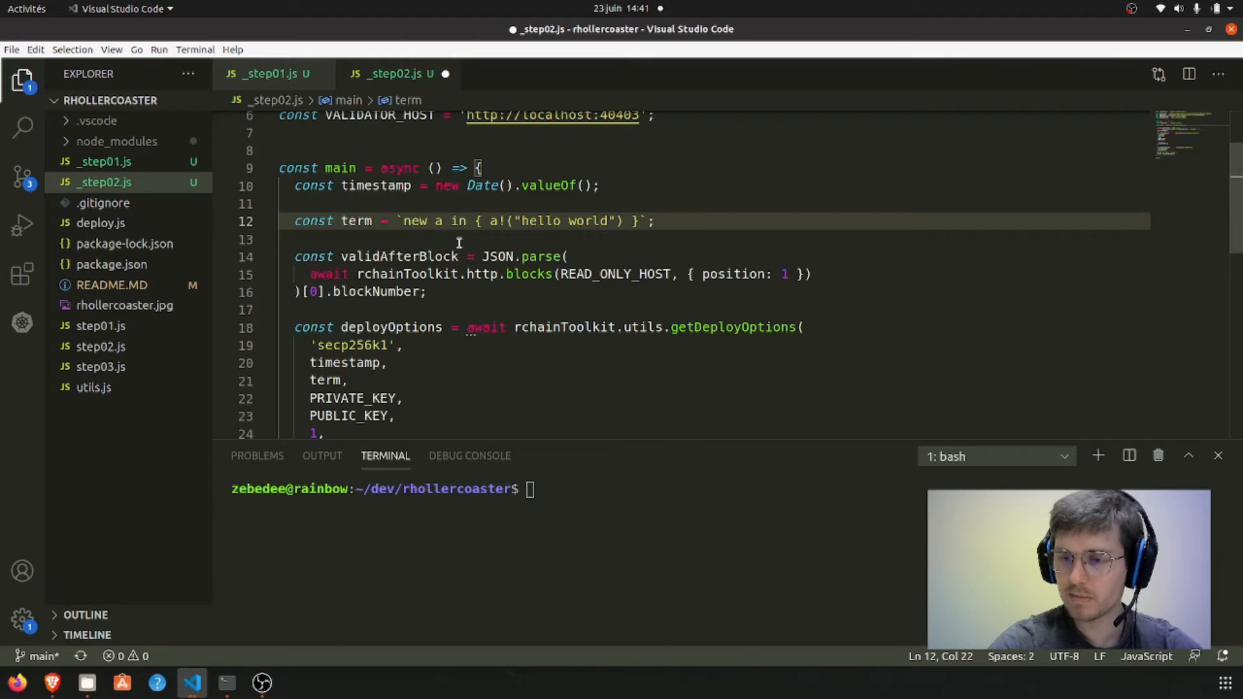
{"action": "left_click", "coordinate": [285, 203]}
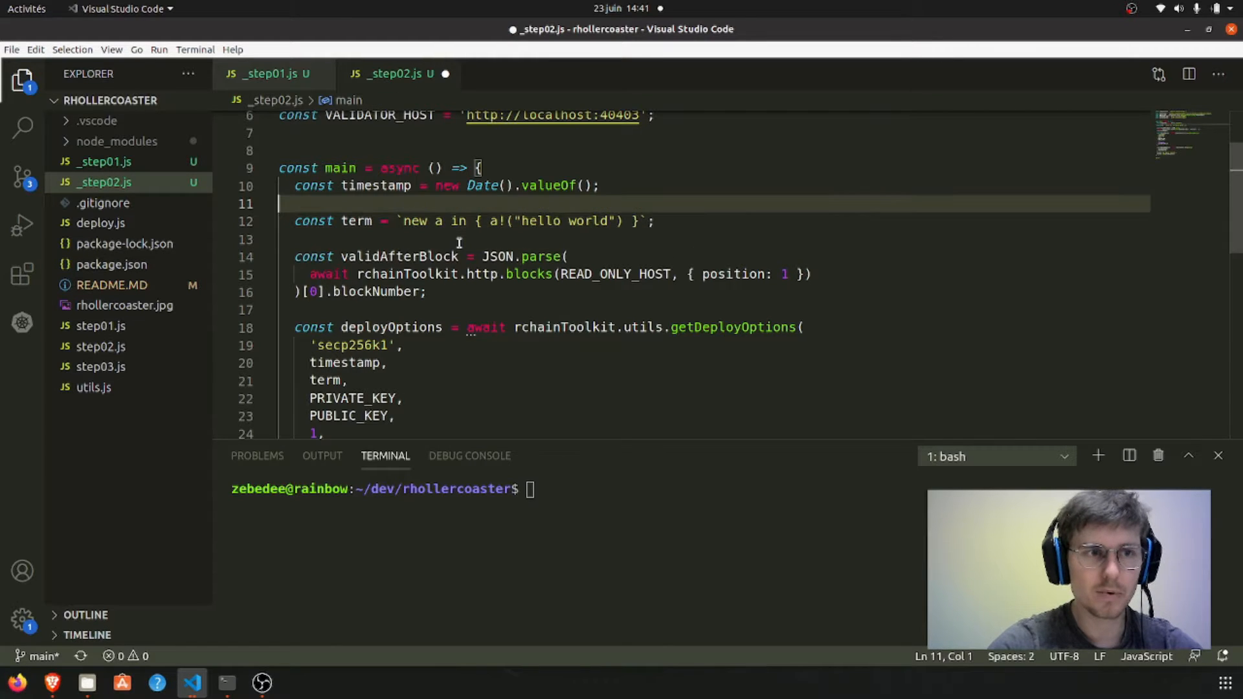
Add const pd = await rchainToolkit.http.prepareDeploy(READ_ONLY_HOST, {deployer, timestamp, nameQty: 1})
{"action": "key", "text": "Enter"}
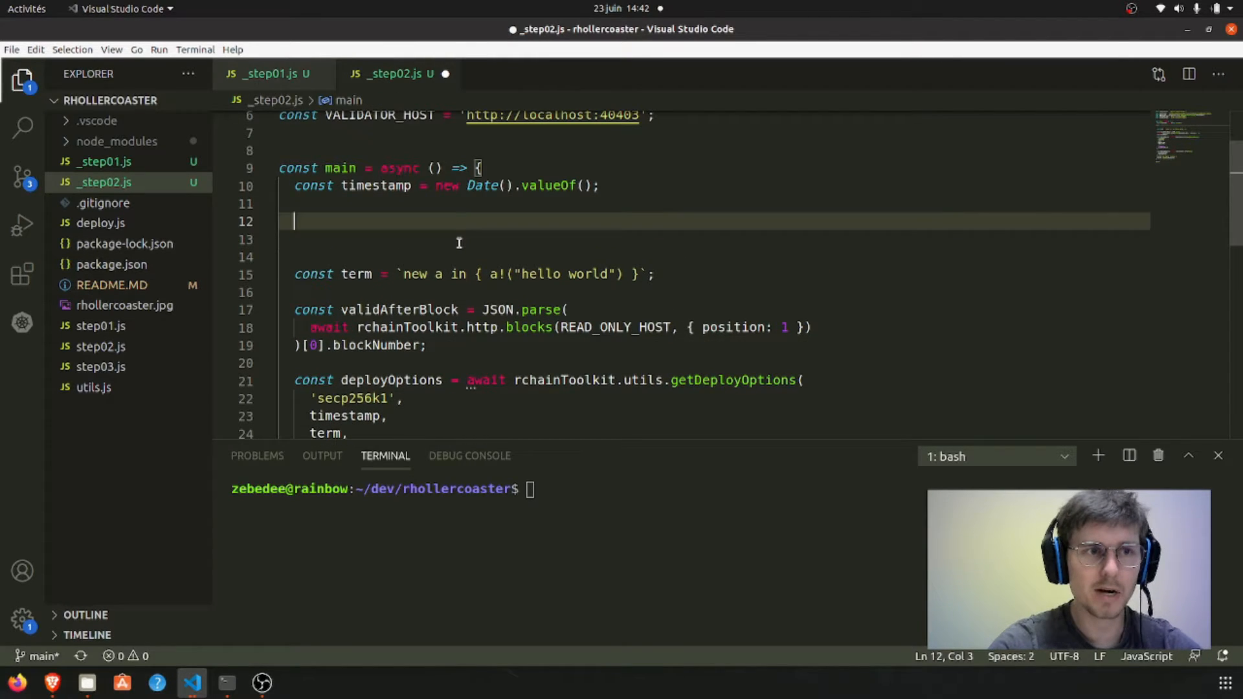
{"action": "type", "text": "const pd"}
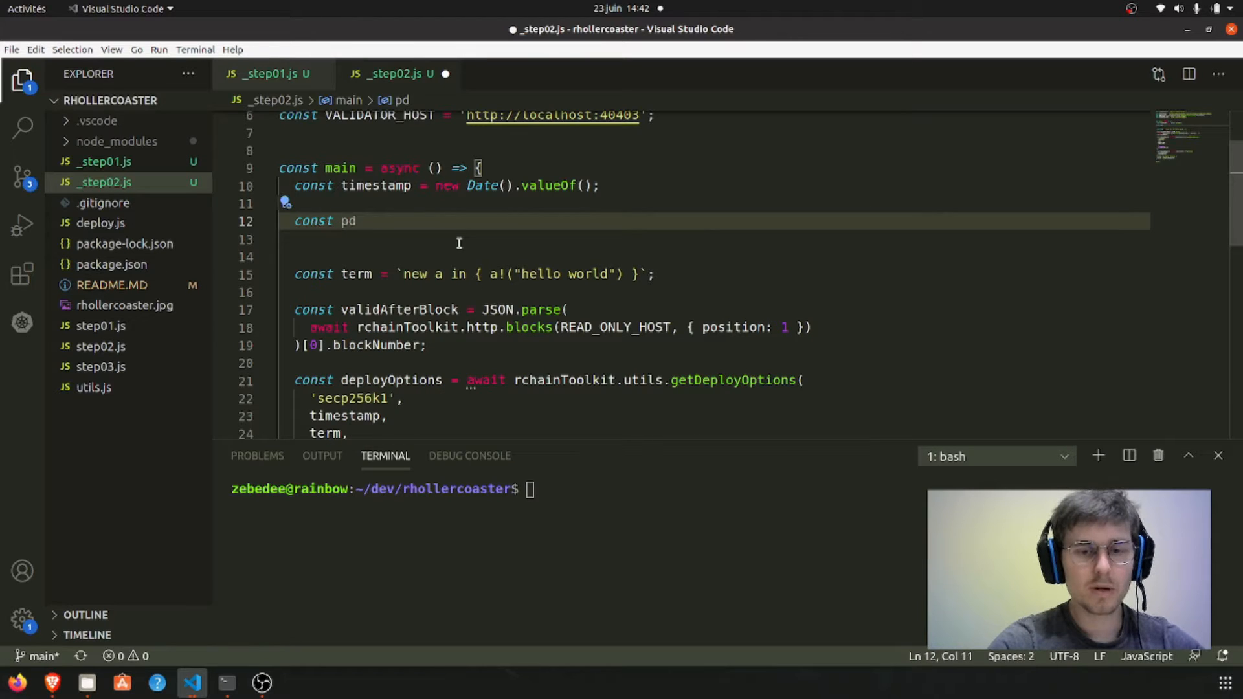
{"action": "type", "text": "= await rchainToolkit.j"}
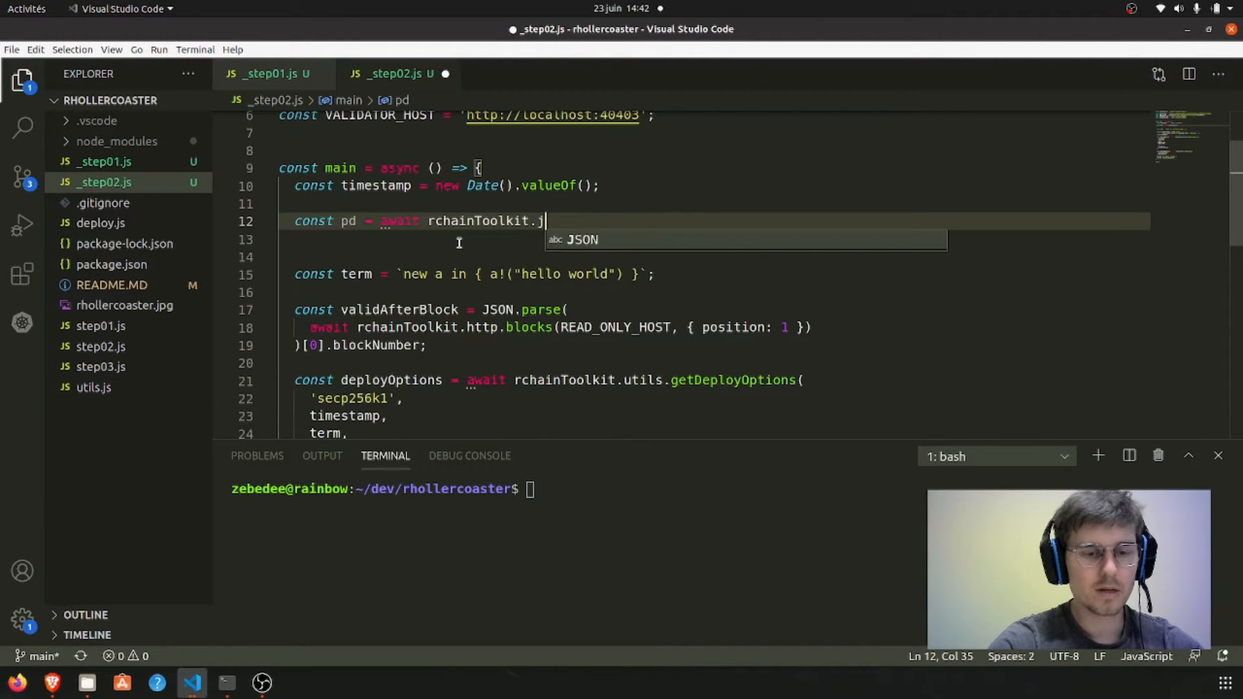
{"action": "type", "text": "ttp.prepareDeploy"}
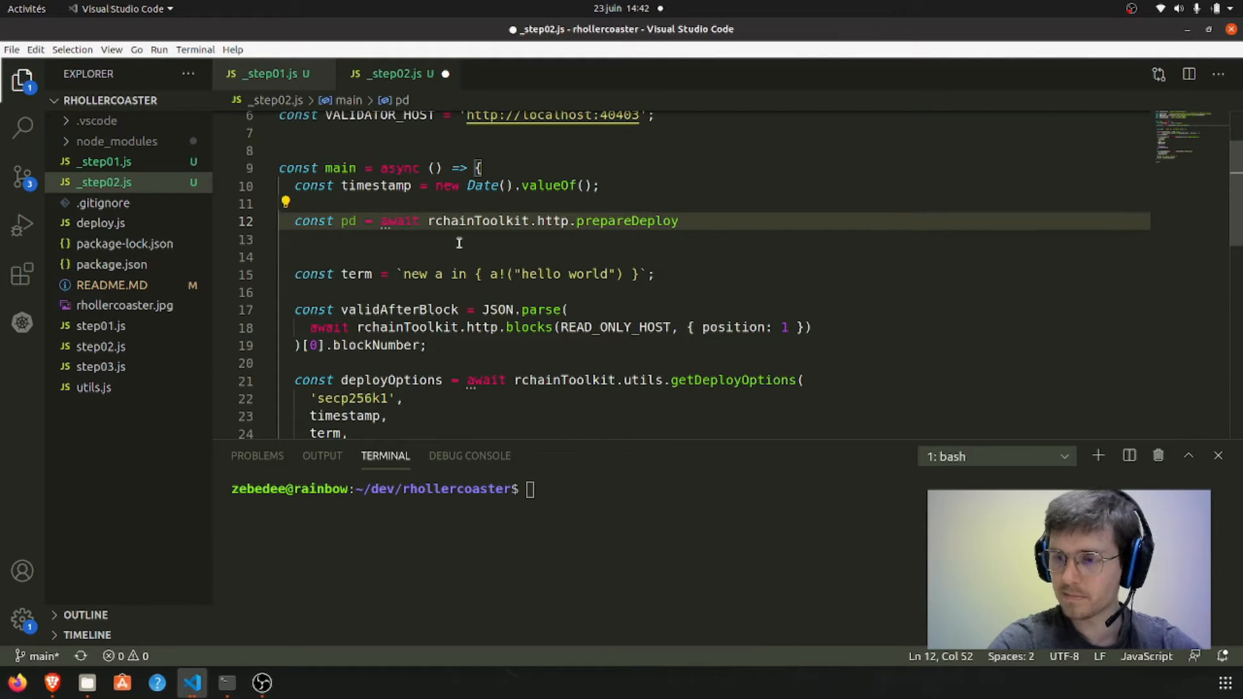
{"action": "type", "text": "READ_ONLY_HOST,"}
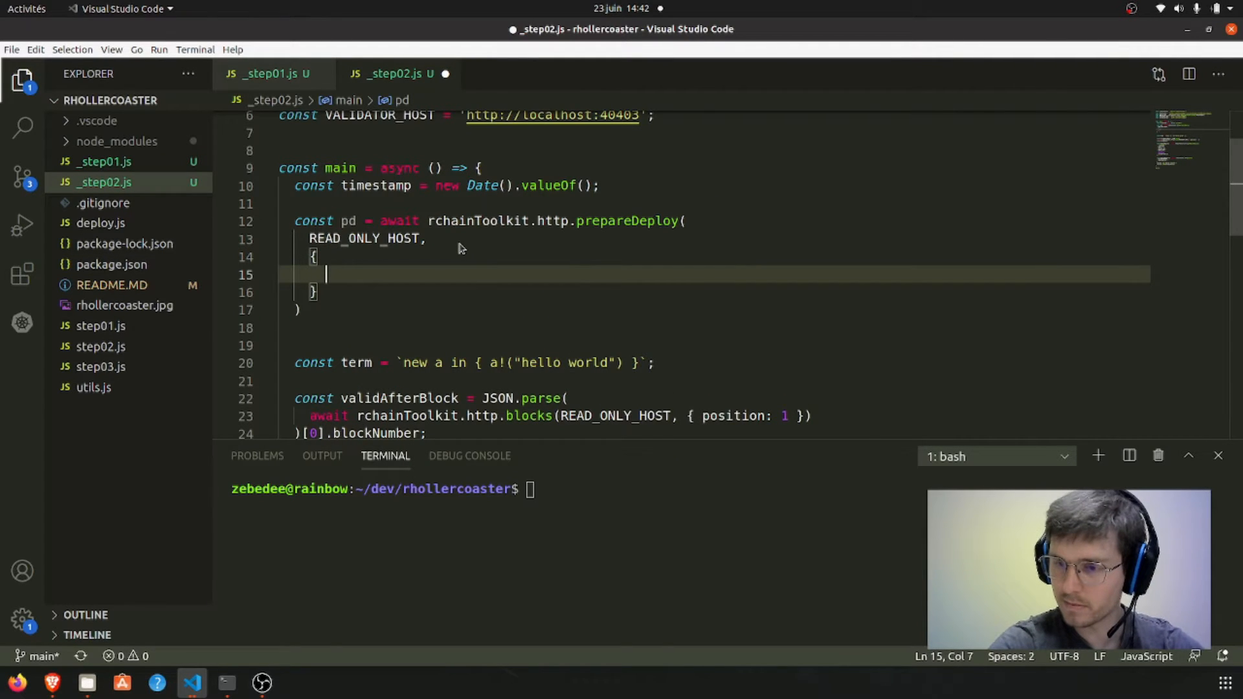
{"action": "type", "text": "deplo"}
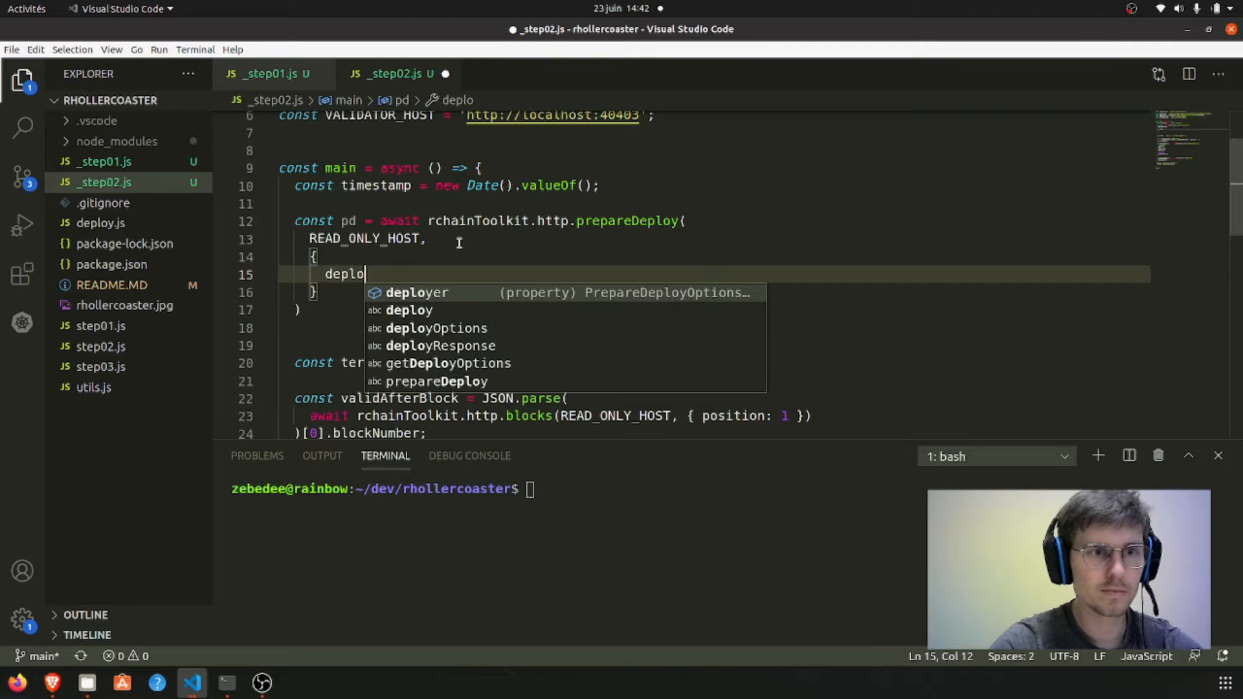
{"action": "type", "text": "yer: PUBLIC_KEY,"}
{"action": "type", "text": "timestamp: timestamp,"}
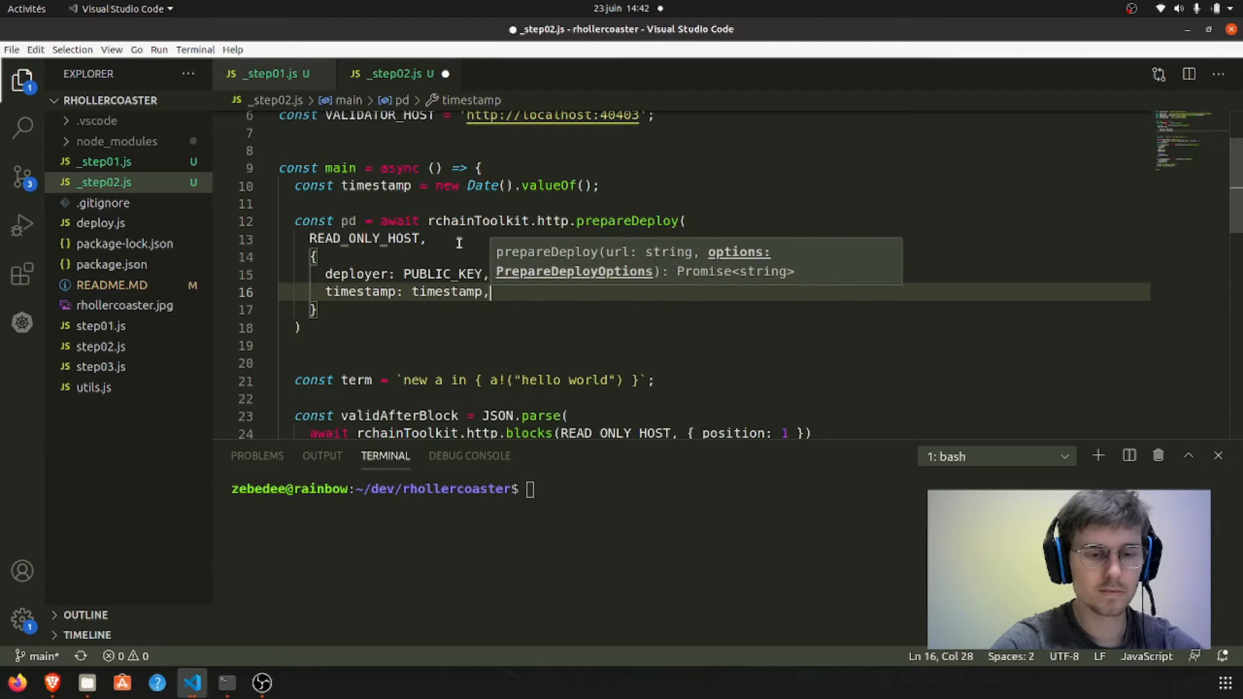
{"action": "type", "text": "nameQty: 1"}
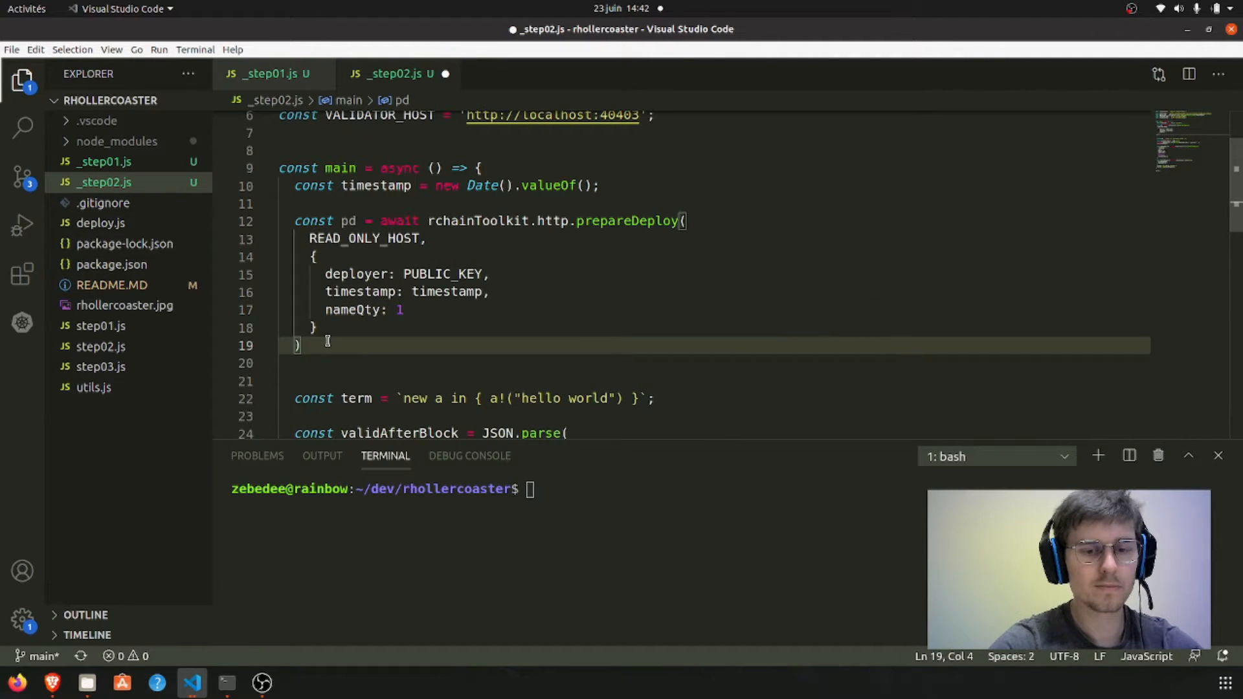
Log pd with console.log(pd) and return early right after it
{"action": "double_click", "coordinate": [348, 220]}
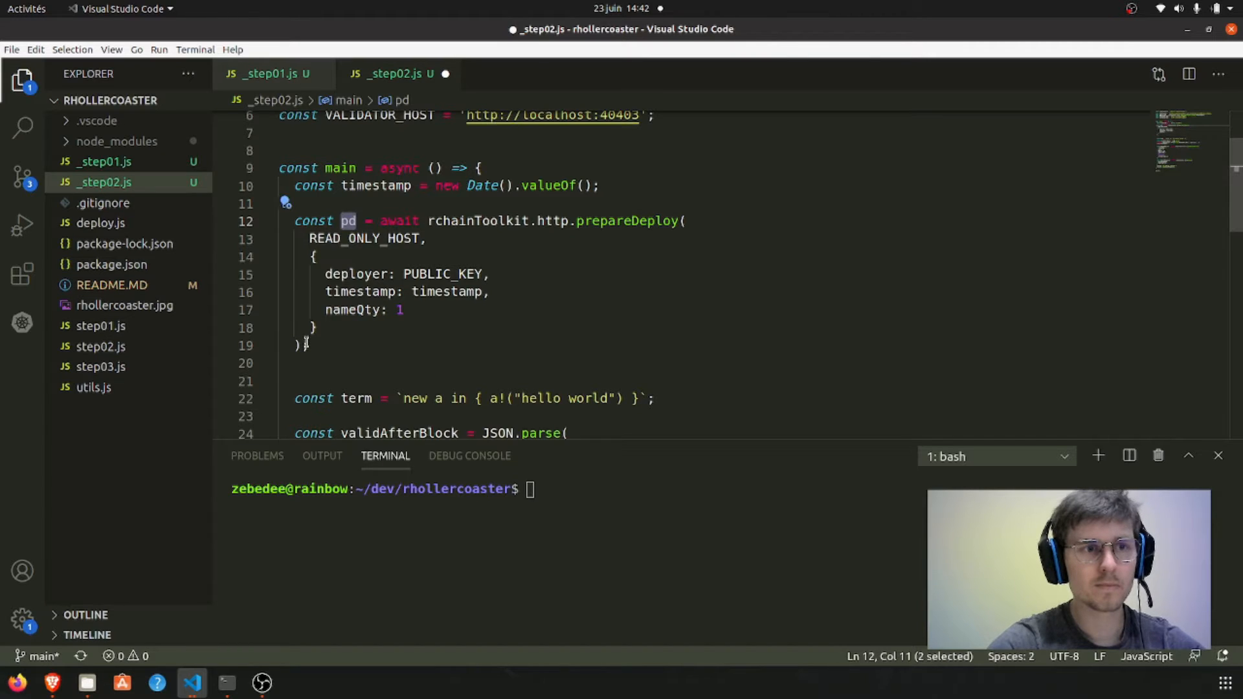
{"action": "type", "text": "console.log"}
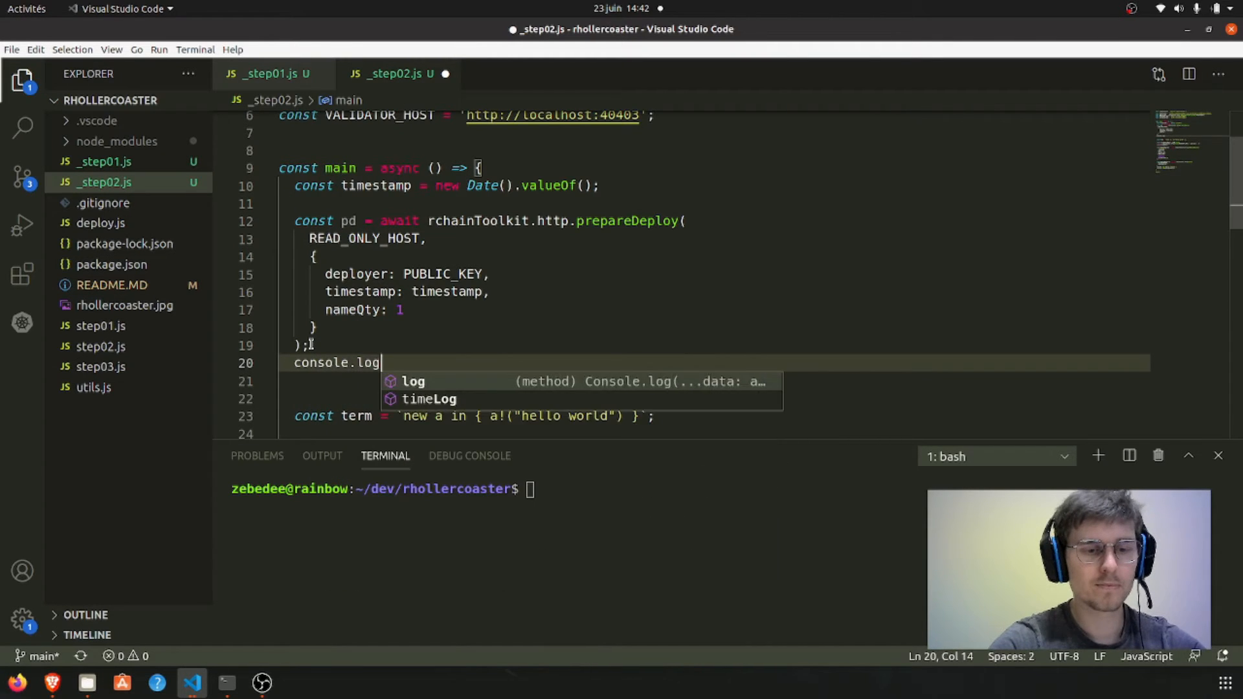
{"action": "type", "text": "(pd);"}
{"action": "left_click", "coordinate": [719, 381]}
{"action": "type", "text": "return;"}
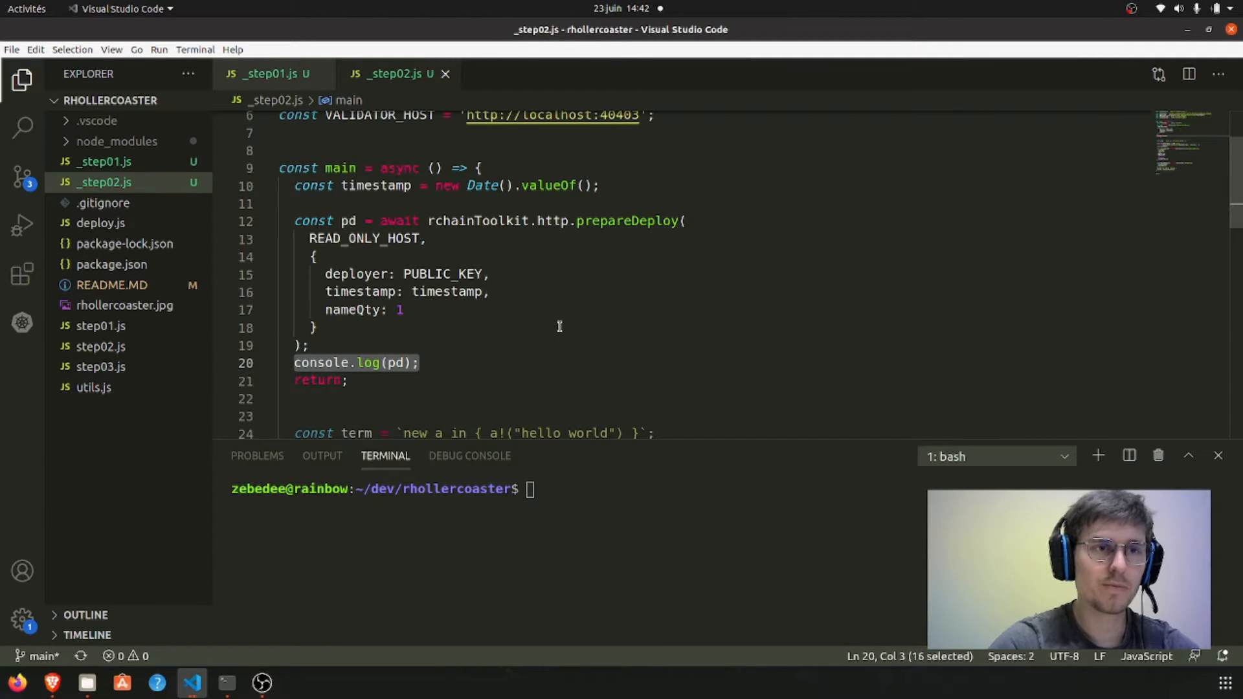
{"action": "double_click", "coordinate": [626, 220]}
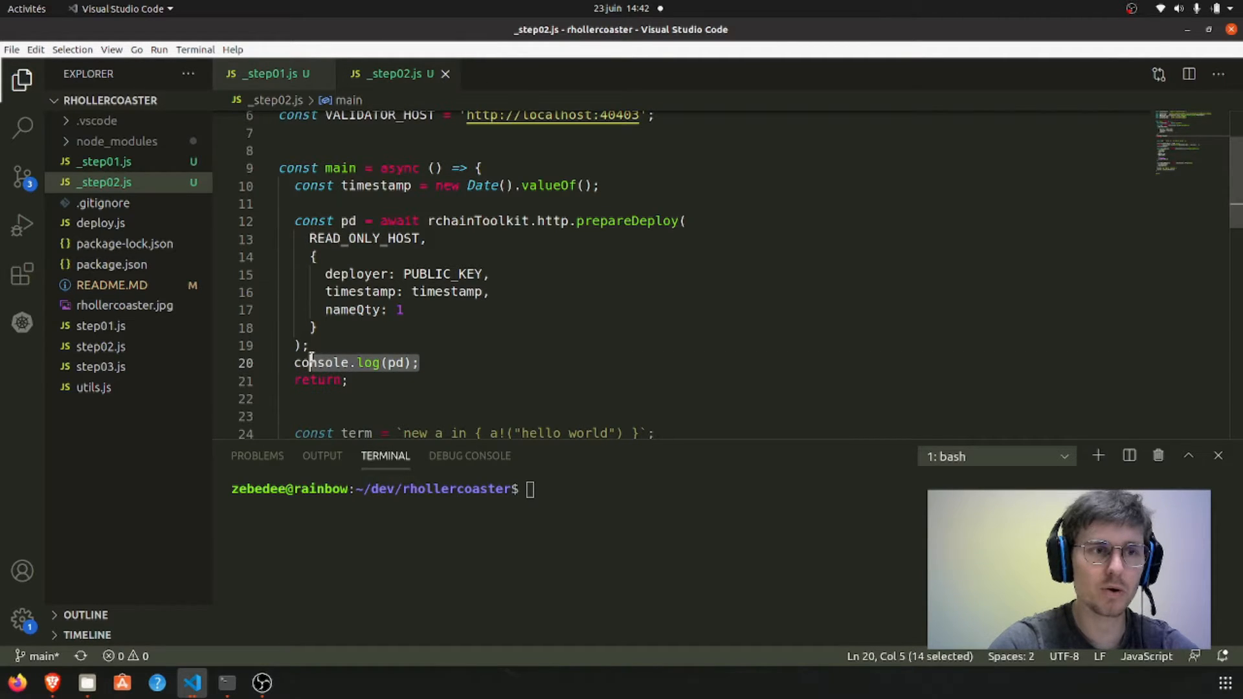
Run node _step02.js in a cleared terminal, printing the prepared deploy's name and seqNumber
{"action": "type", "text": "clear"}
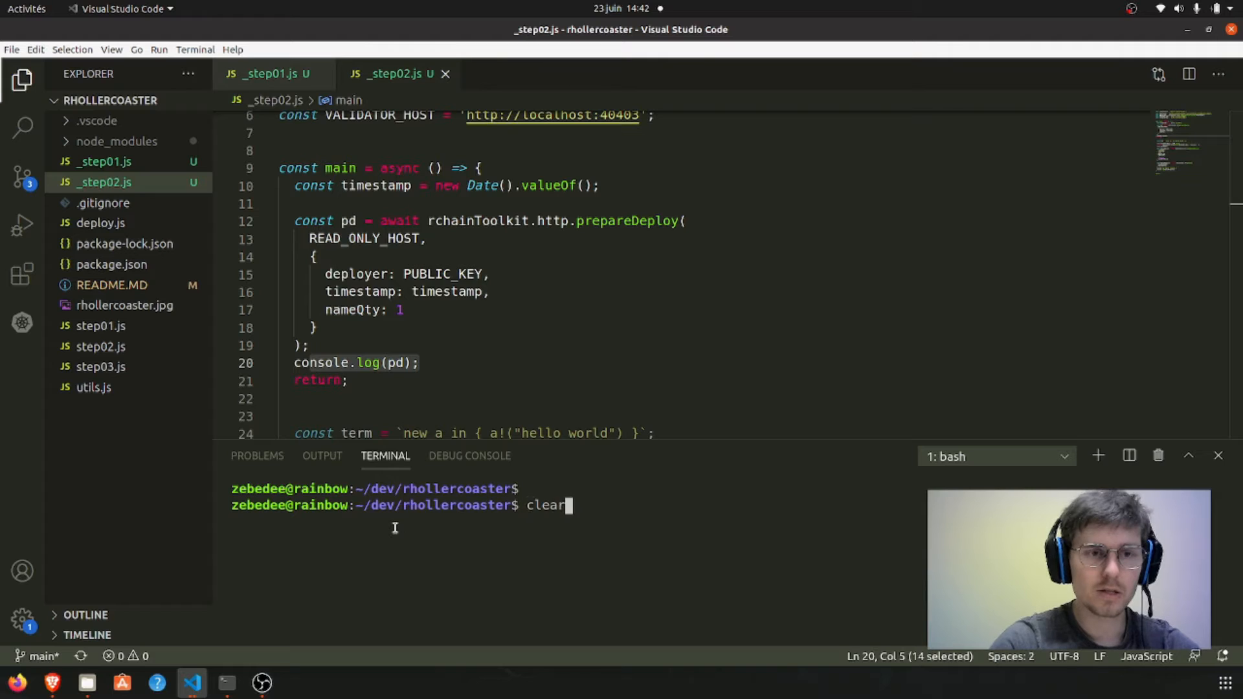
{"action": "type", "text": "node _step0.js"}
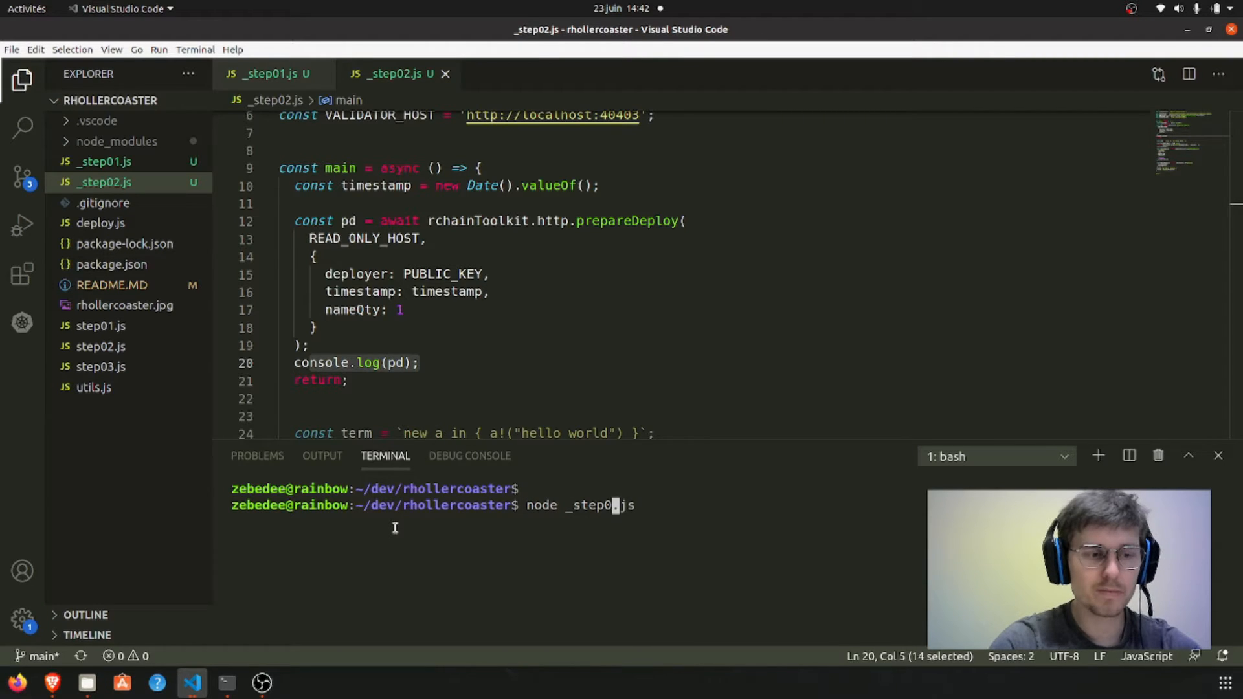
{"action": "type", "text": "2"}
{"action": "key", "text": "Return"}
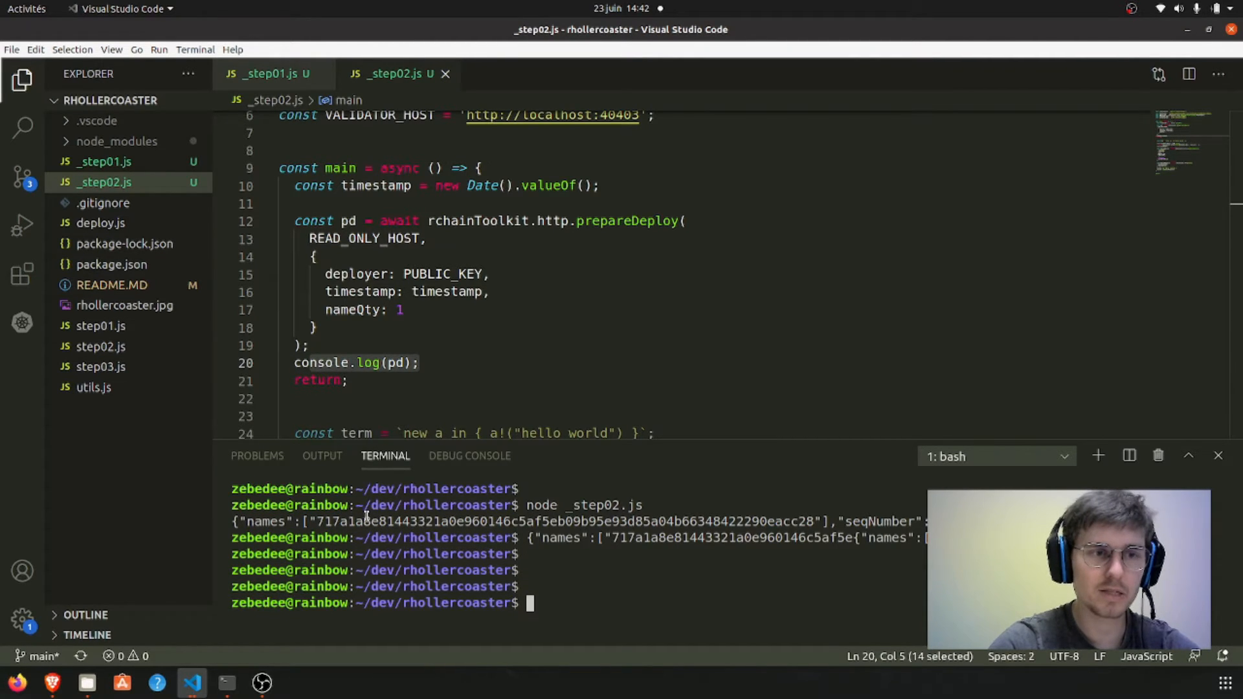
{"action": "scroll", "scroll_direction": "down", "scroll_amount": 3}
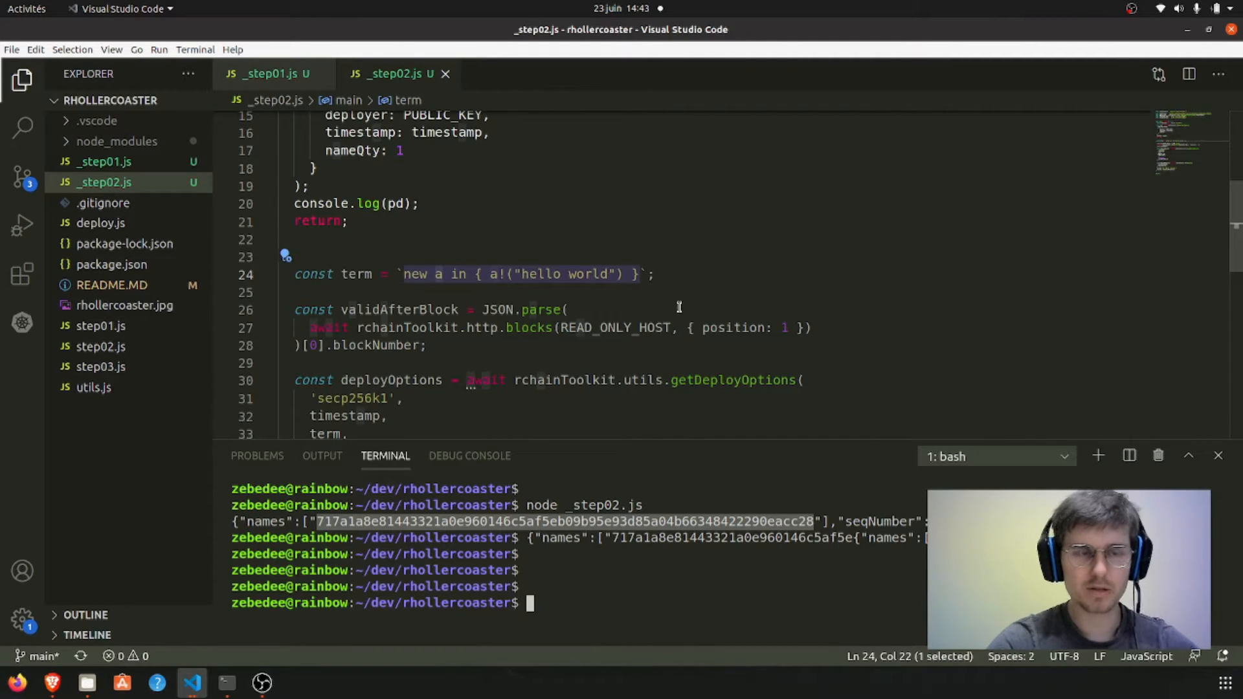
{"action": "mouse_move", "coordinate": [624, 521]}
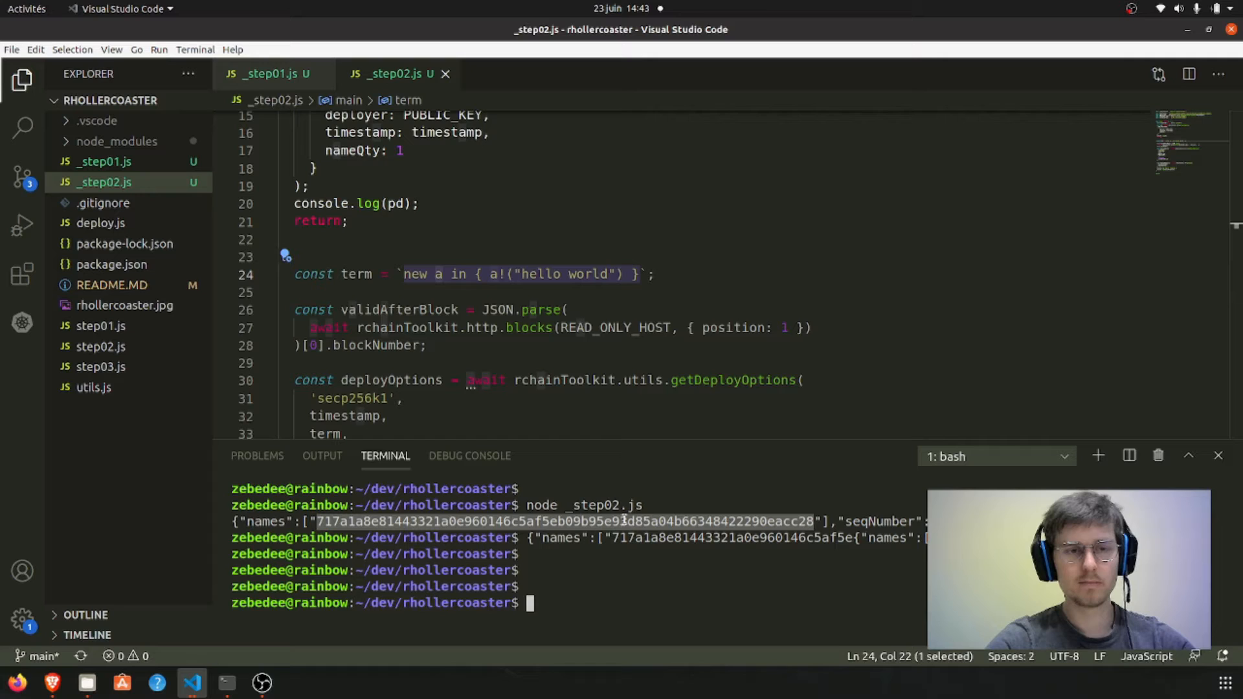
{"action": "scroll", "scroll_direction": "down", "scroll_amount": 3}
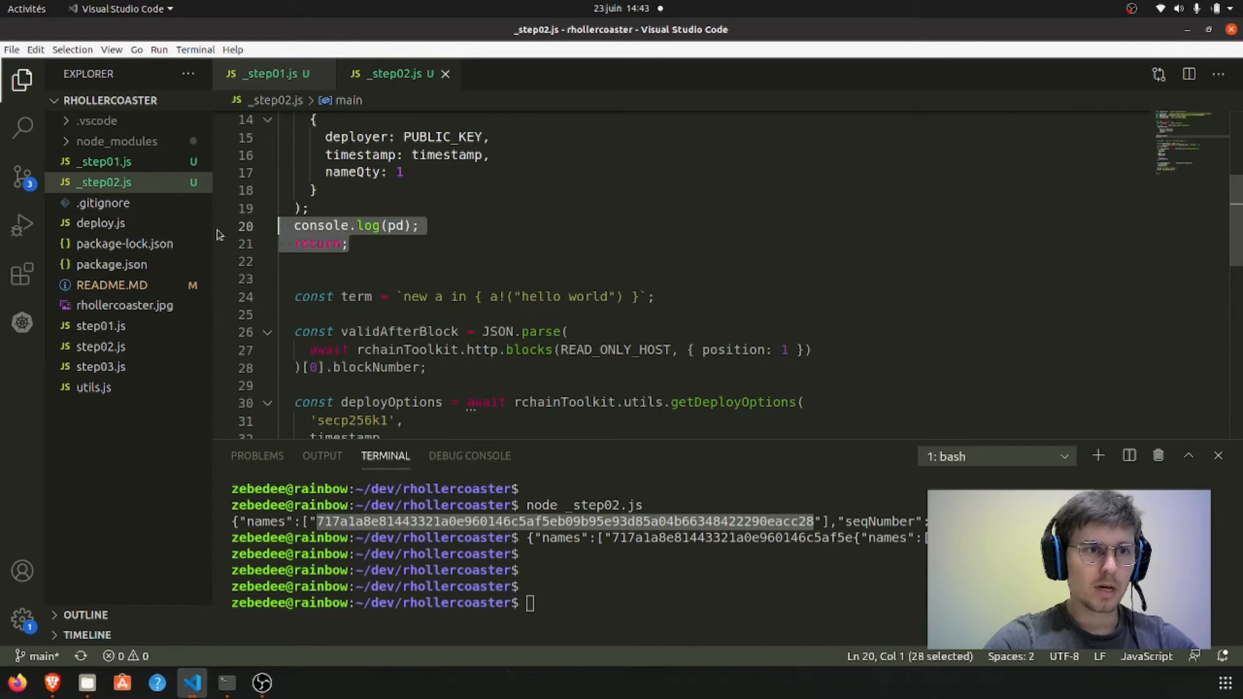
Delete the console.log(pd) and return lines, and log deployResponse + '\n' instead
{"action": "key", "text": "Delete"}
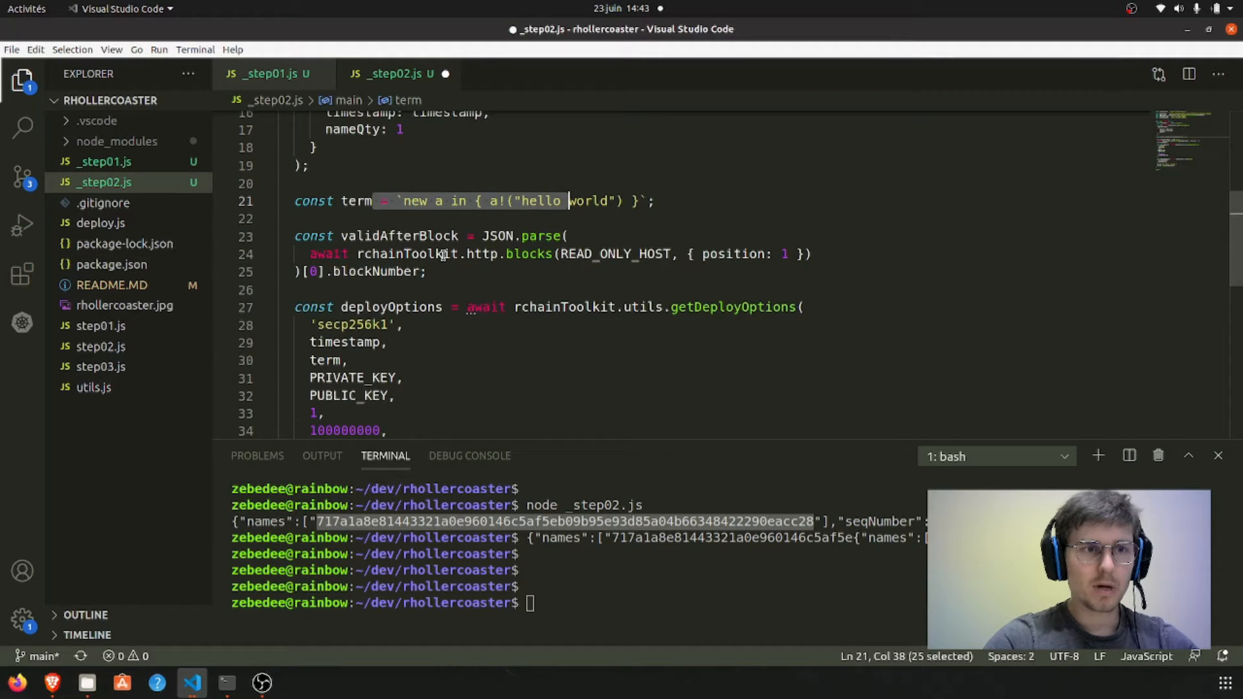
{"action": "scroll", "scroll_direction": "down", "scroll_amount": 3}
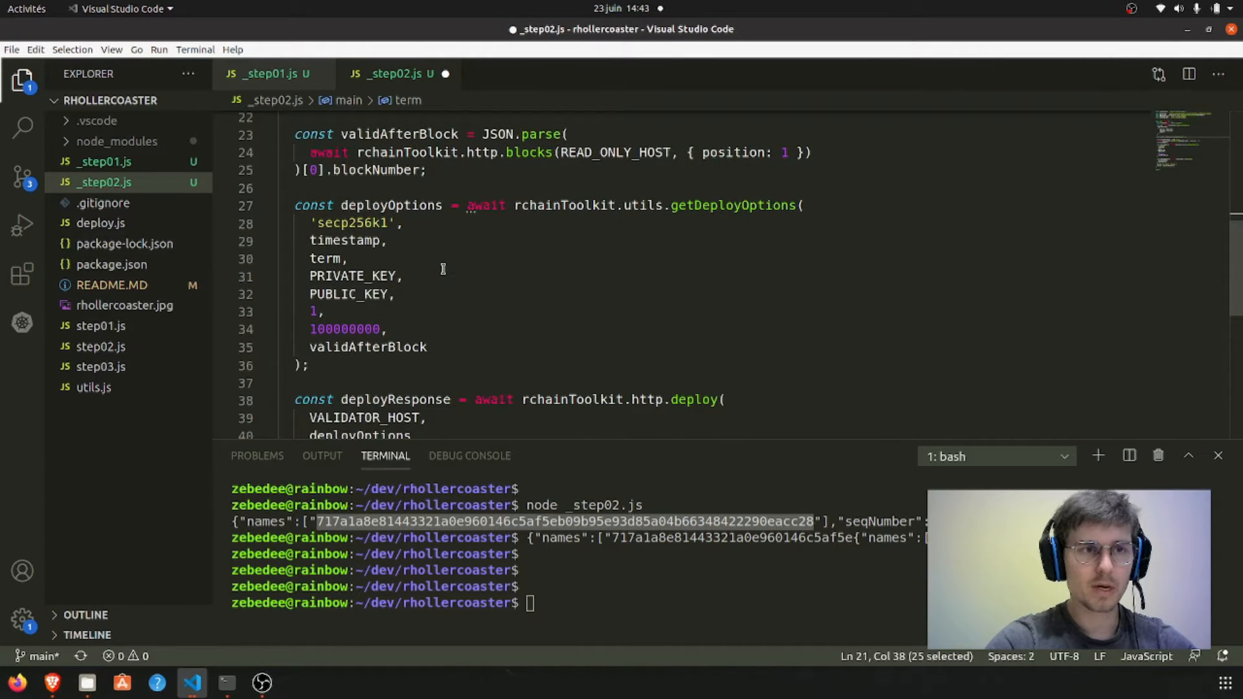
{"action": "scroll", "scroll_direction": "down", "scroll_amount": 3}
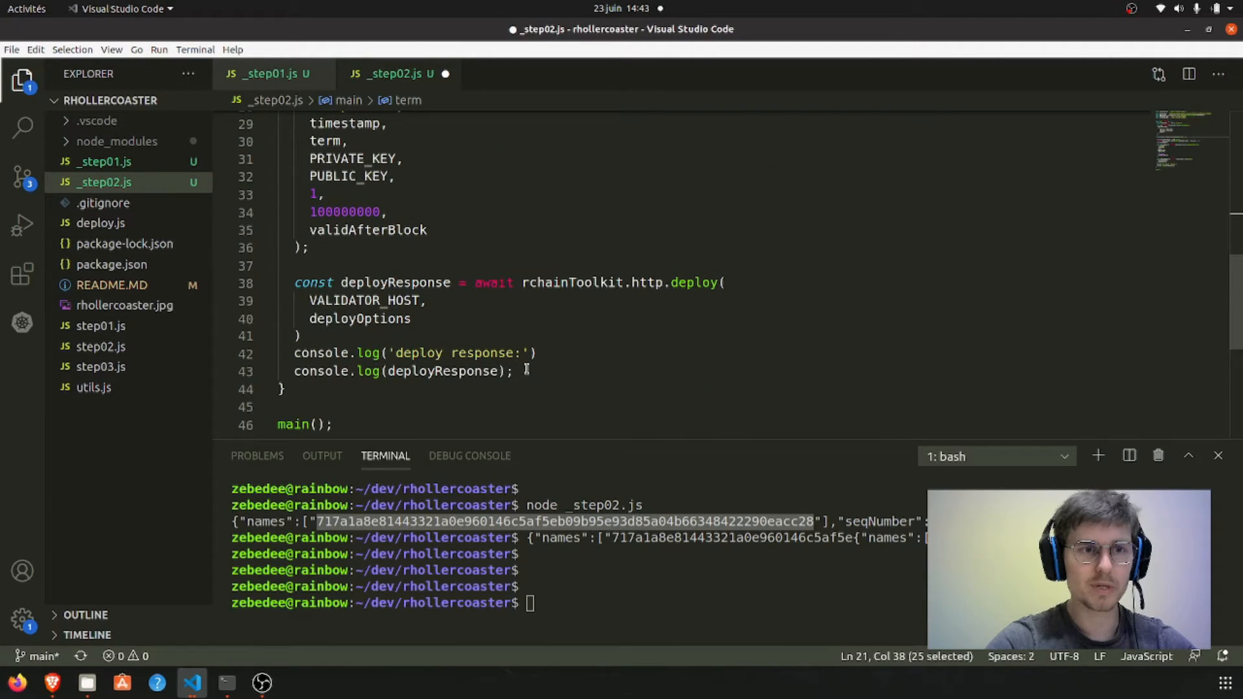
{"action": "left_click", "coordinate": [516, 371]}
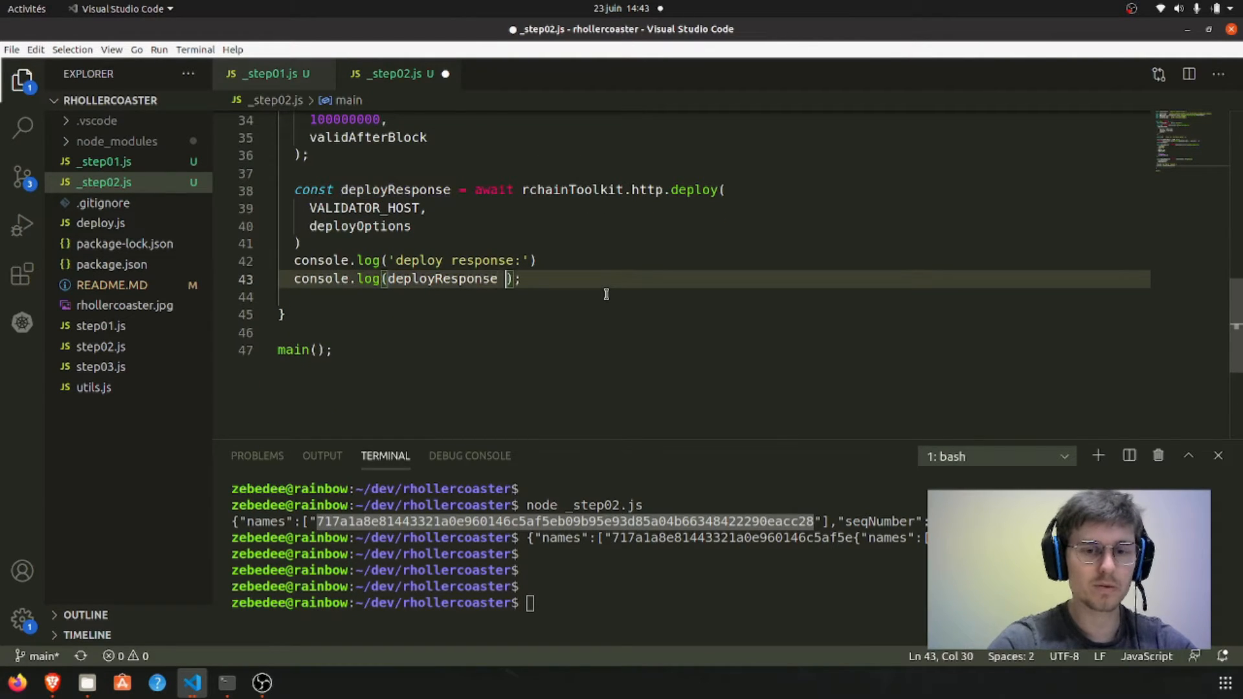
{"action": "type", "text": "+ '\\'"}
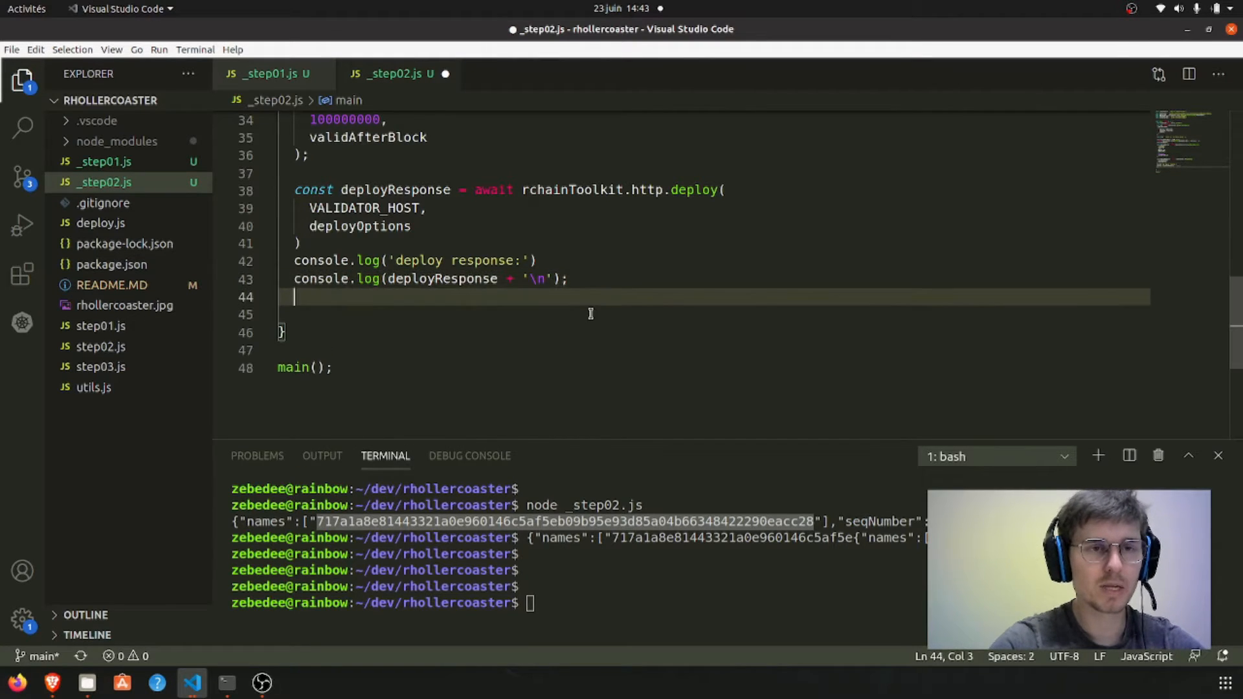
{"action": "key", "text": "Return"}
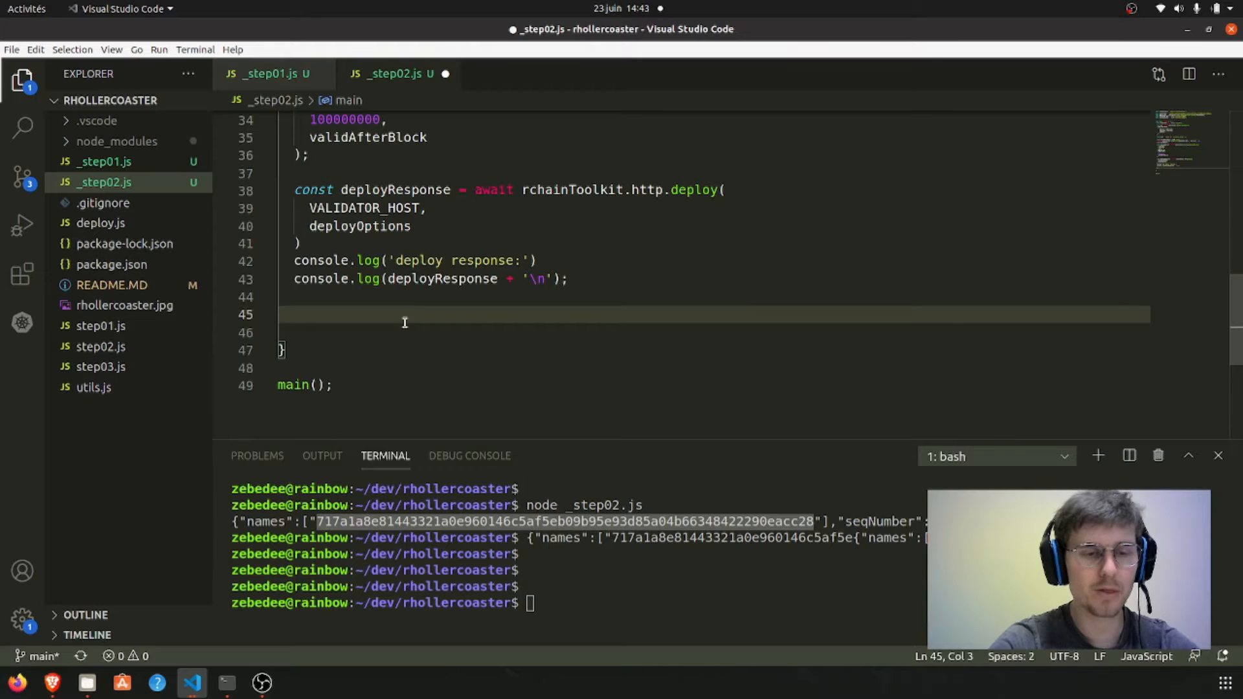
Add await Promise(resolve => setTimeout(resolve, 13000)); after the deploy response log
{"action": "type", "text": "awaitr"}
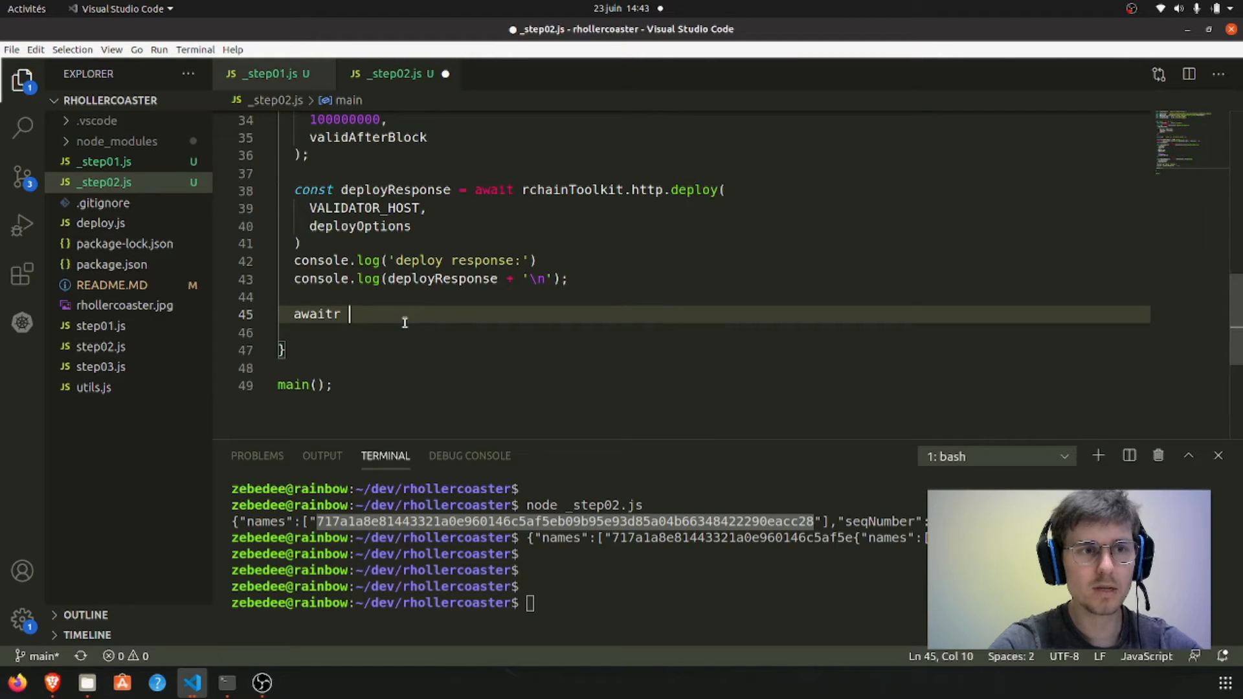
{"action": "key", "text": "Backspace"}
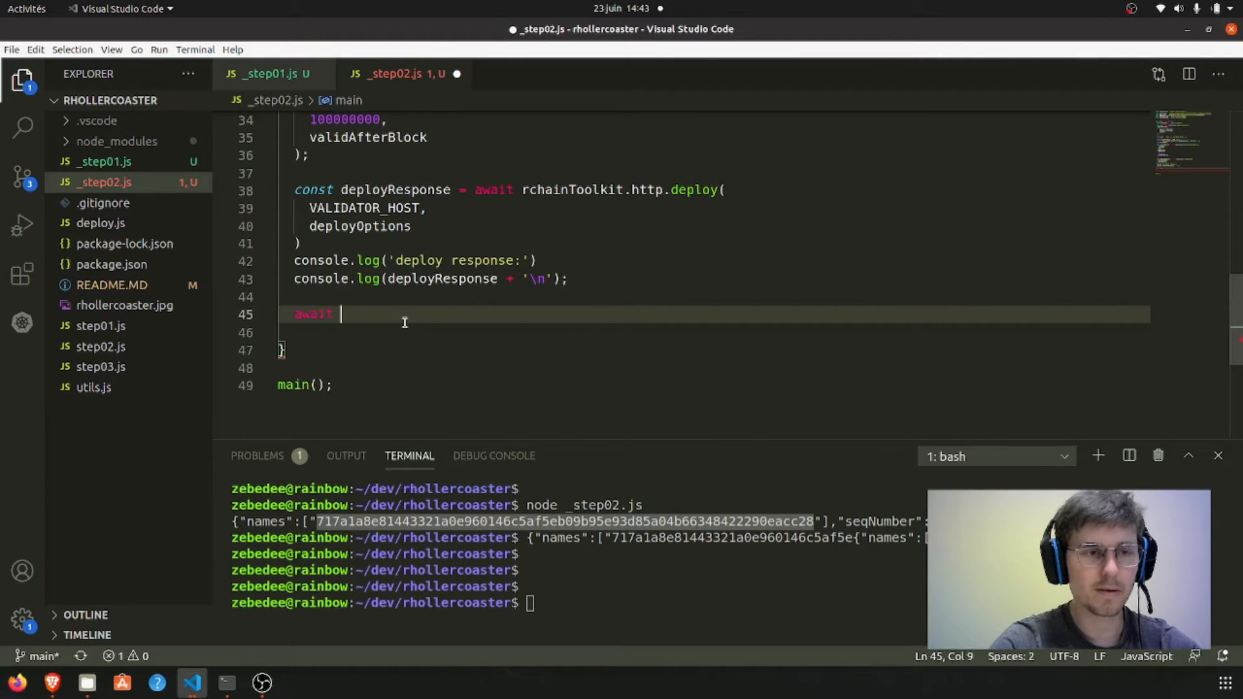
{"action": "type", "text": "Promise(resolve =>"}
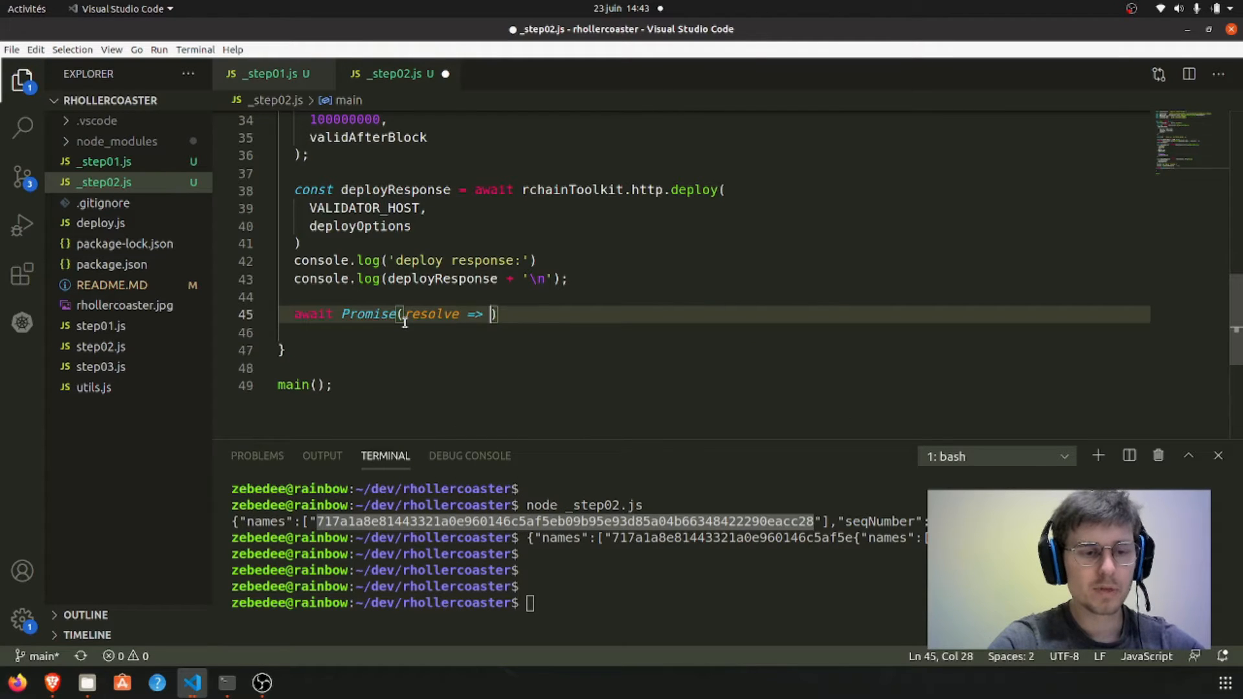
{"action": "type", "text": "setTimeout("}
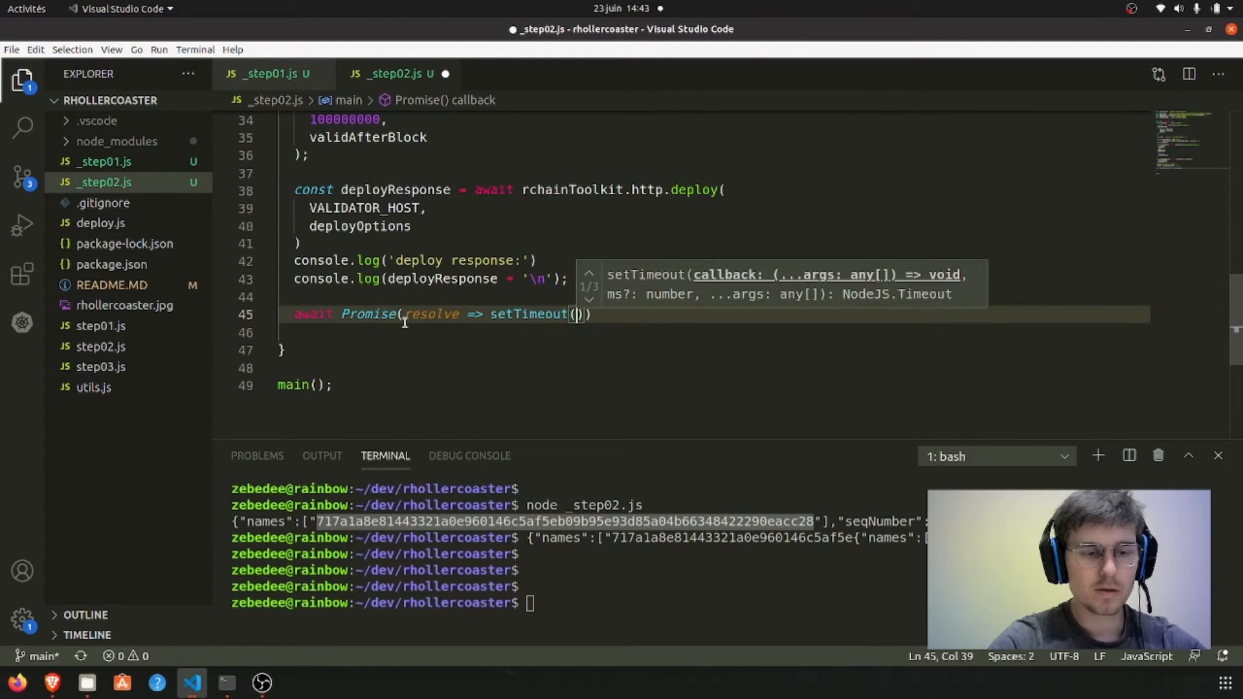
{"action": "type", "text": "resolve, 13000"}
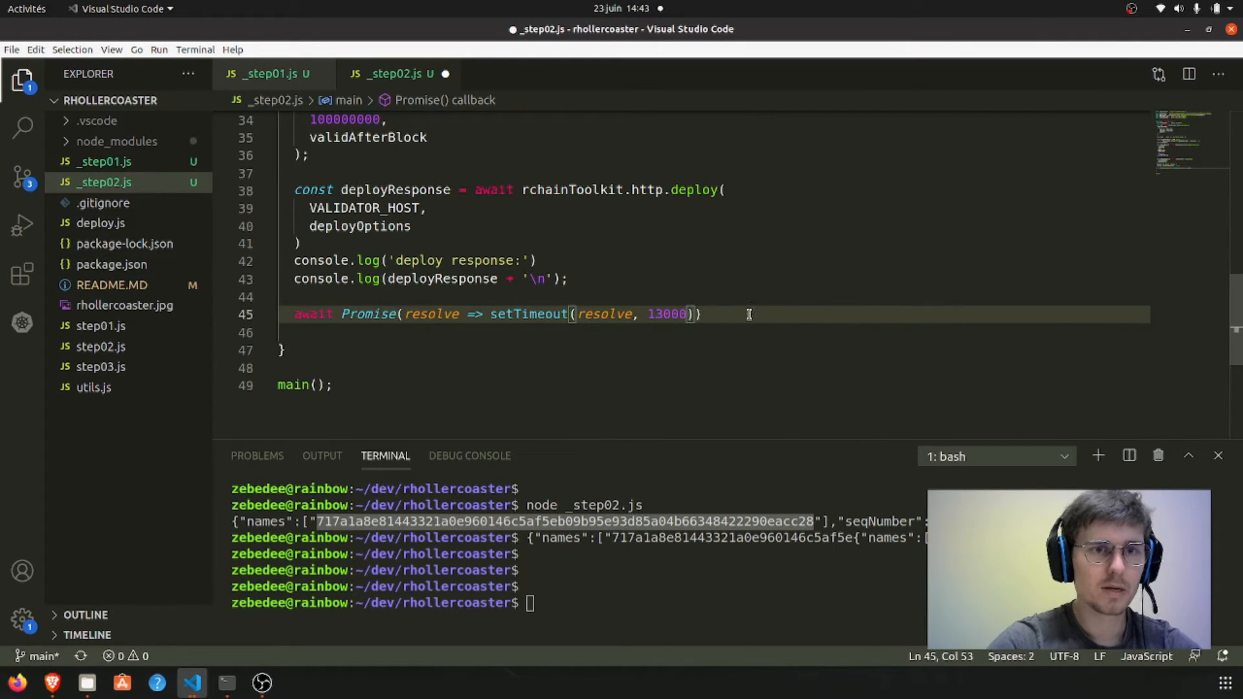
{"action": "type", "text": ");"}
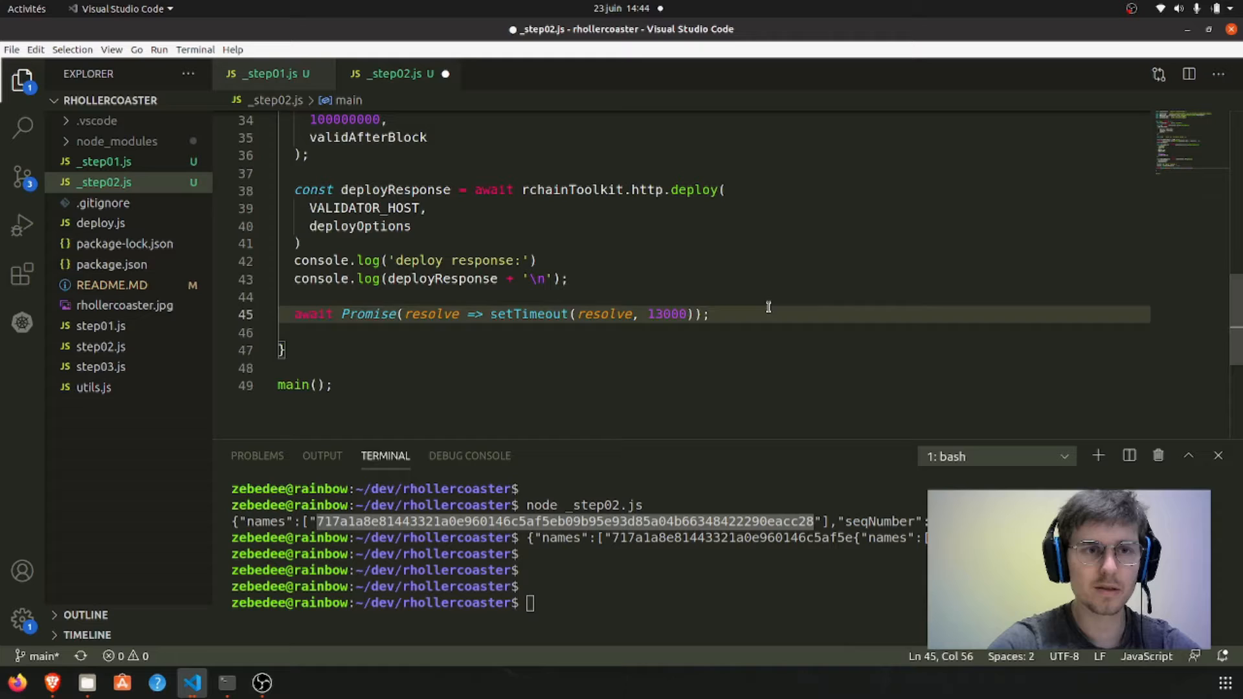
{"action": "key", "text": "Enter"}
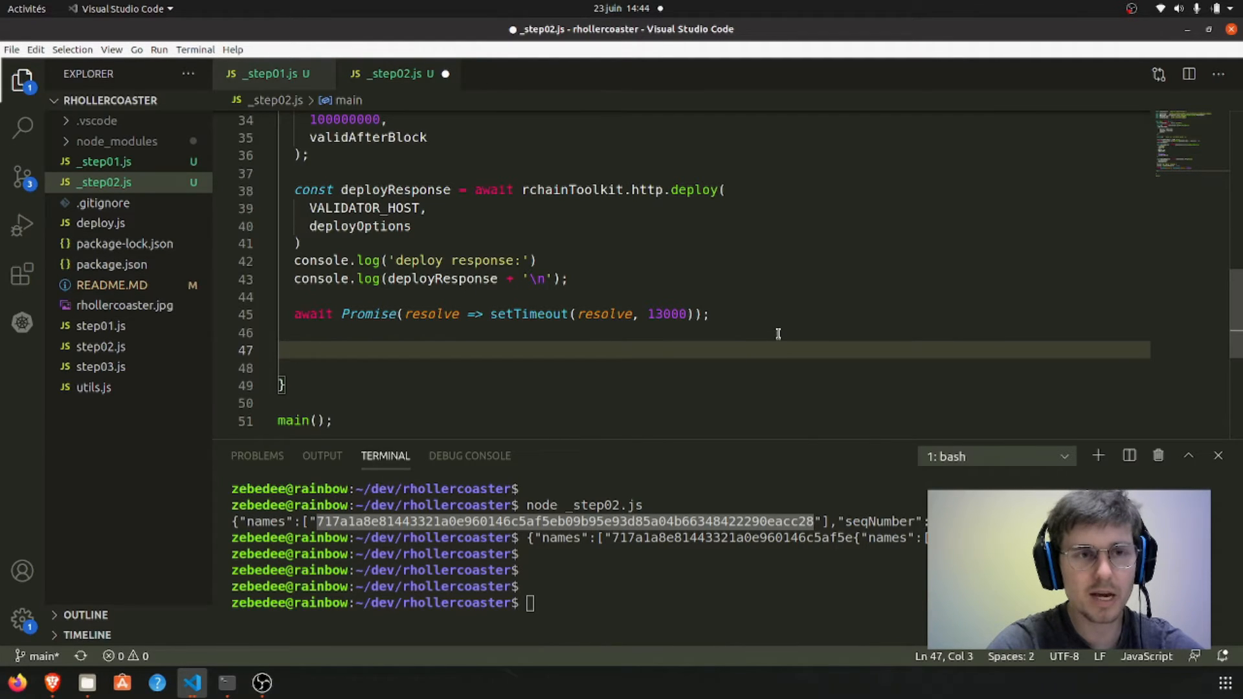
Start const dataAtUnforgeableName = await rchainToolkit.http.dataAtName(READ_ONLY_HOST, ...) below the wait
{"action": "scroll", "scroll_direction": "up", "scroll_amount": 3}
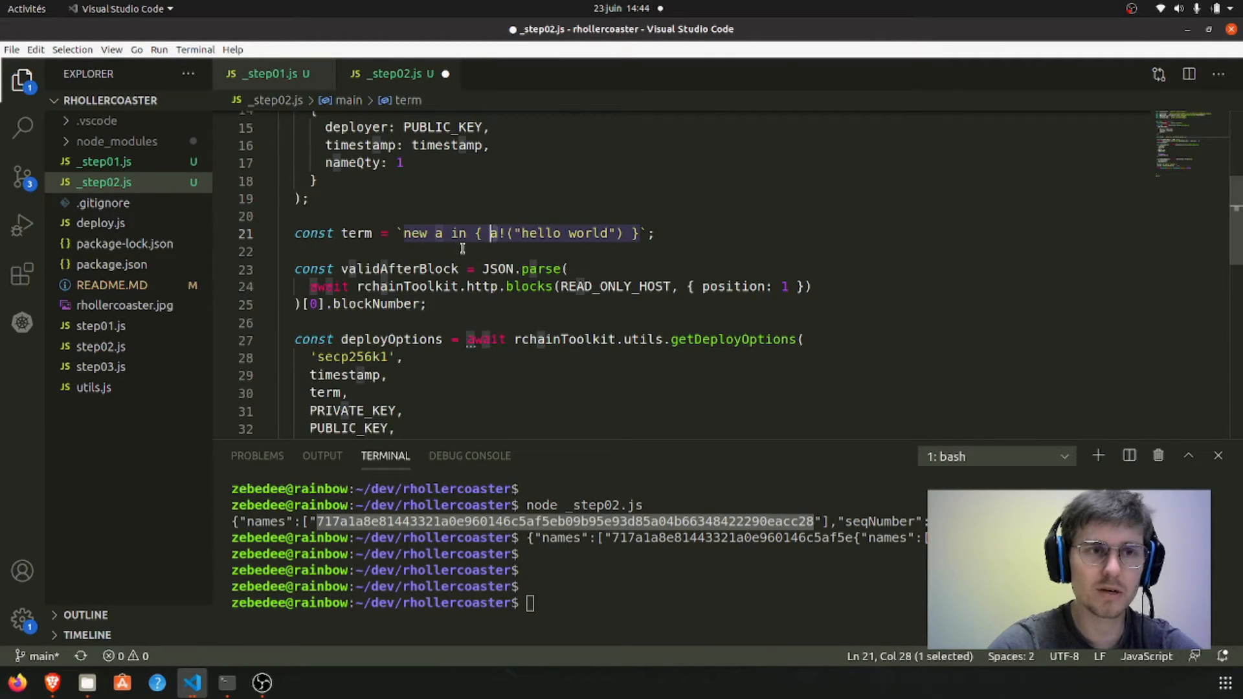
{"action": "scroll", "scroll_direction": "down", "scroll_amount": 3}
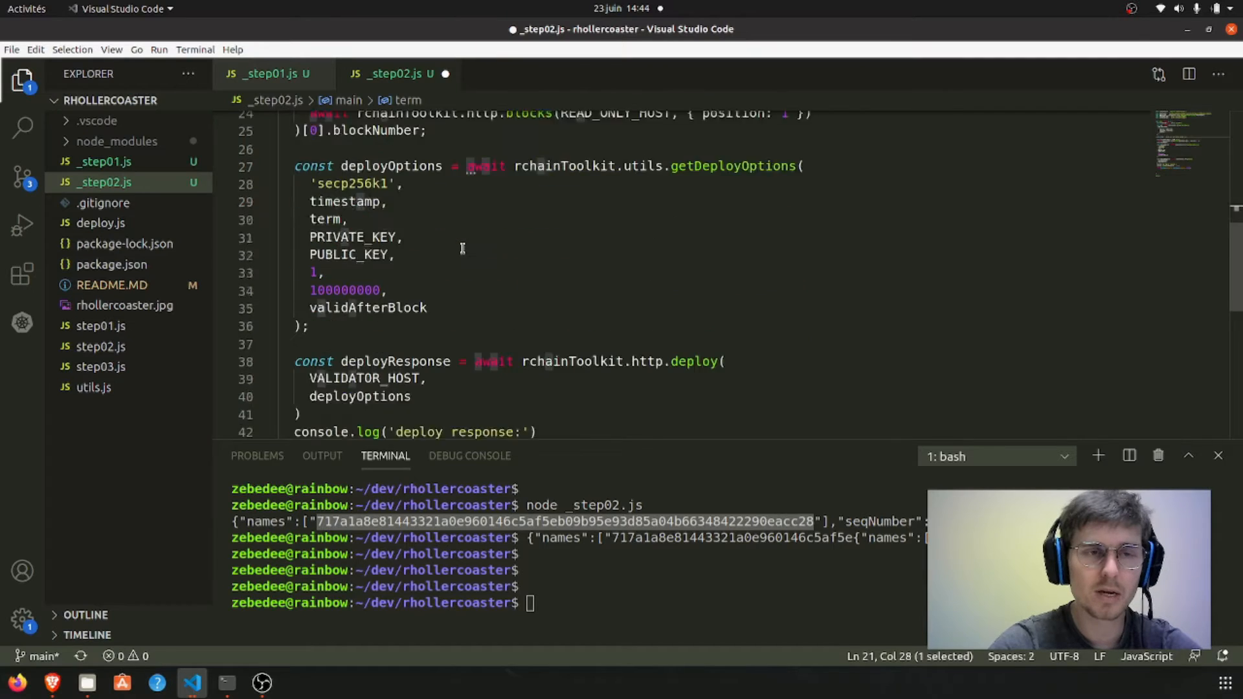
{"action": "scroll", "scroll_direction": "down", "scroll_amount": 3}
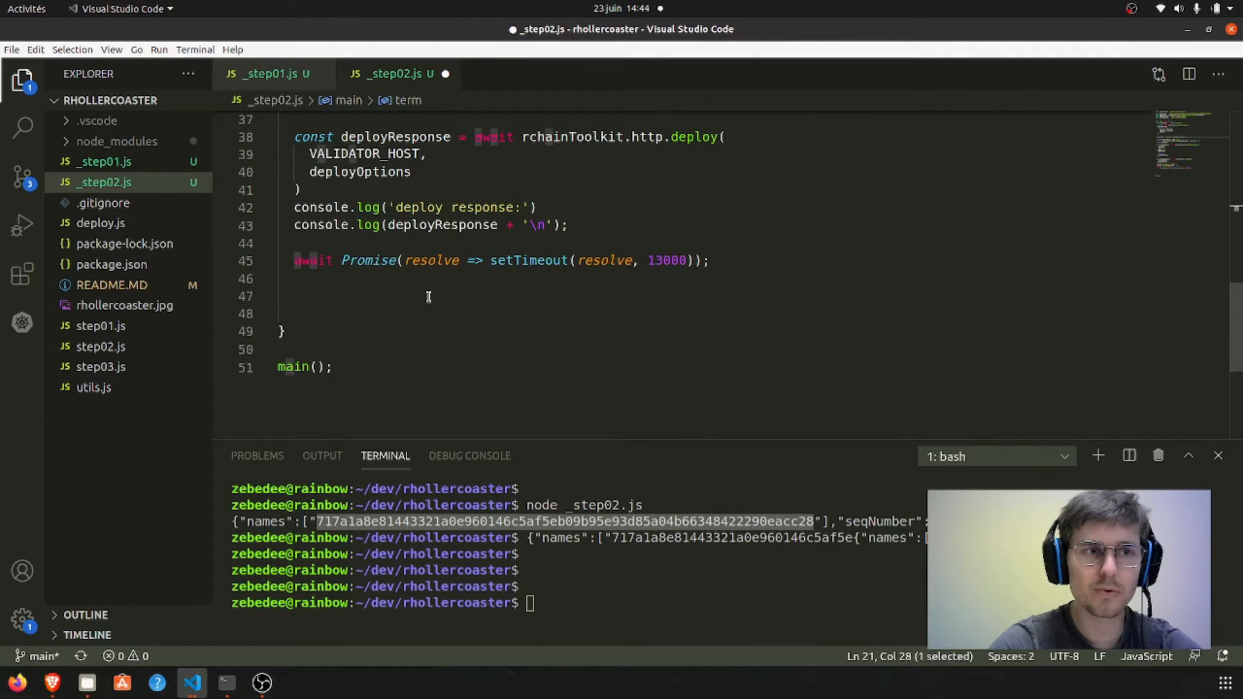
{"action": "left_click", "coordinate": [429, 295]}
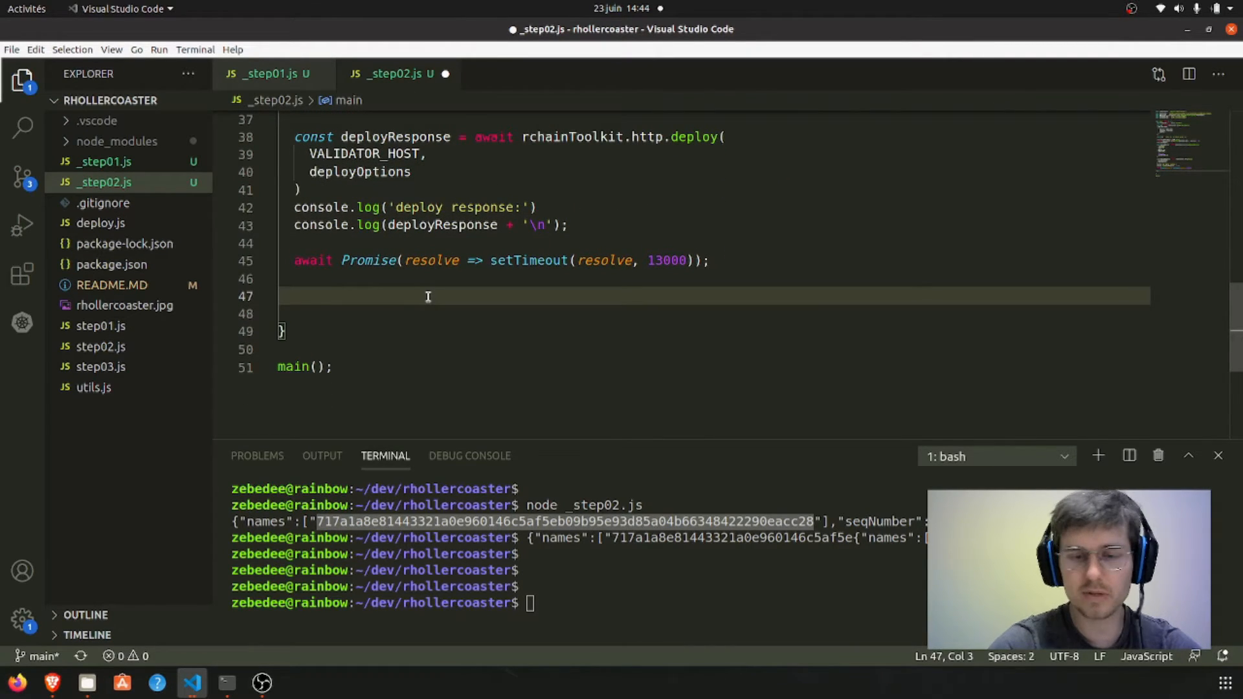
{"action": "type", "text": "const data"}
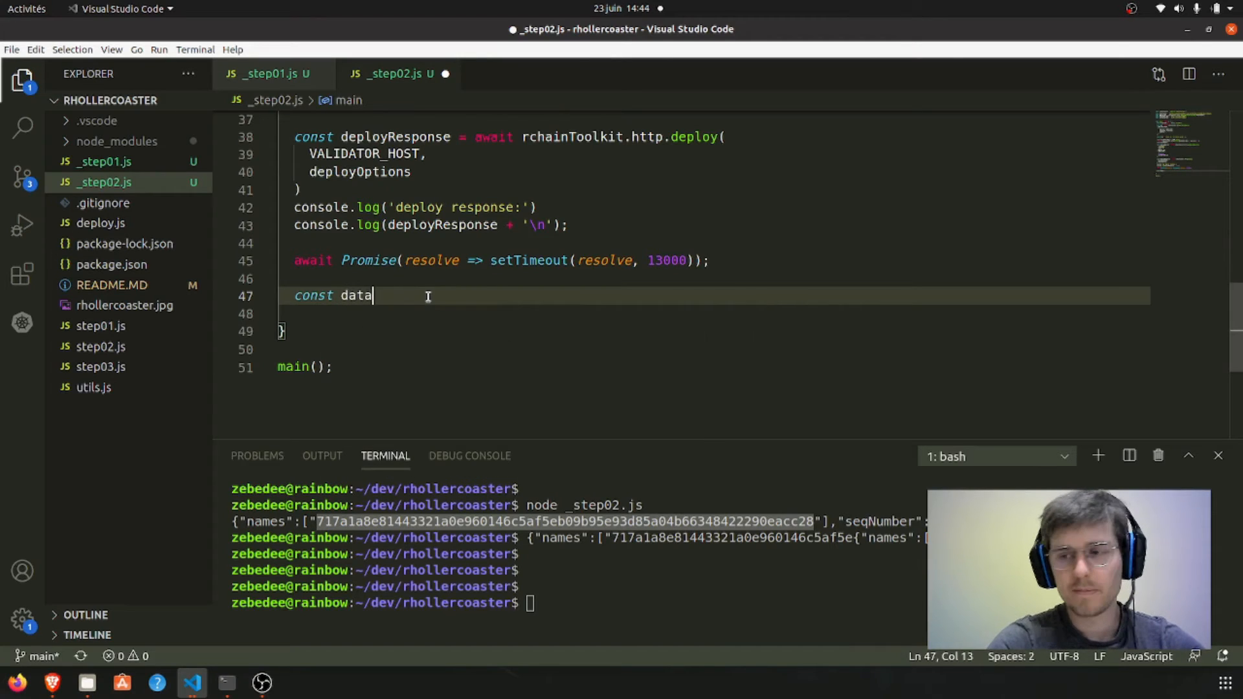
{"action": "type", "text": "AtUnforg"}
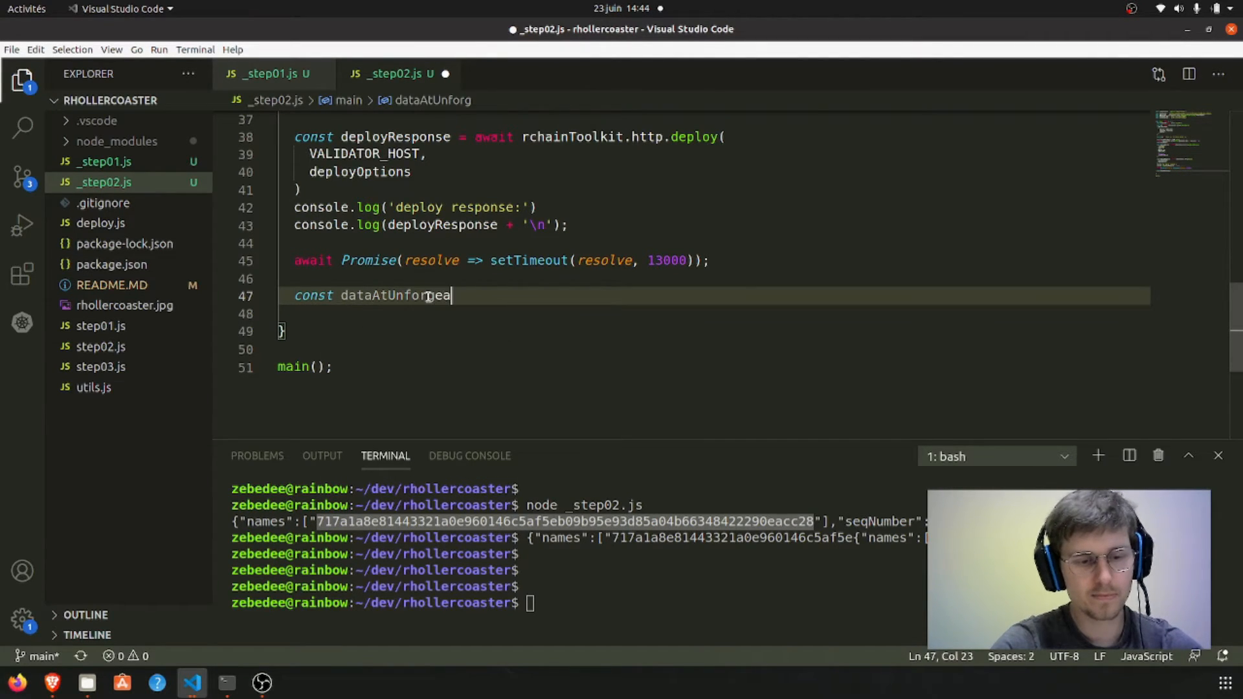
{"action": "type", "text": "eableName ="}
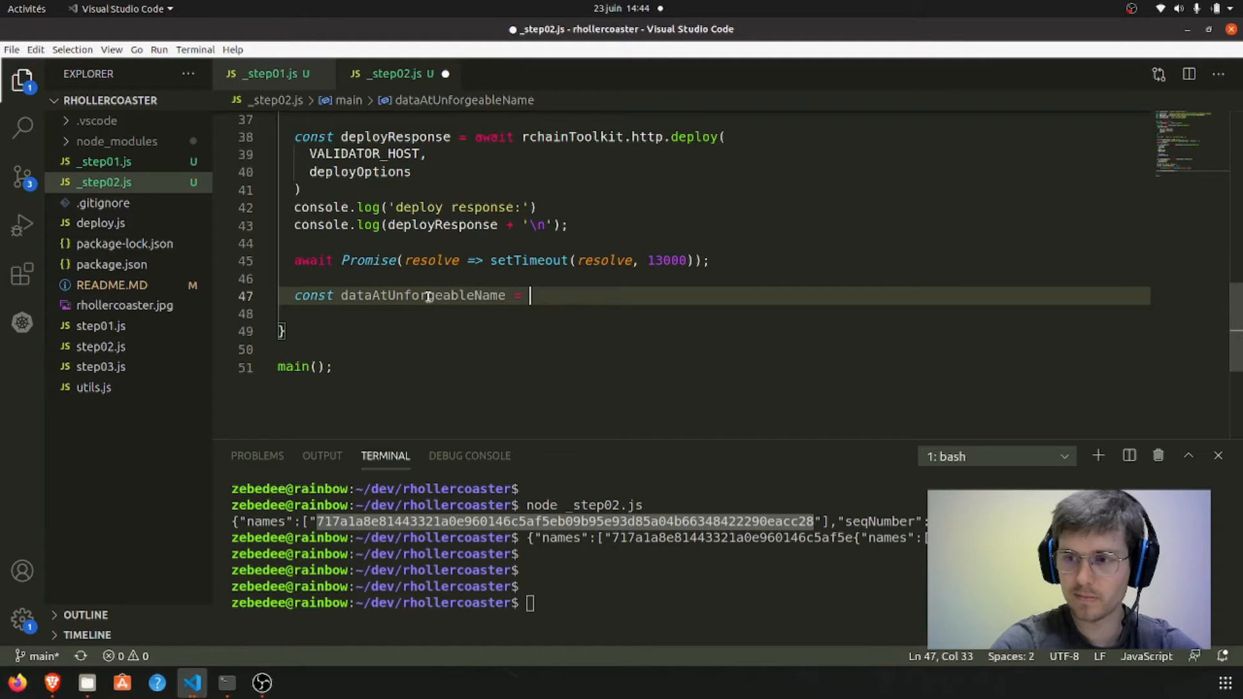
{"action": "type", "text": "await rch"}
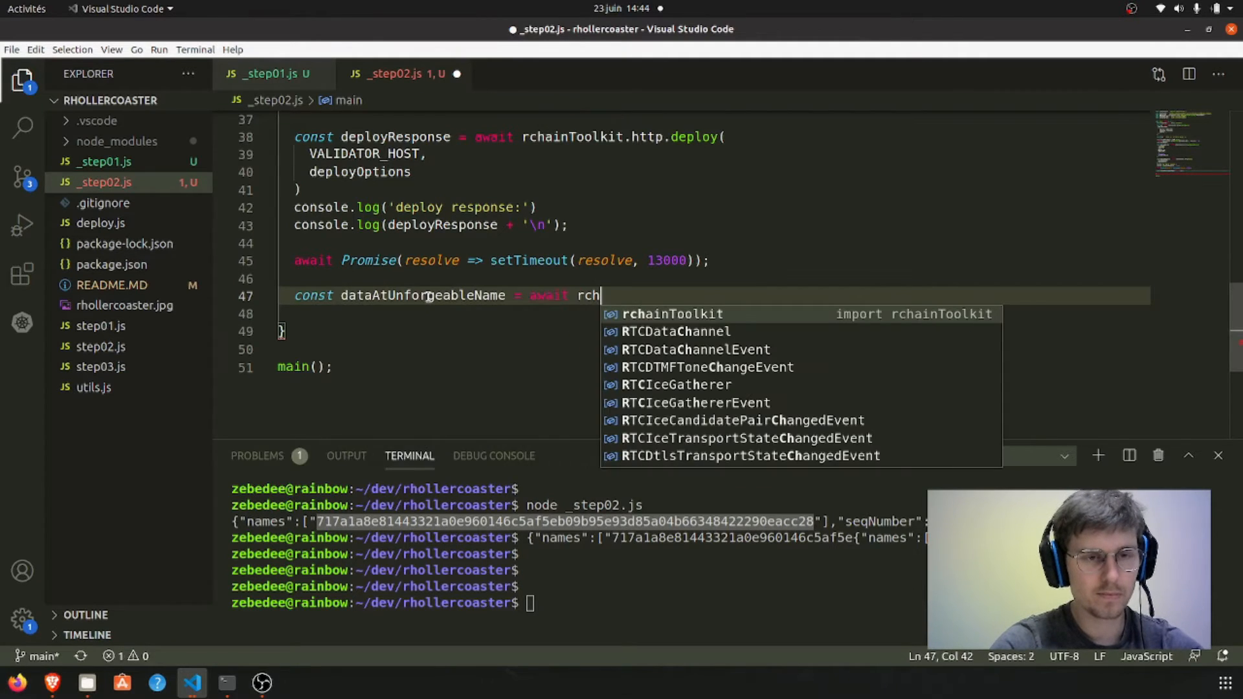
{"action": "type", "text": "ainToolkit."}
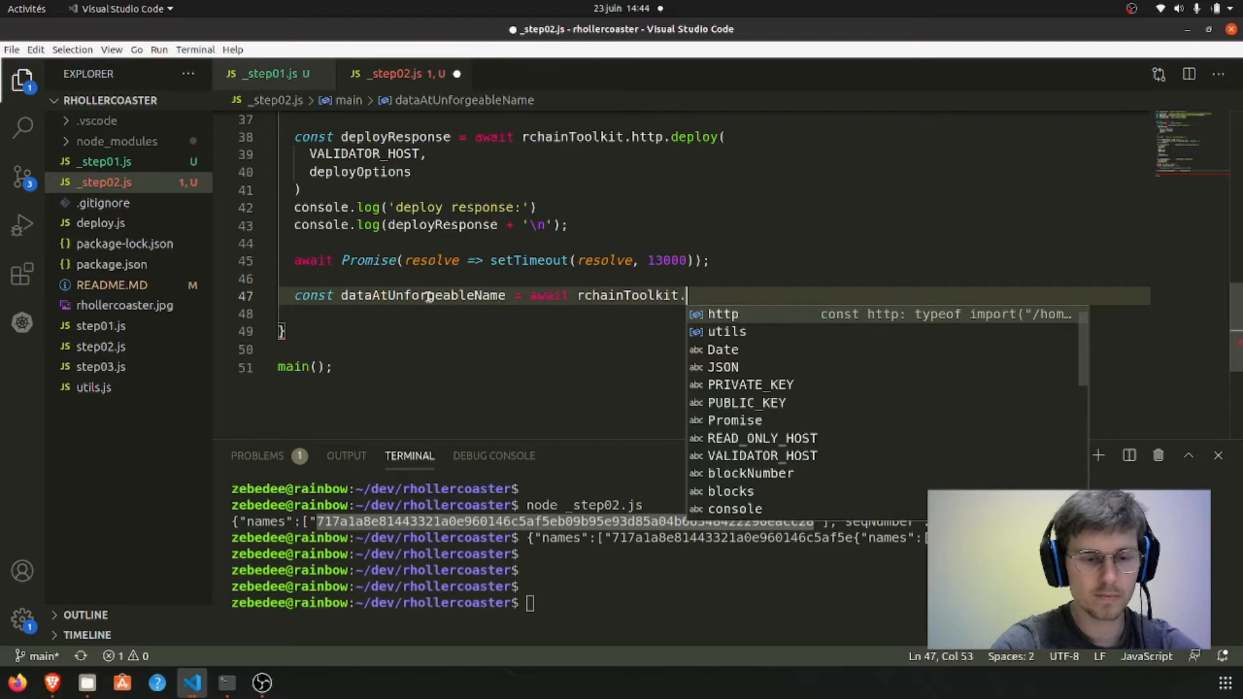
{"action": "type", "text": "http.dataAtName("}
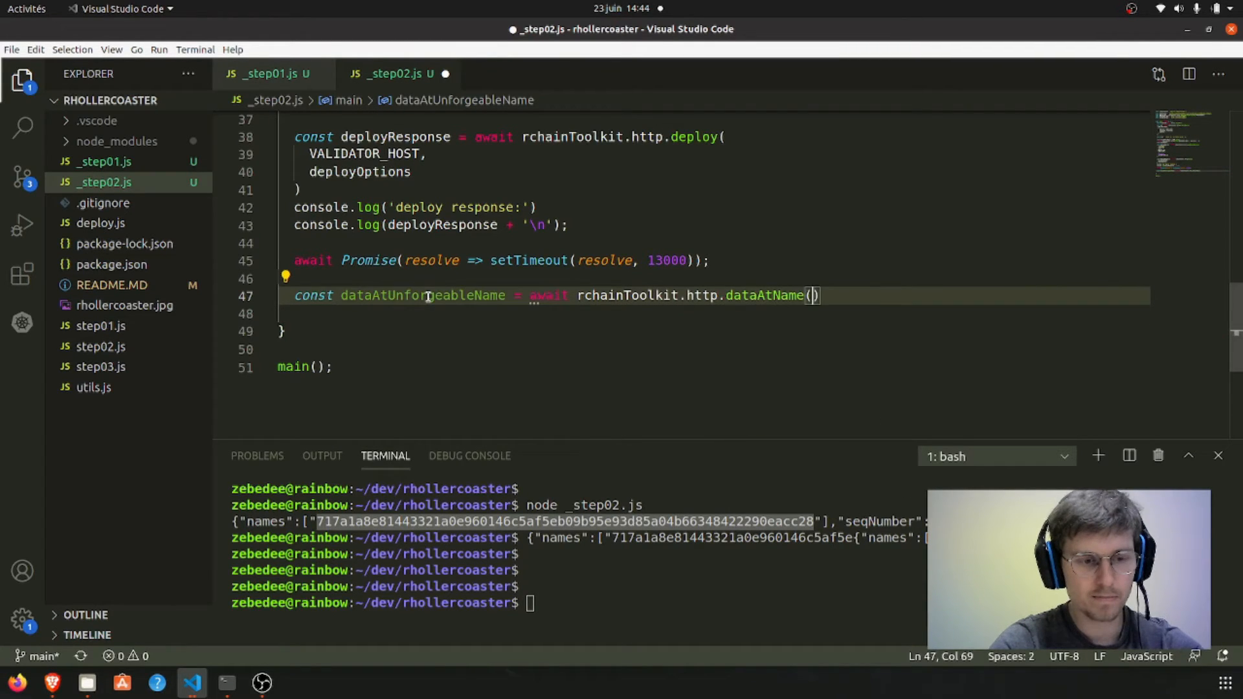
{"action": "type", "text": "READ_ONLY_HOST,"}
{"action": "type", "text": "{"}
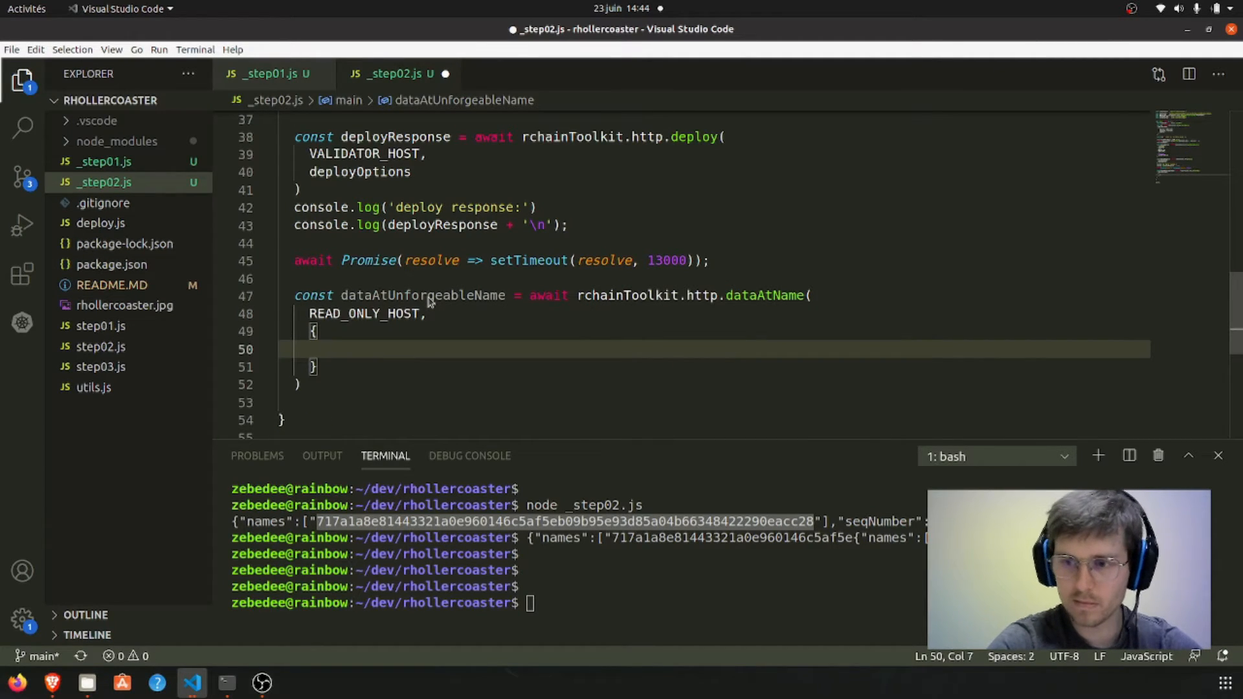
Pass name: { UnforgPrivate: { data: JSON.parse(pd).names... } } as the queried name
{"action": "type", "text": "name: {"}
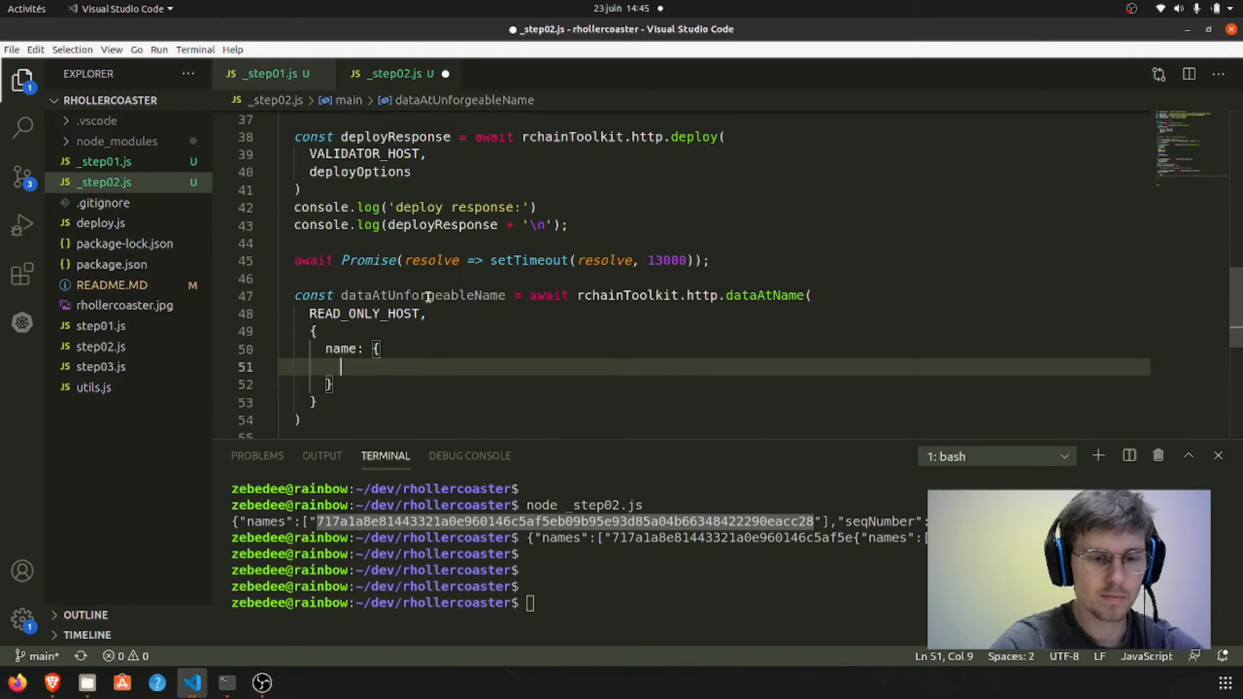
{"action": "type", "text": "UnforgPriva"}
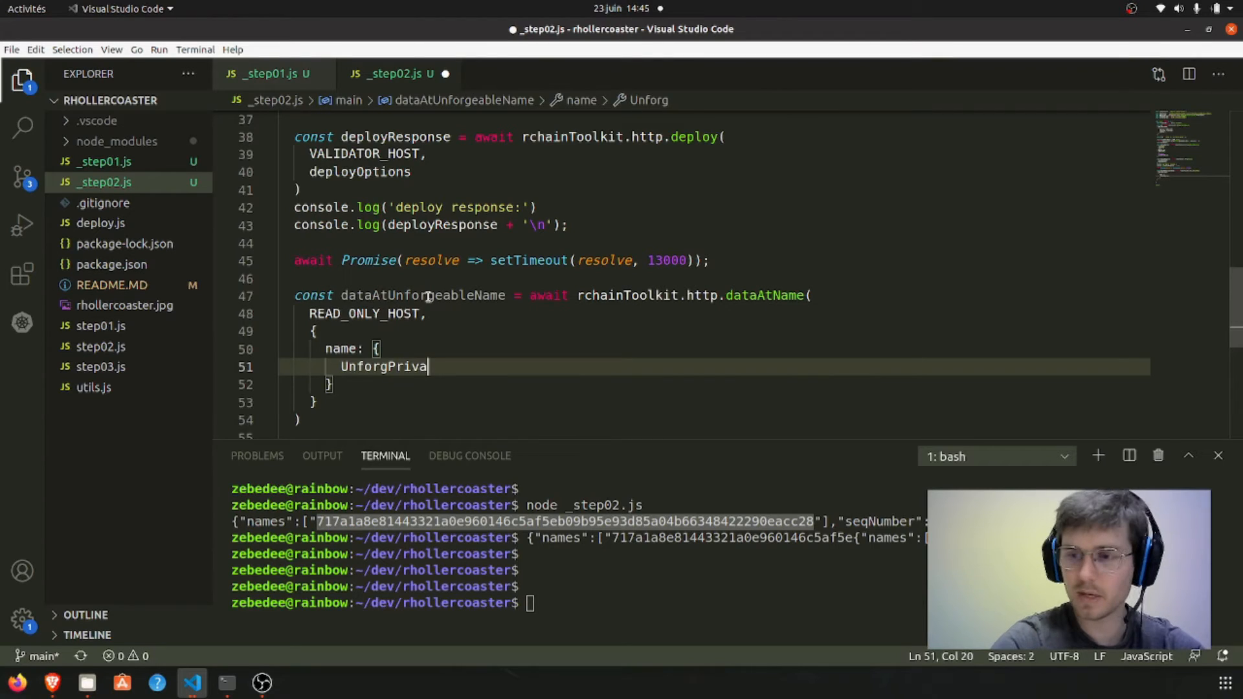
{"action": "type", "text": "te:"}
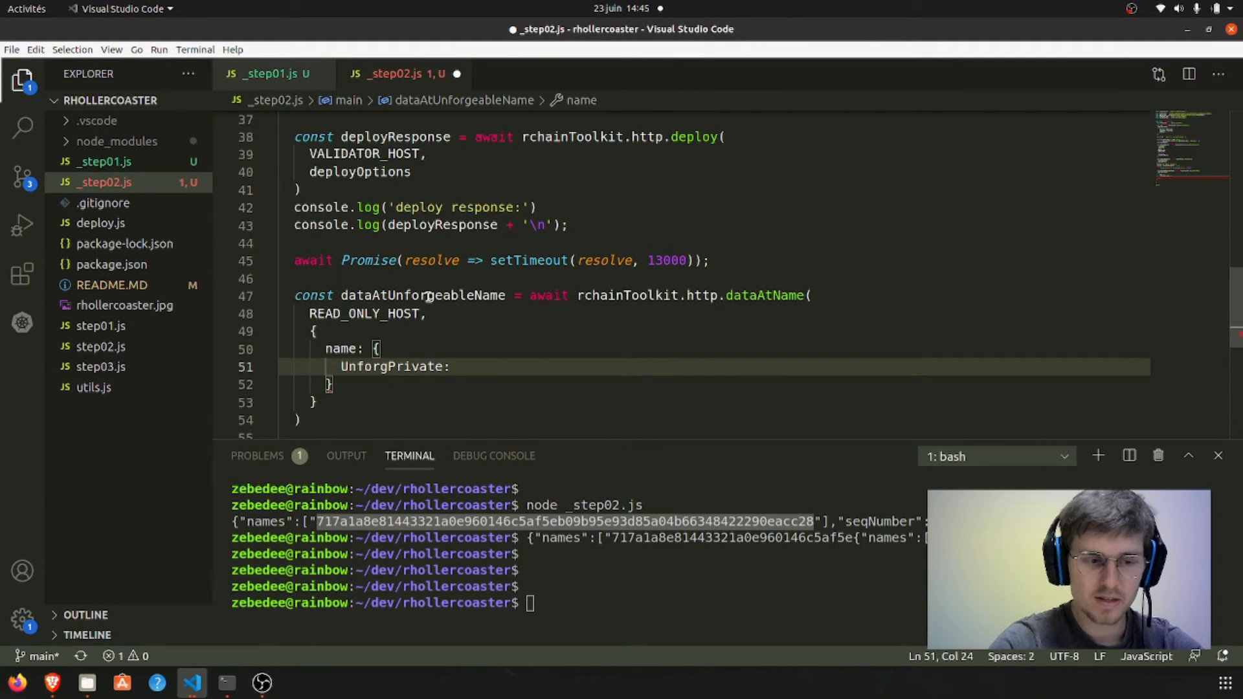
{"action": "type", "text": "{ data"}
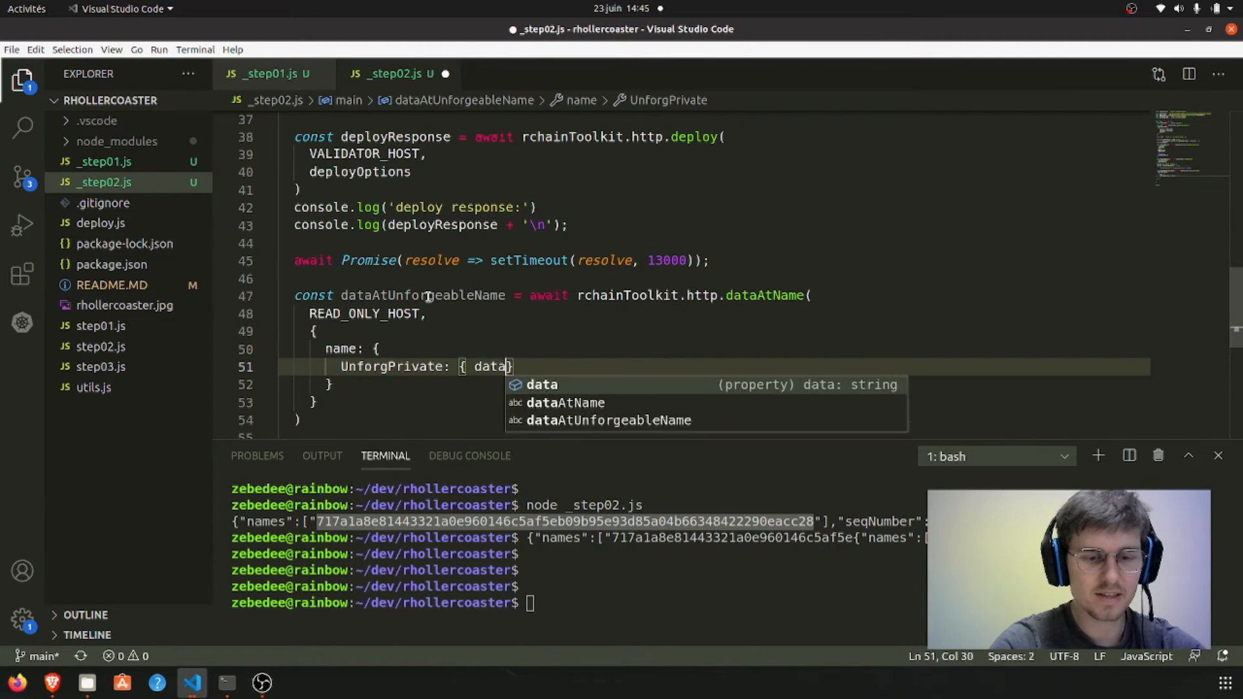
{"action": "type", "text": ": JSON."}
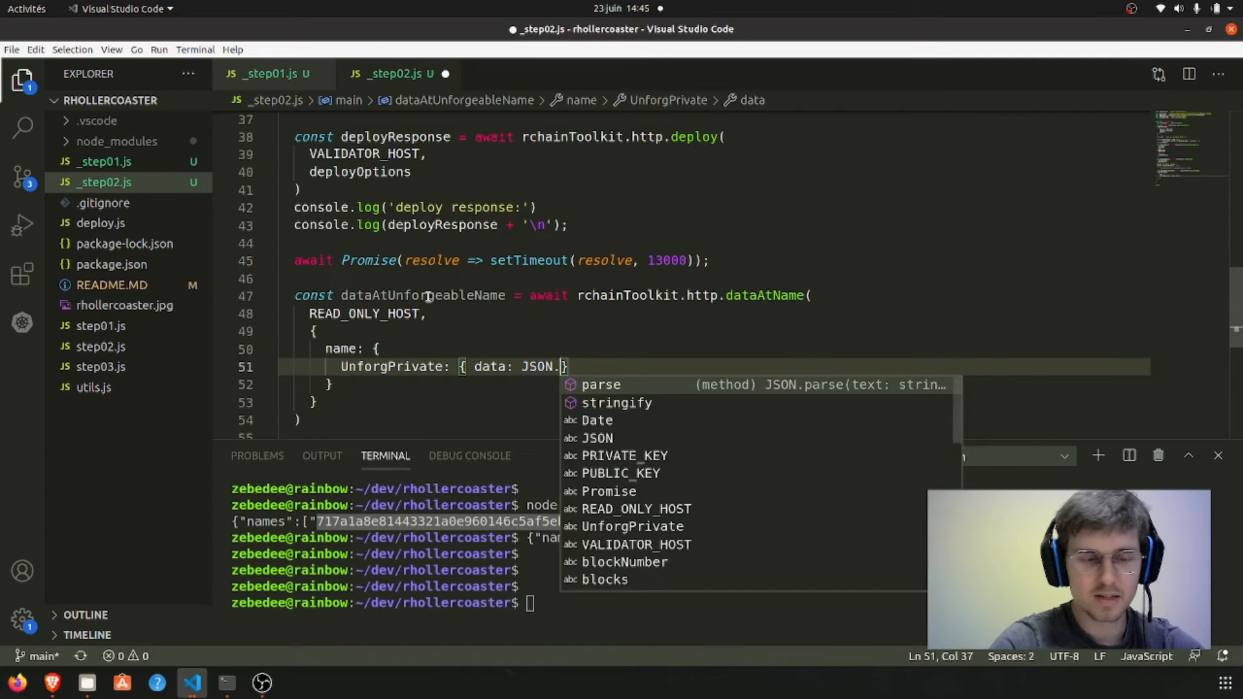
{"action": "type", "text": "parse(pd"}
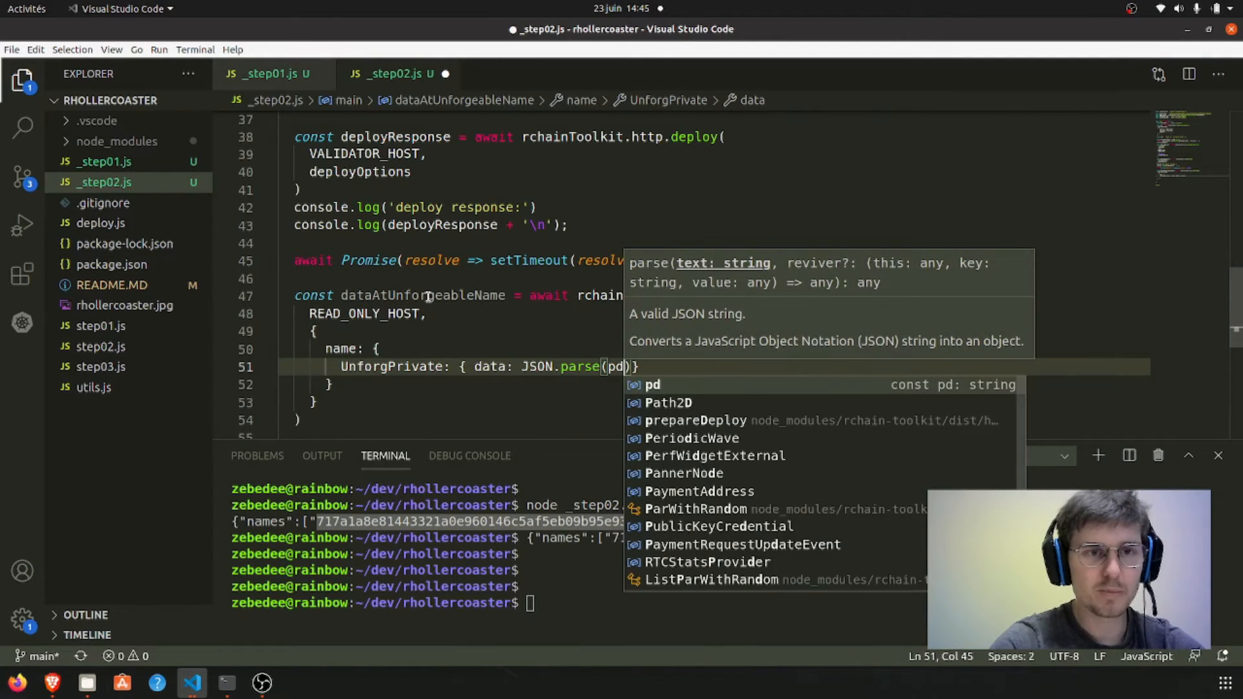
{"action": "key", "text": "Escape"}
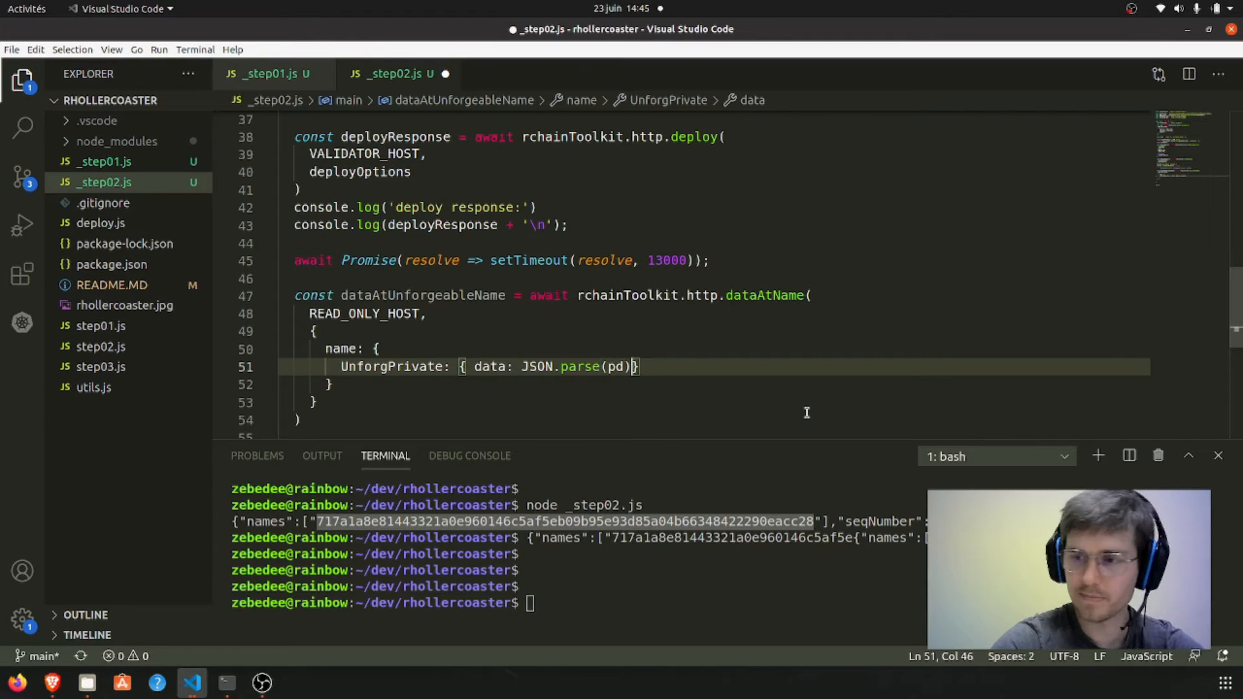
{"action": "type", "text": ".names[0"}
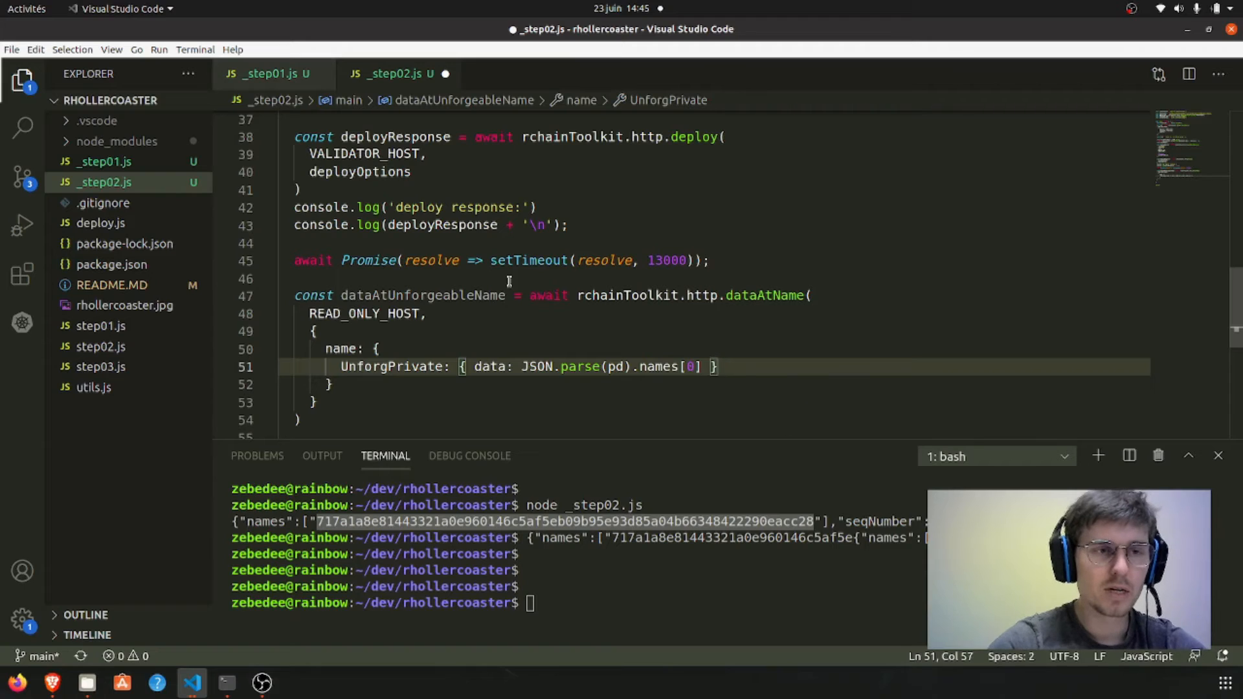
Add depth: 3 to the dataAtName options after the name field
{"action": "scroll", "scroll_direction": "down", "scroll_amount": 3}
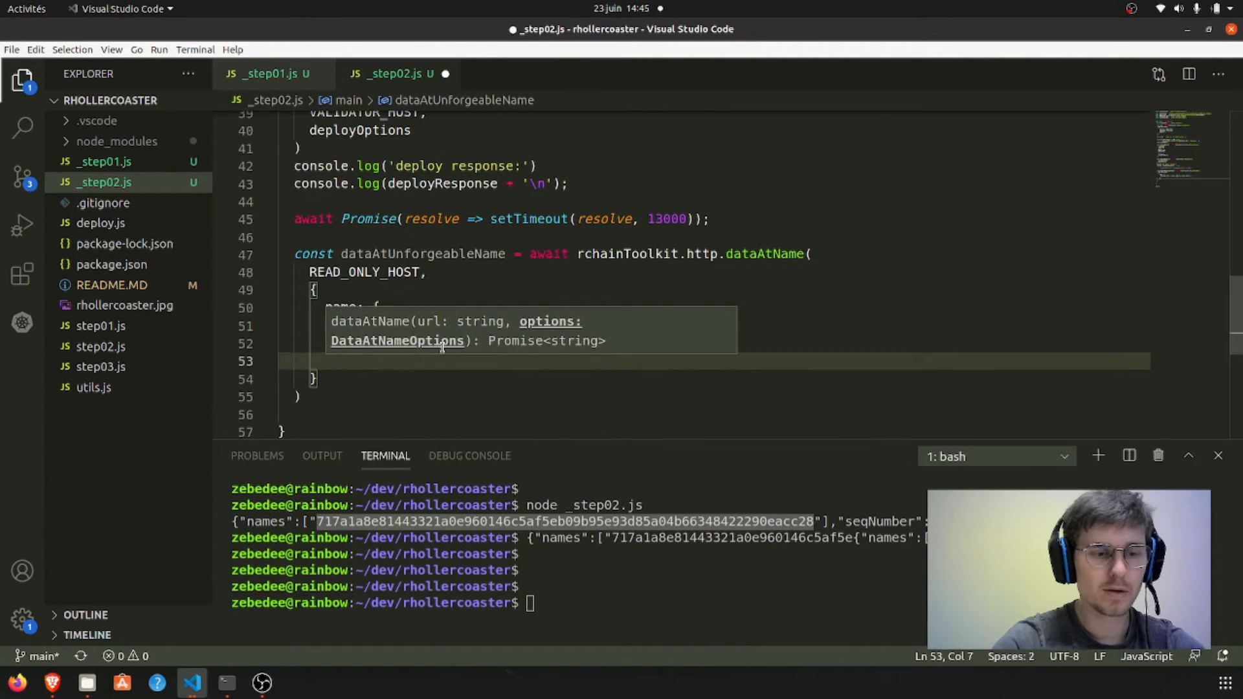
{"action": "type", "text": "depth: 3"}
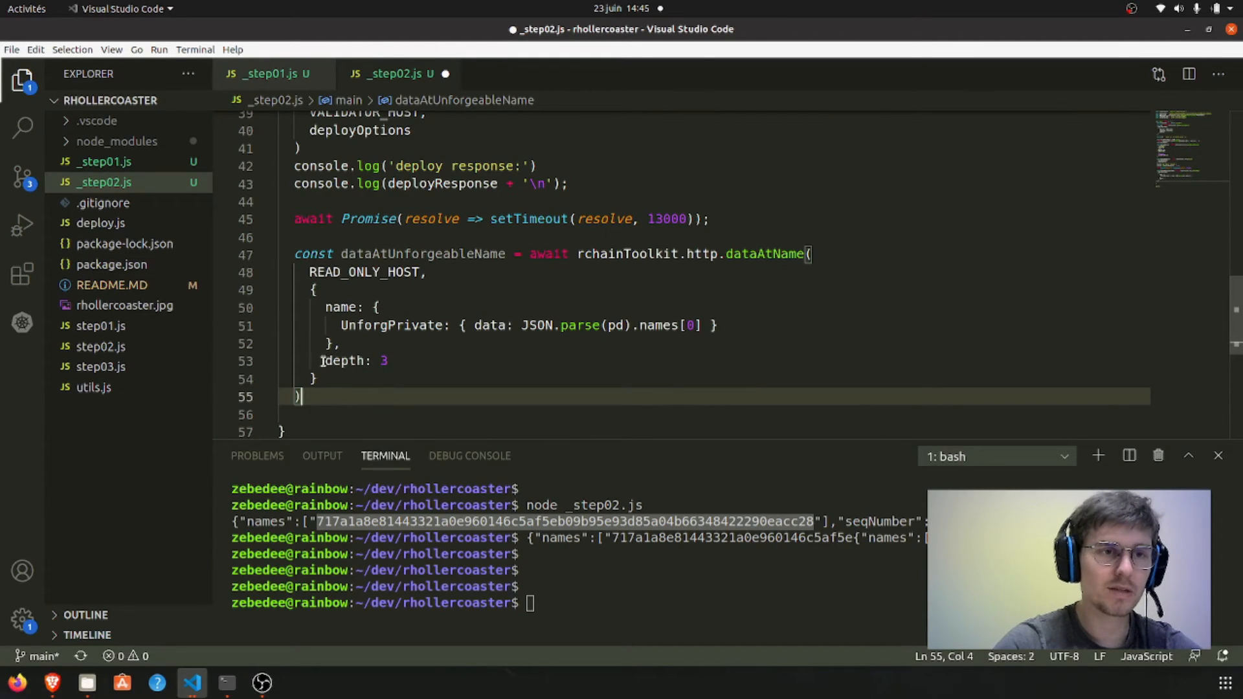
{"action": "double_click", "coordinate": [343, 362]}
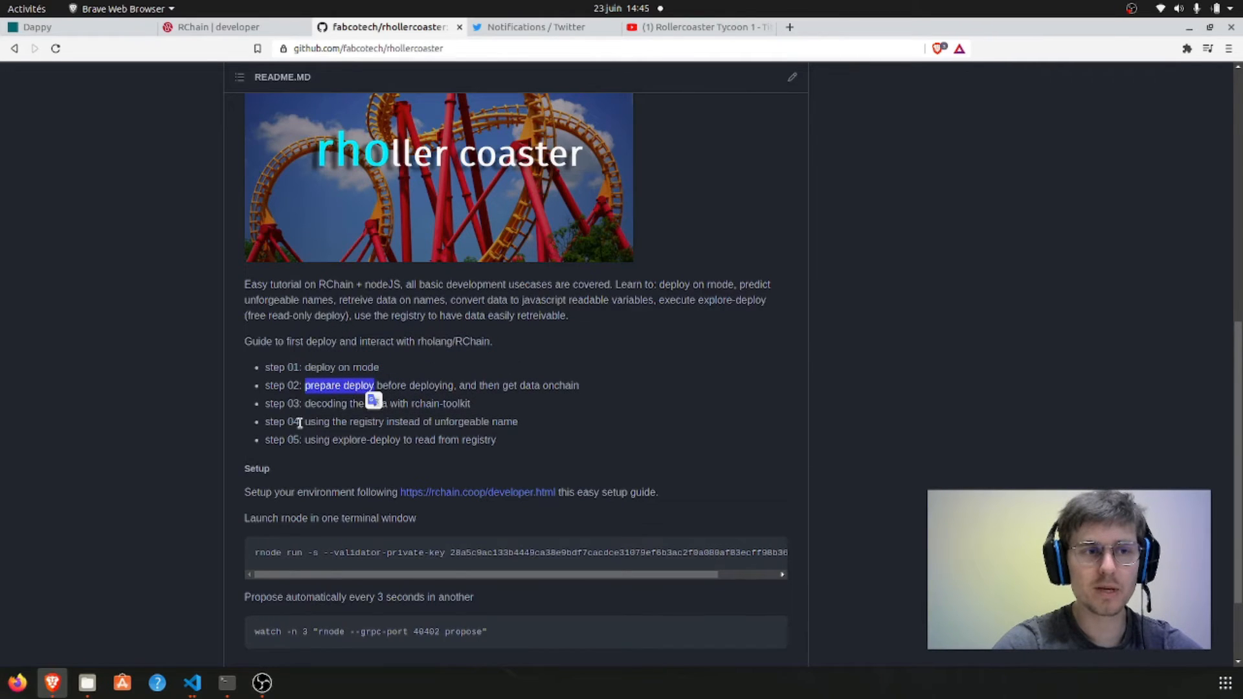
Bring Brave's rhollercoaster README back up at the step 01–05 list
{"action": "left_click", "coordinate": [192, 683]}
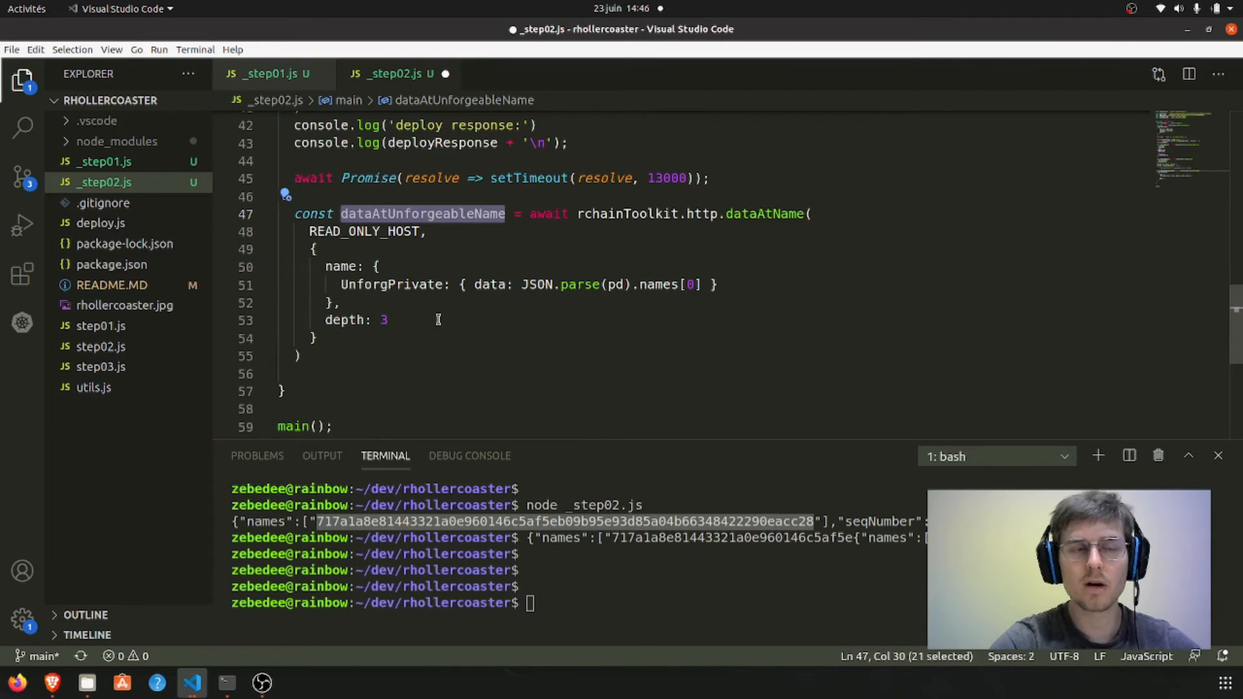
{"action": "mouse_move", "coordinate": [355, 352]}
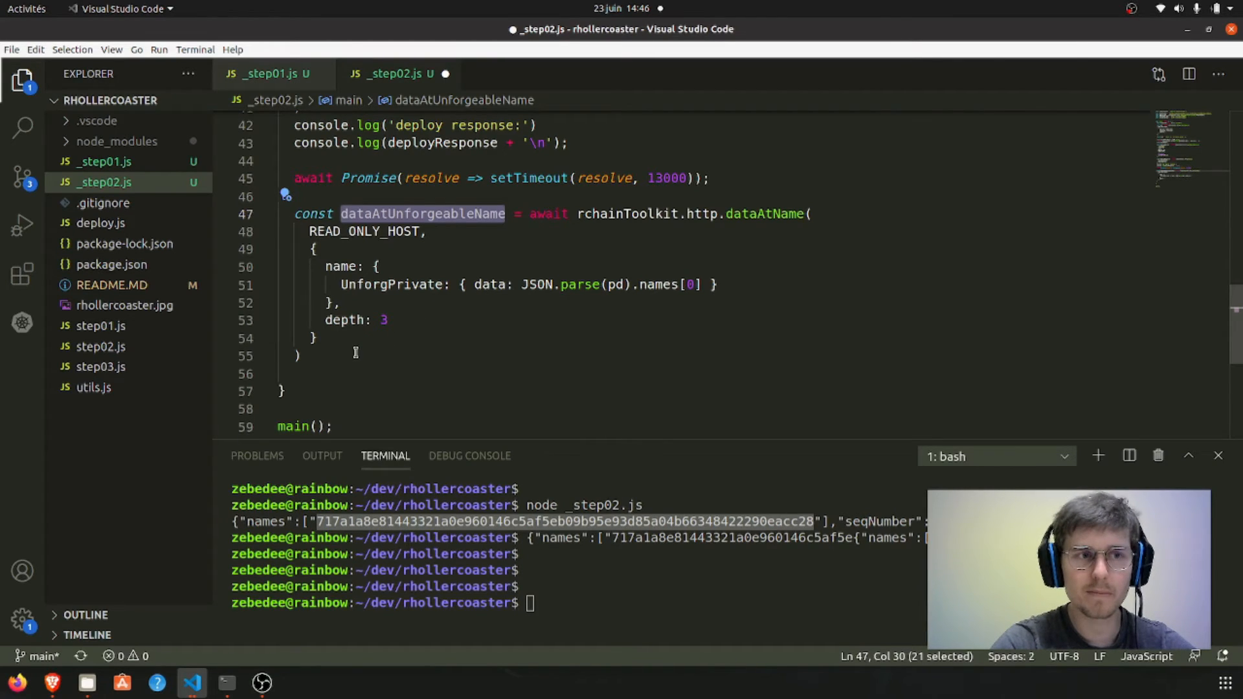
Add console.log lines after the dataAtName query printing a label and dataAtUnforgeableName
{"action": "left_click", "coordinate": [355, 355]}
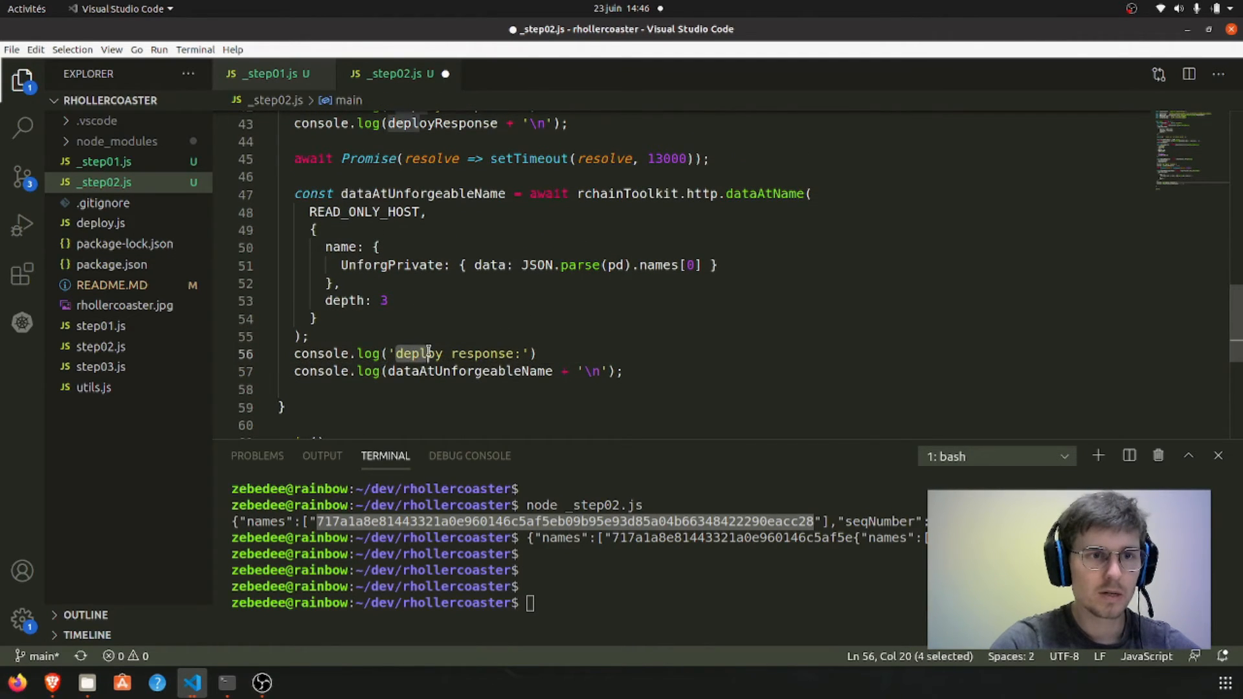
{"action": "type", "text": "data-at-nam"}
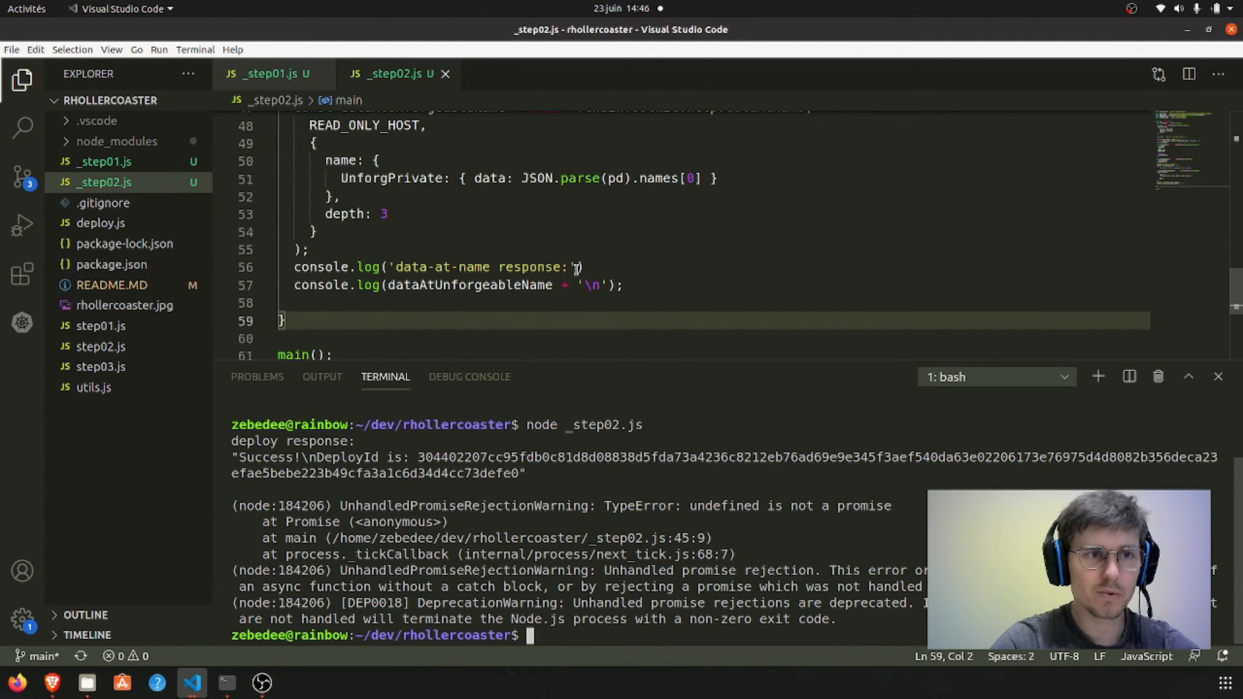
Review the wait line so it uses new Promise before rerunning _step02.js
{"action": "scroll", "scroll_direction": "up", "scroll_amount": 3}
{"action": "type", "text": "node _step02.js"}
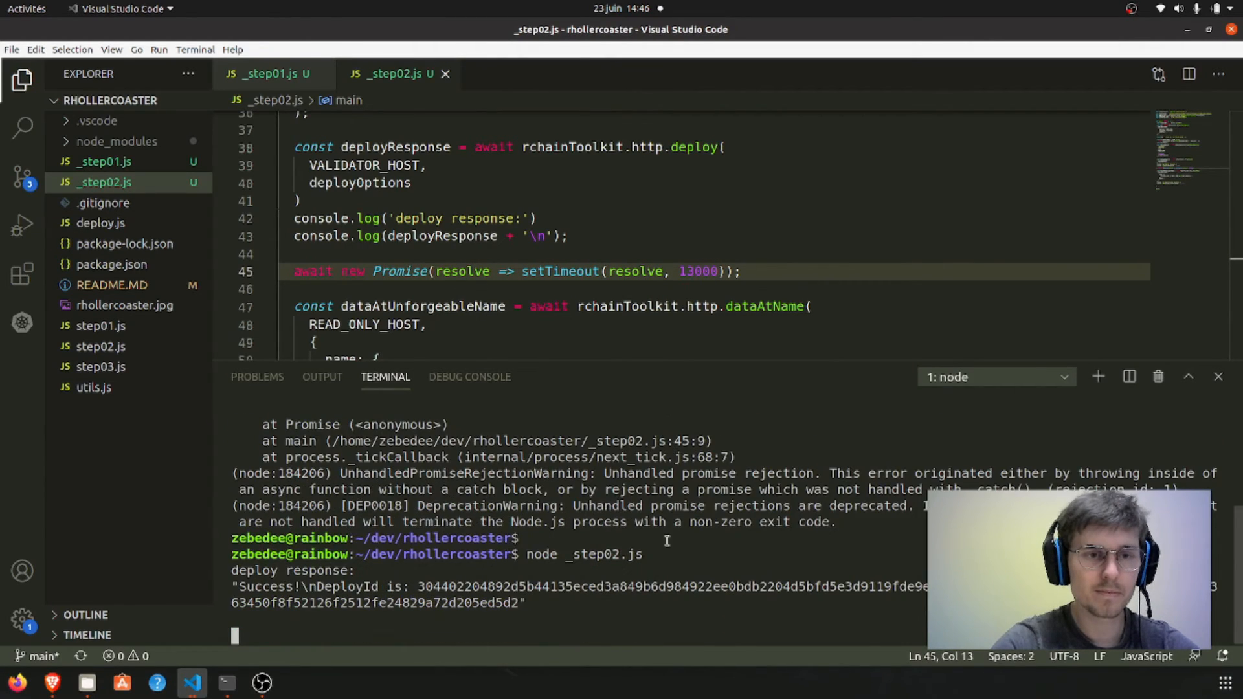
{"action": "scroll", "scroll_direction": "down", "scroll_amount": 3}
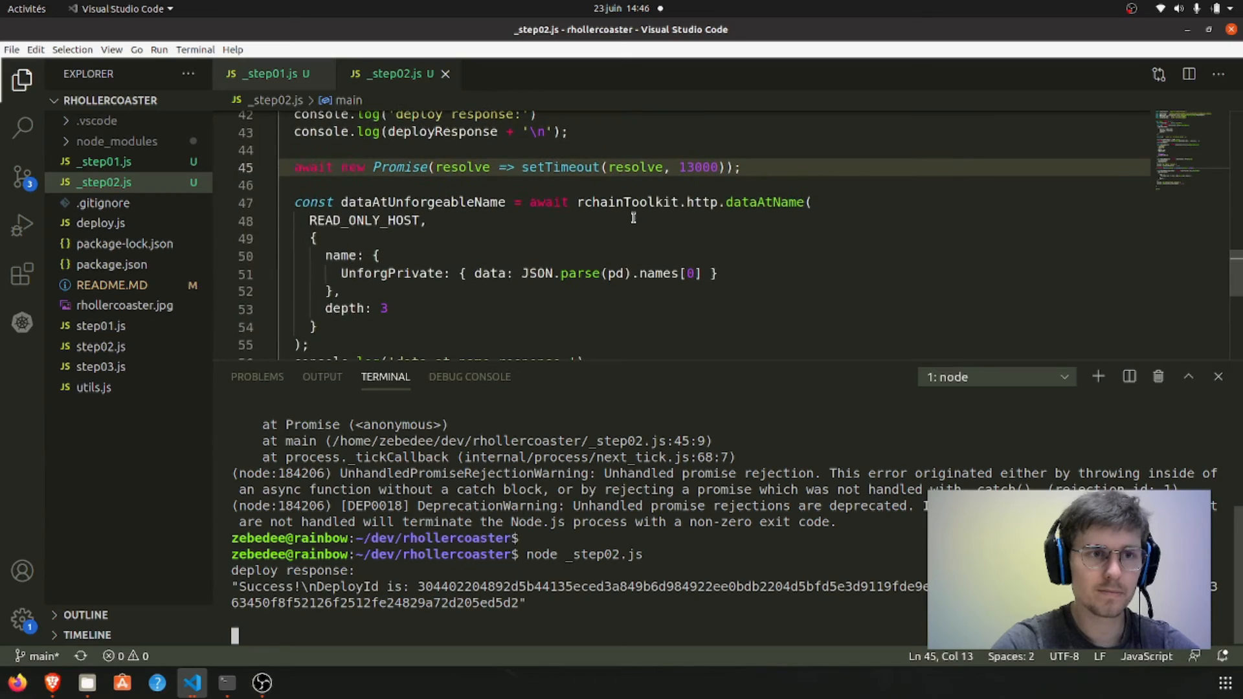
{"action": "scroll", "scroll_direction": "down", "scroll_amount": 3}
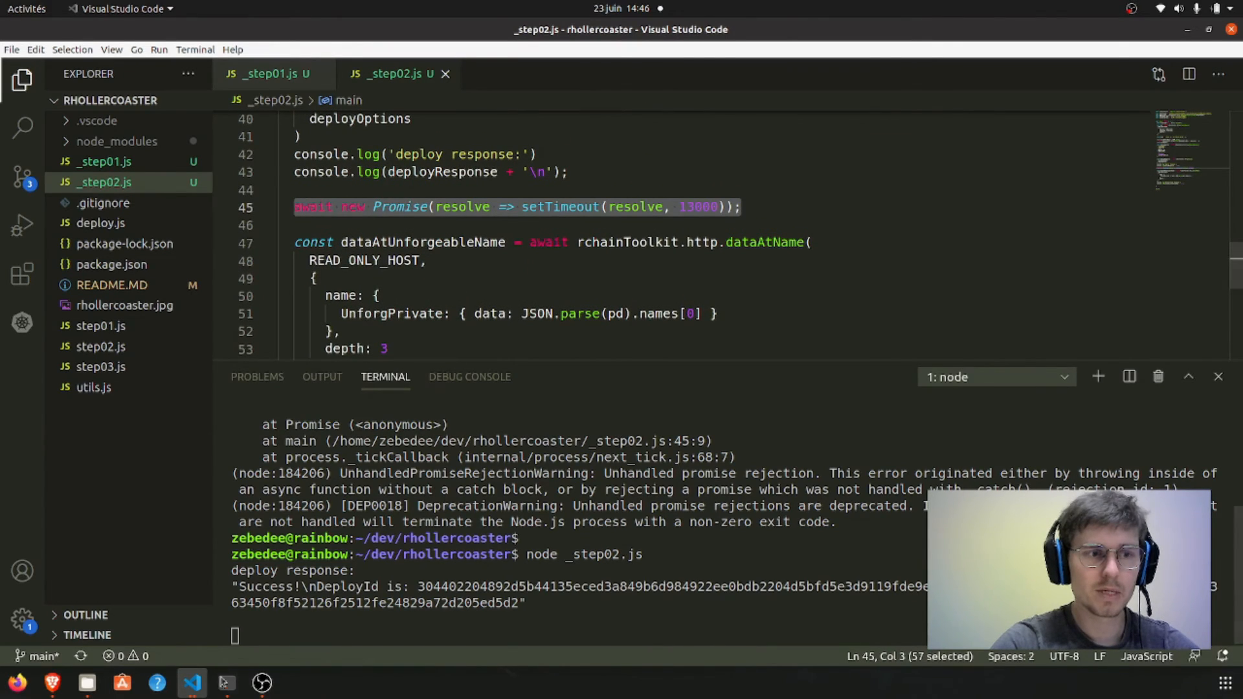
Check the rnode log for the DeployData hello world entry and block #127, then return to the editor
{"action": "left_click", "coordinate": [227, 682]}
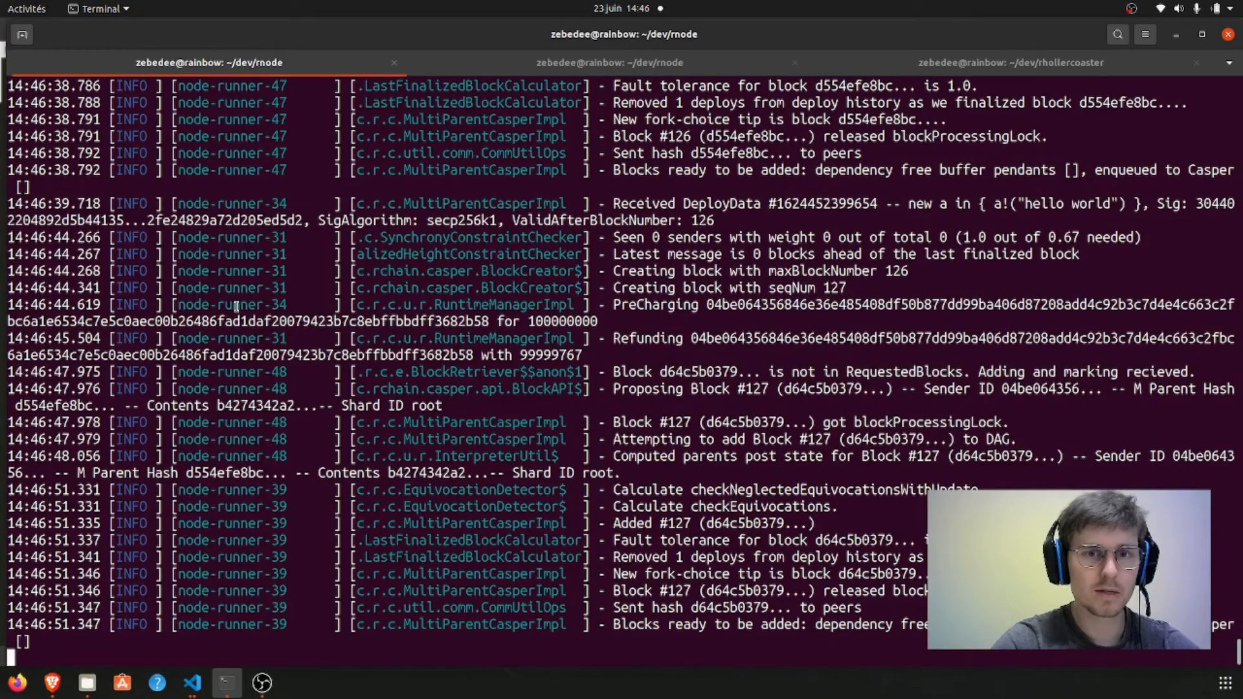
{"action": "mouse_move", "coordinate": [886, 591]}
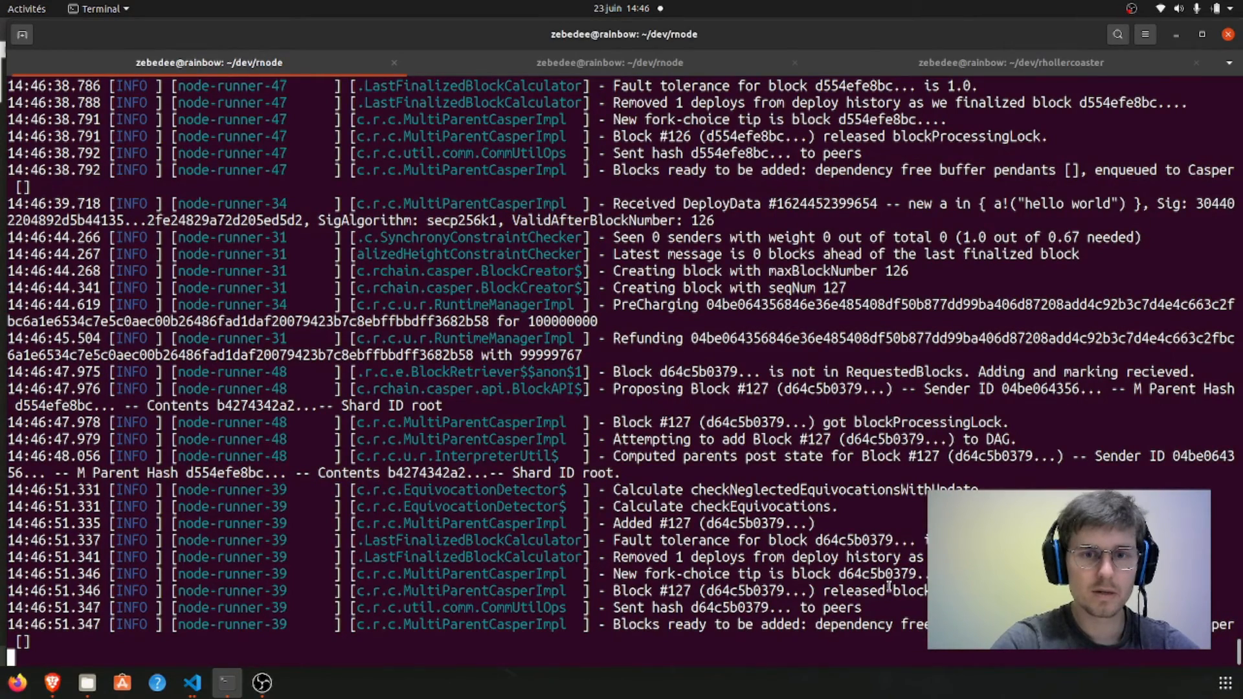
{"action": "scroll", "scroll_direction": "down", "scroll_amount": 3}
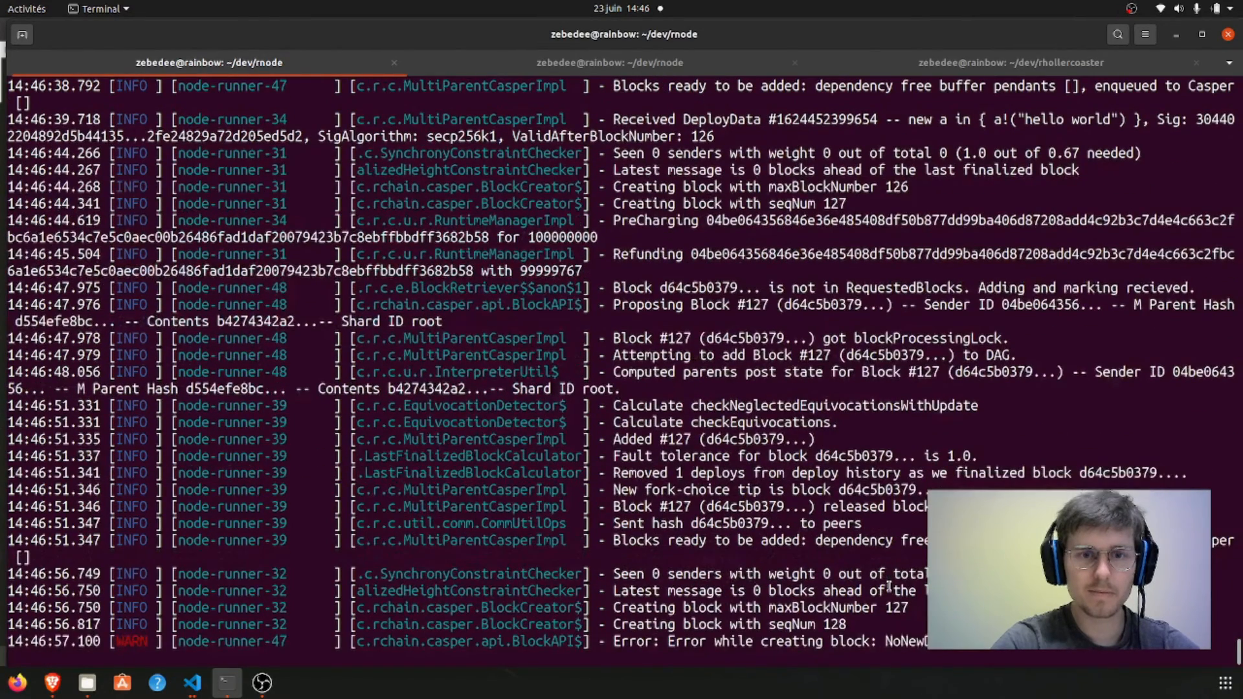
{"action": "scroll", "scroll_direction": "up", "scroll_amount": 3}
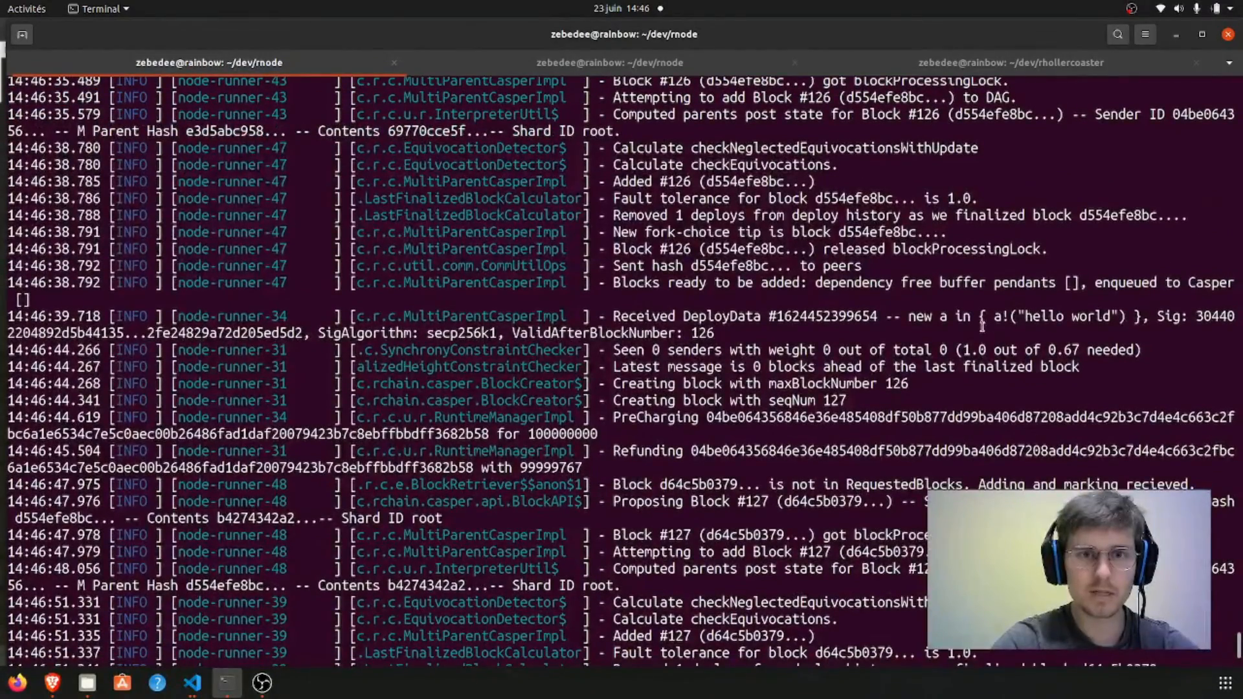
{"action": "scroll", "scroll_direction": "down", "scroll_amount": 3}
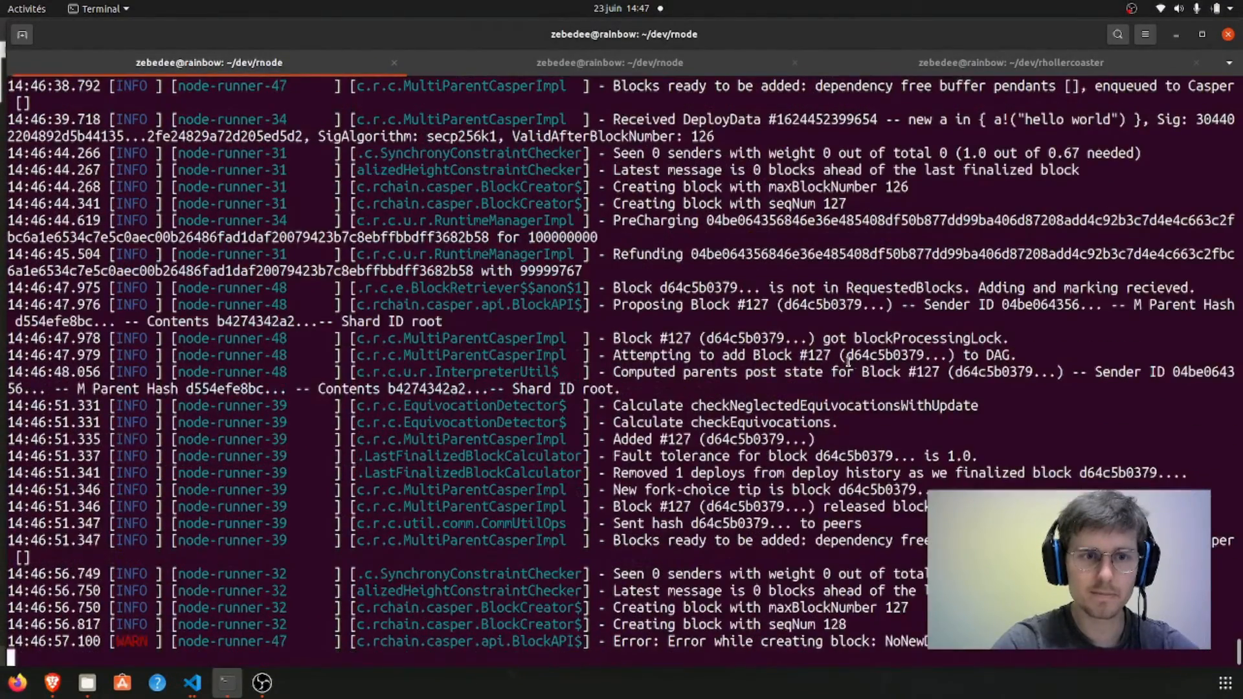
{"action": "left_click", "coordinate": [192, 682]}
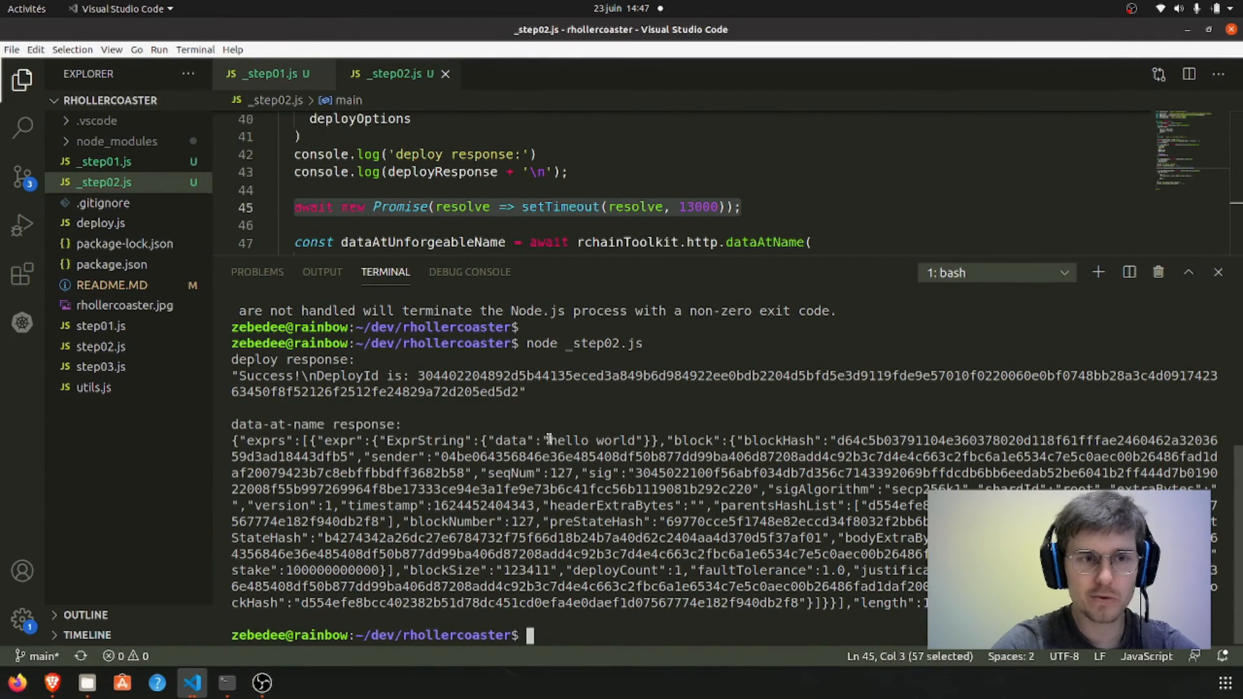
Highlight 'hello world' in the printed response and review the dataAtName query that produced it
{"action": "double_click", "coordinate": [590, 440]}
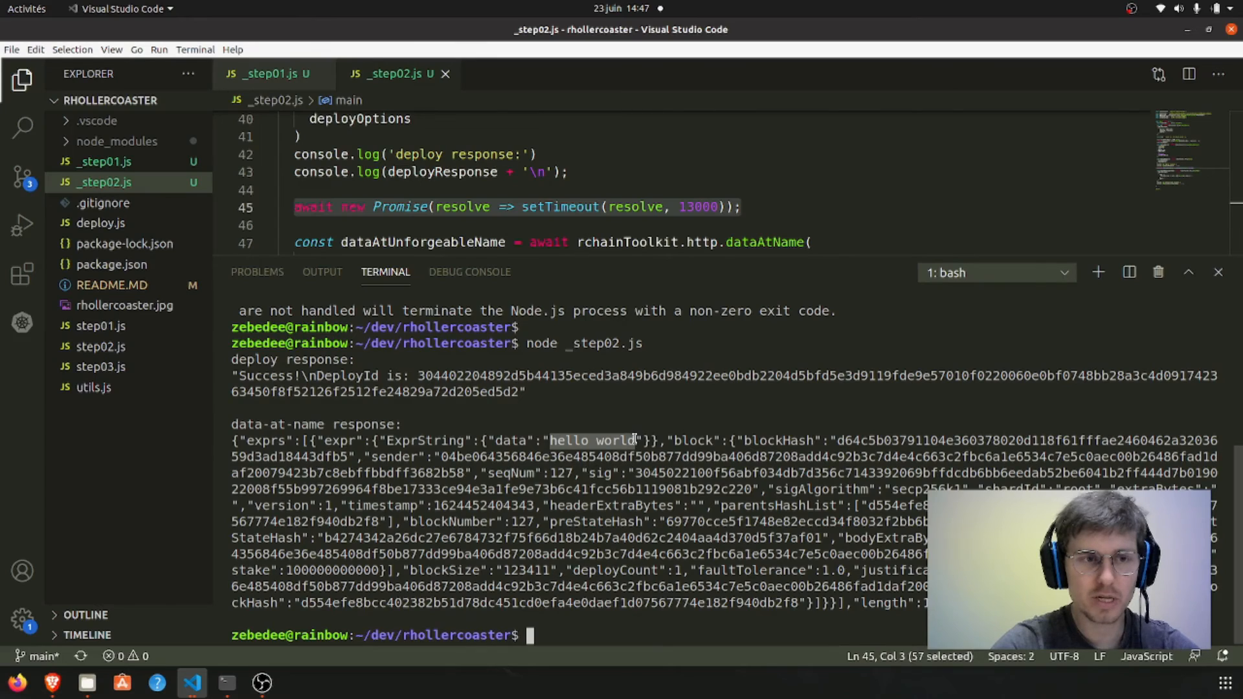
{"action": "mouse_move", "coordinate": [668, 255]}
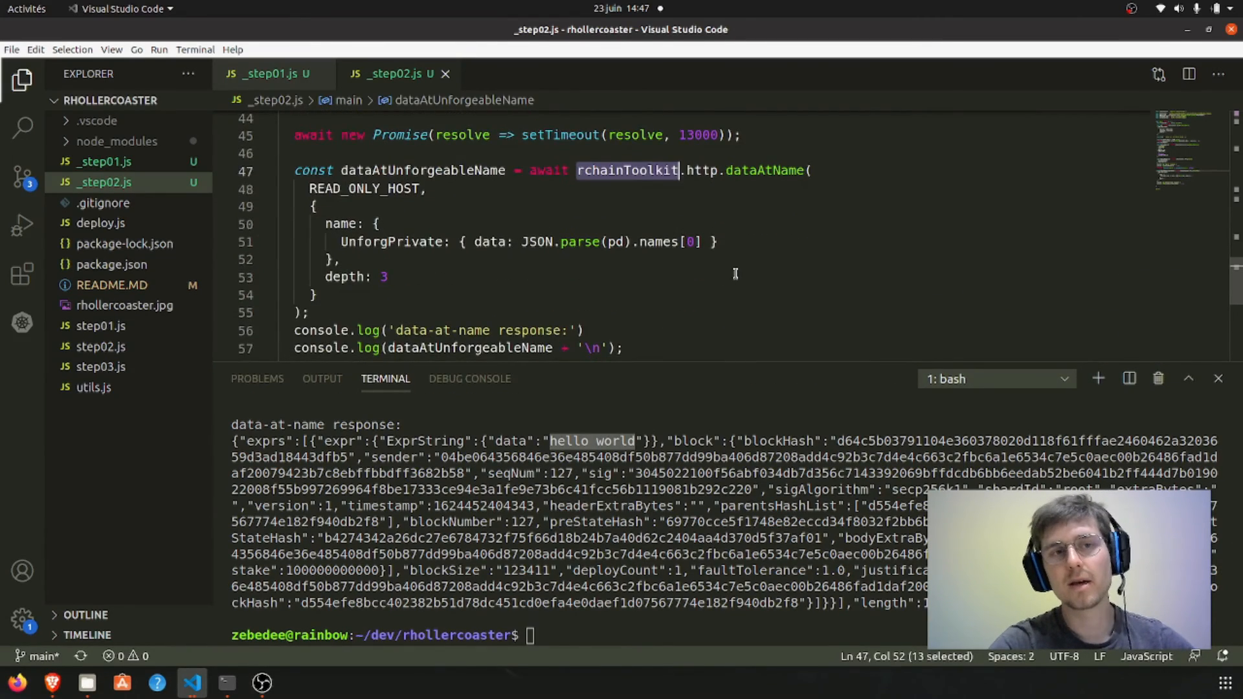
{"action": "scroll", "scroll_direction": "down", "scroll_amount": 3}
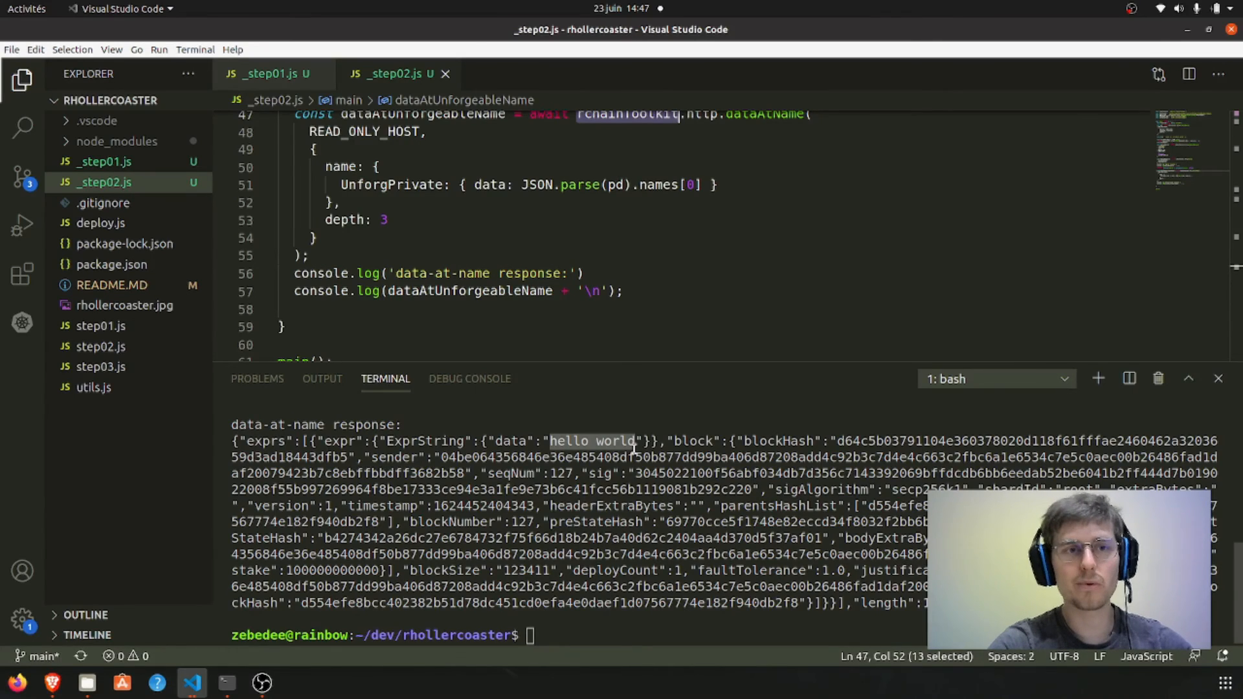
{"action": "left_click", "coordinate": [650, 291]}
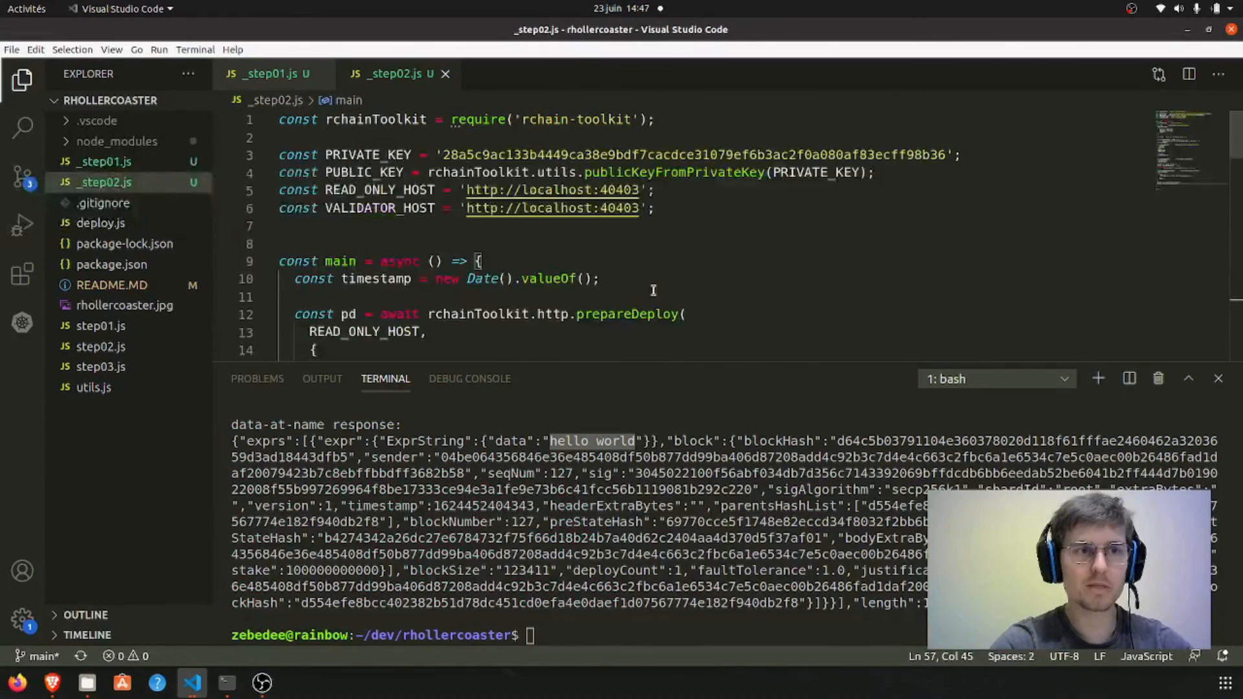
{"action": "scroll", "scroll_direction": "down", "scroll_amount": 3}
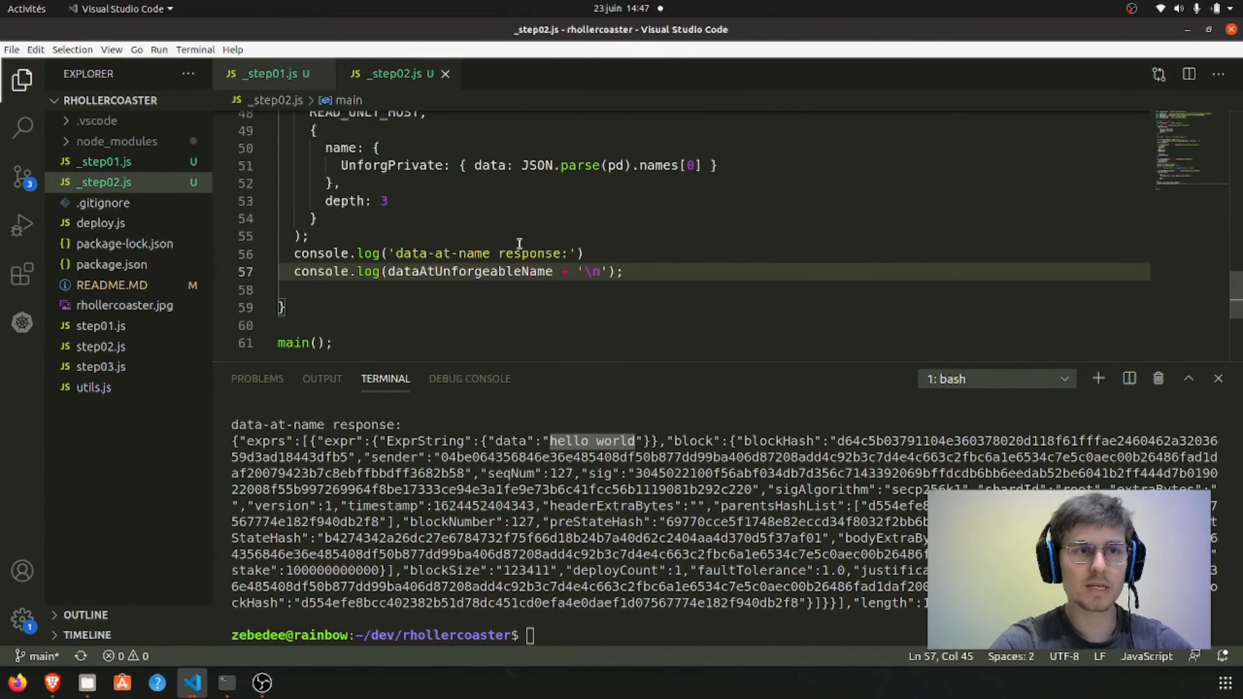
{"action": "scroll", "scroll_direction": "up", "scroll_amount": 3}
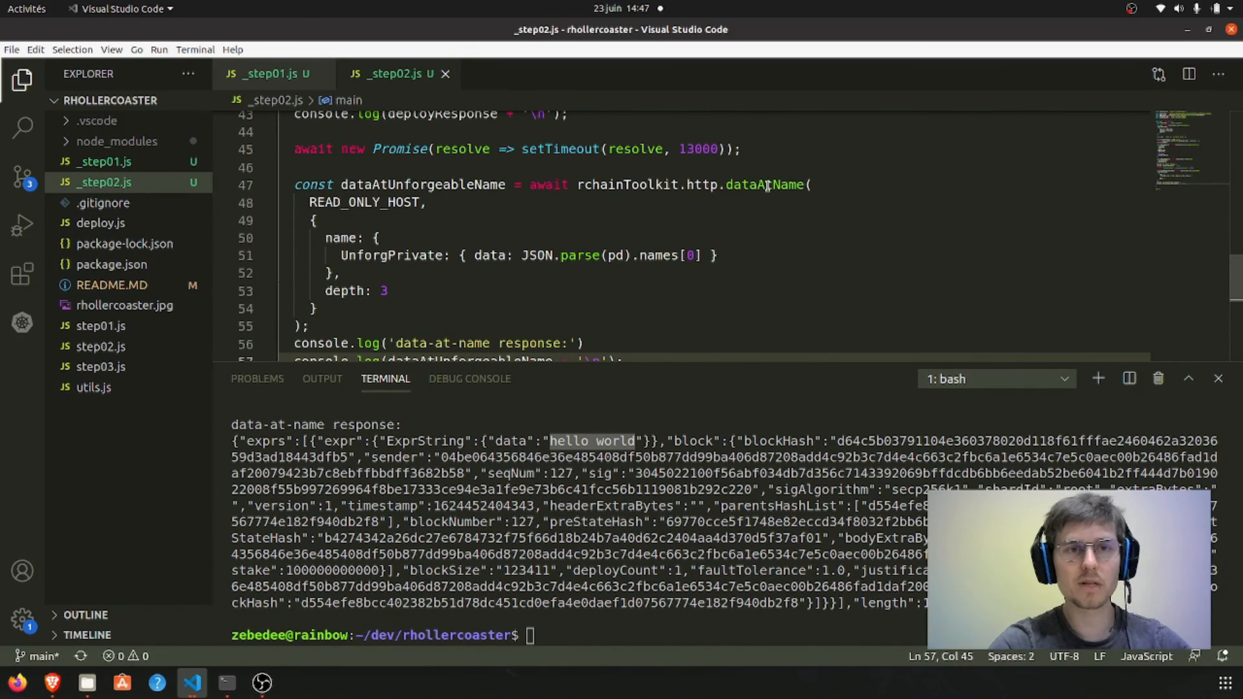
{"action": "double_click", "coordinate": [764, 184]}
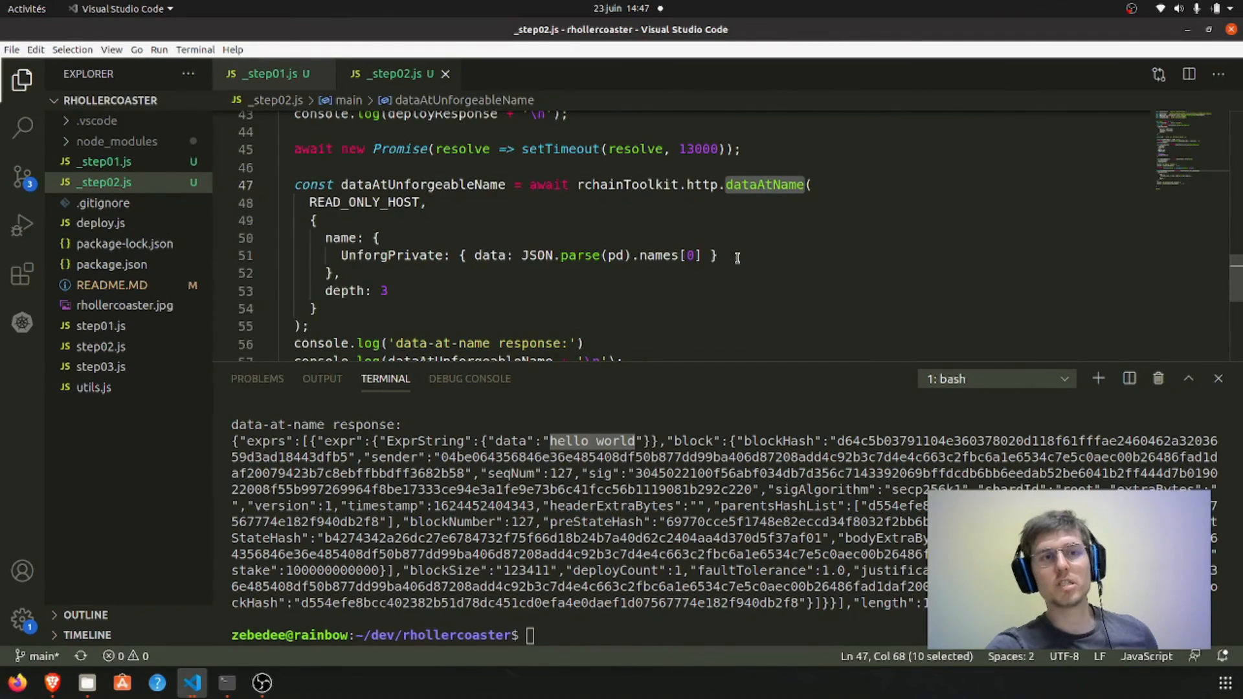